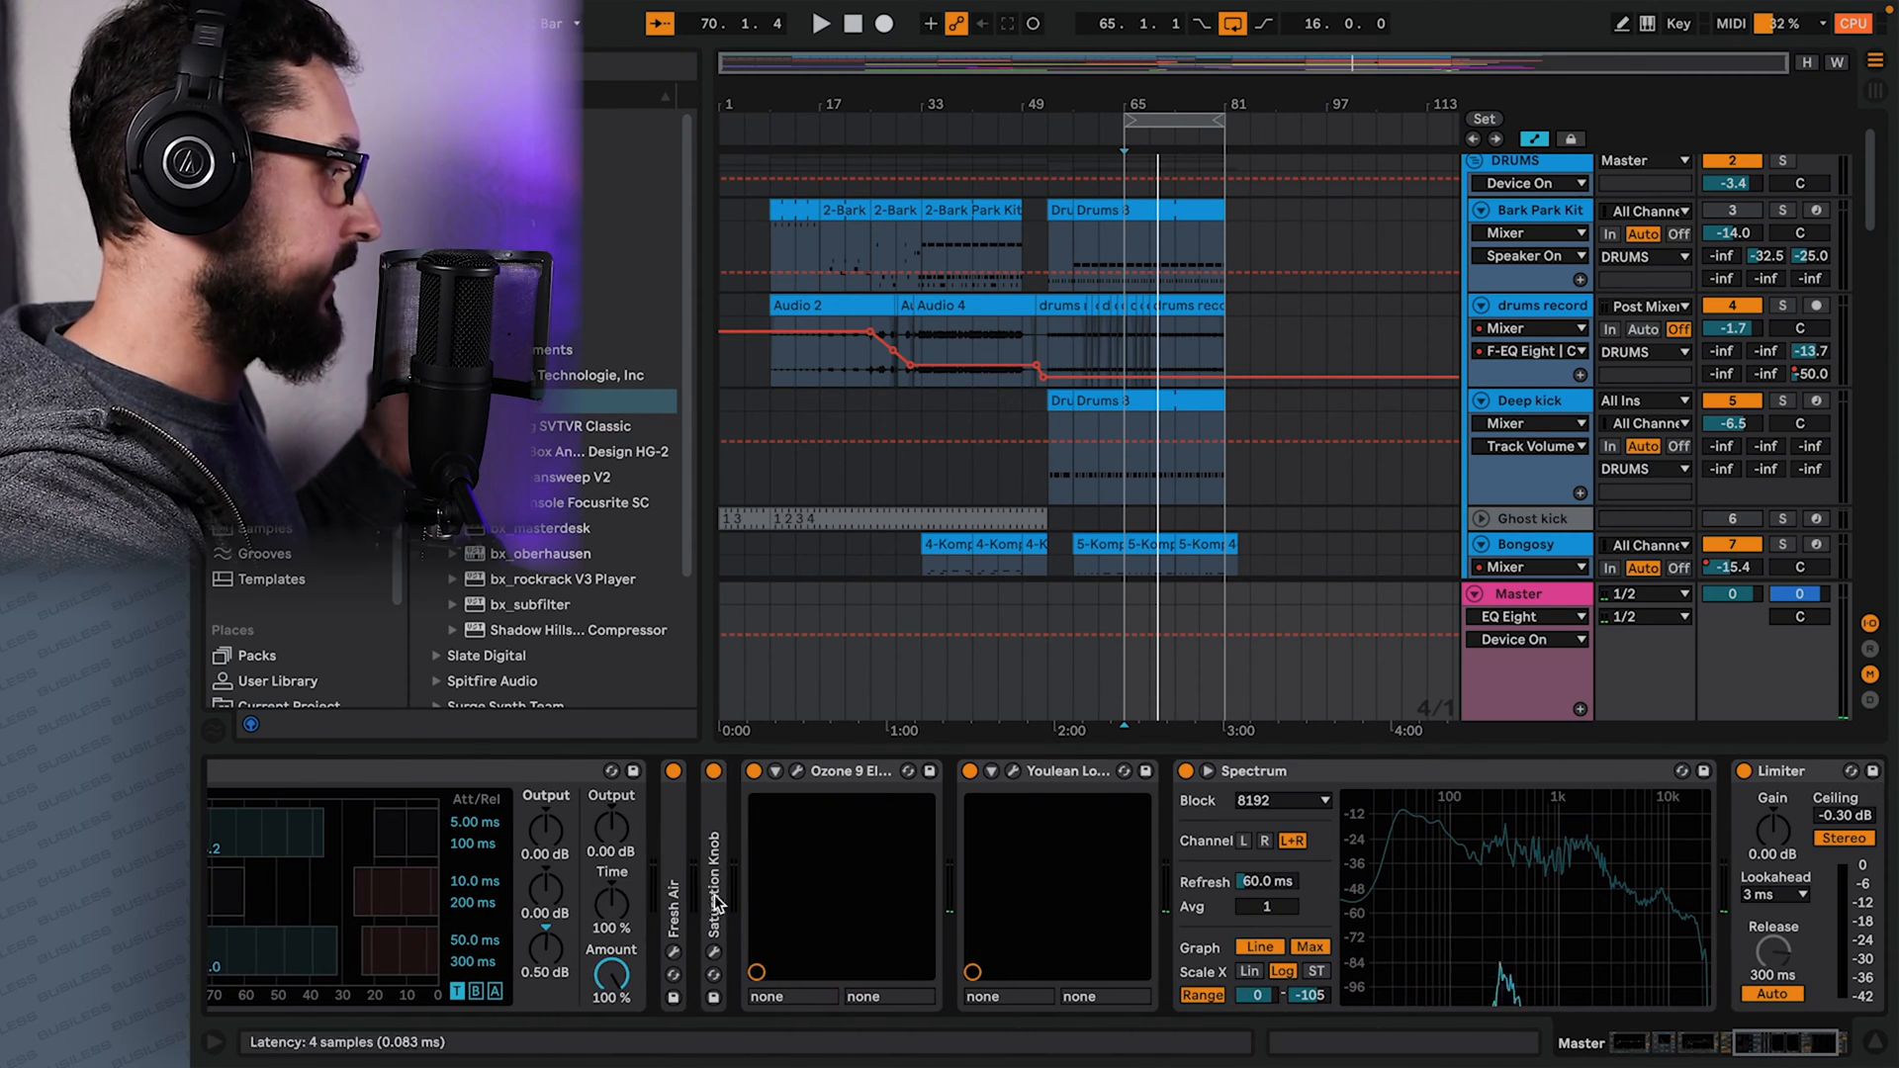
# Select the whole master device chain, from Ozone through the Limiter.
pyautogui.click(842, 772)
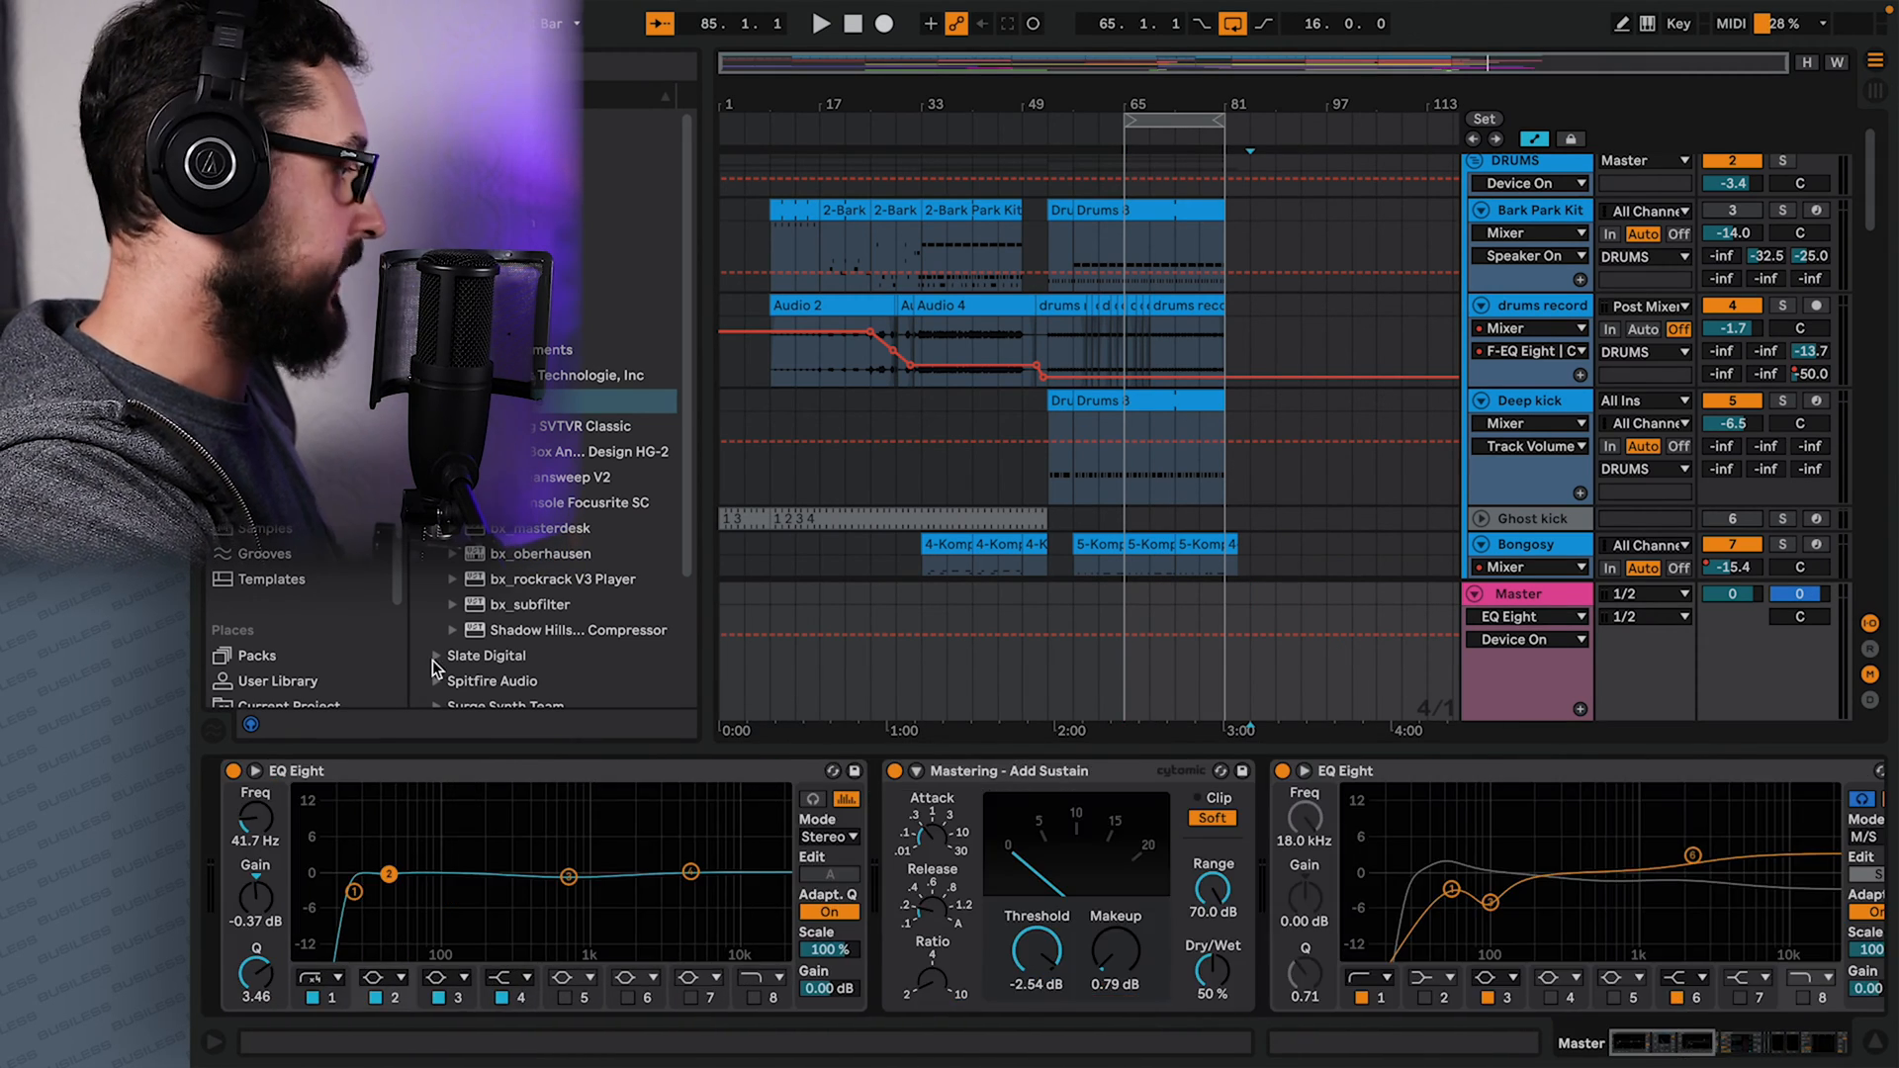
pyautogui.click(291, 771)
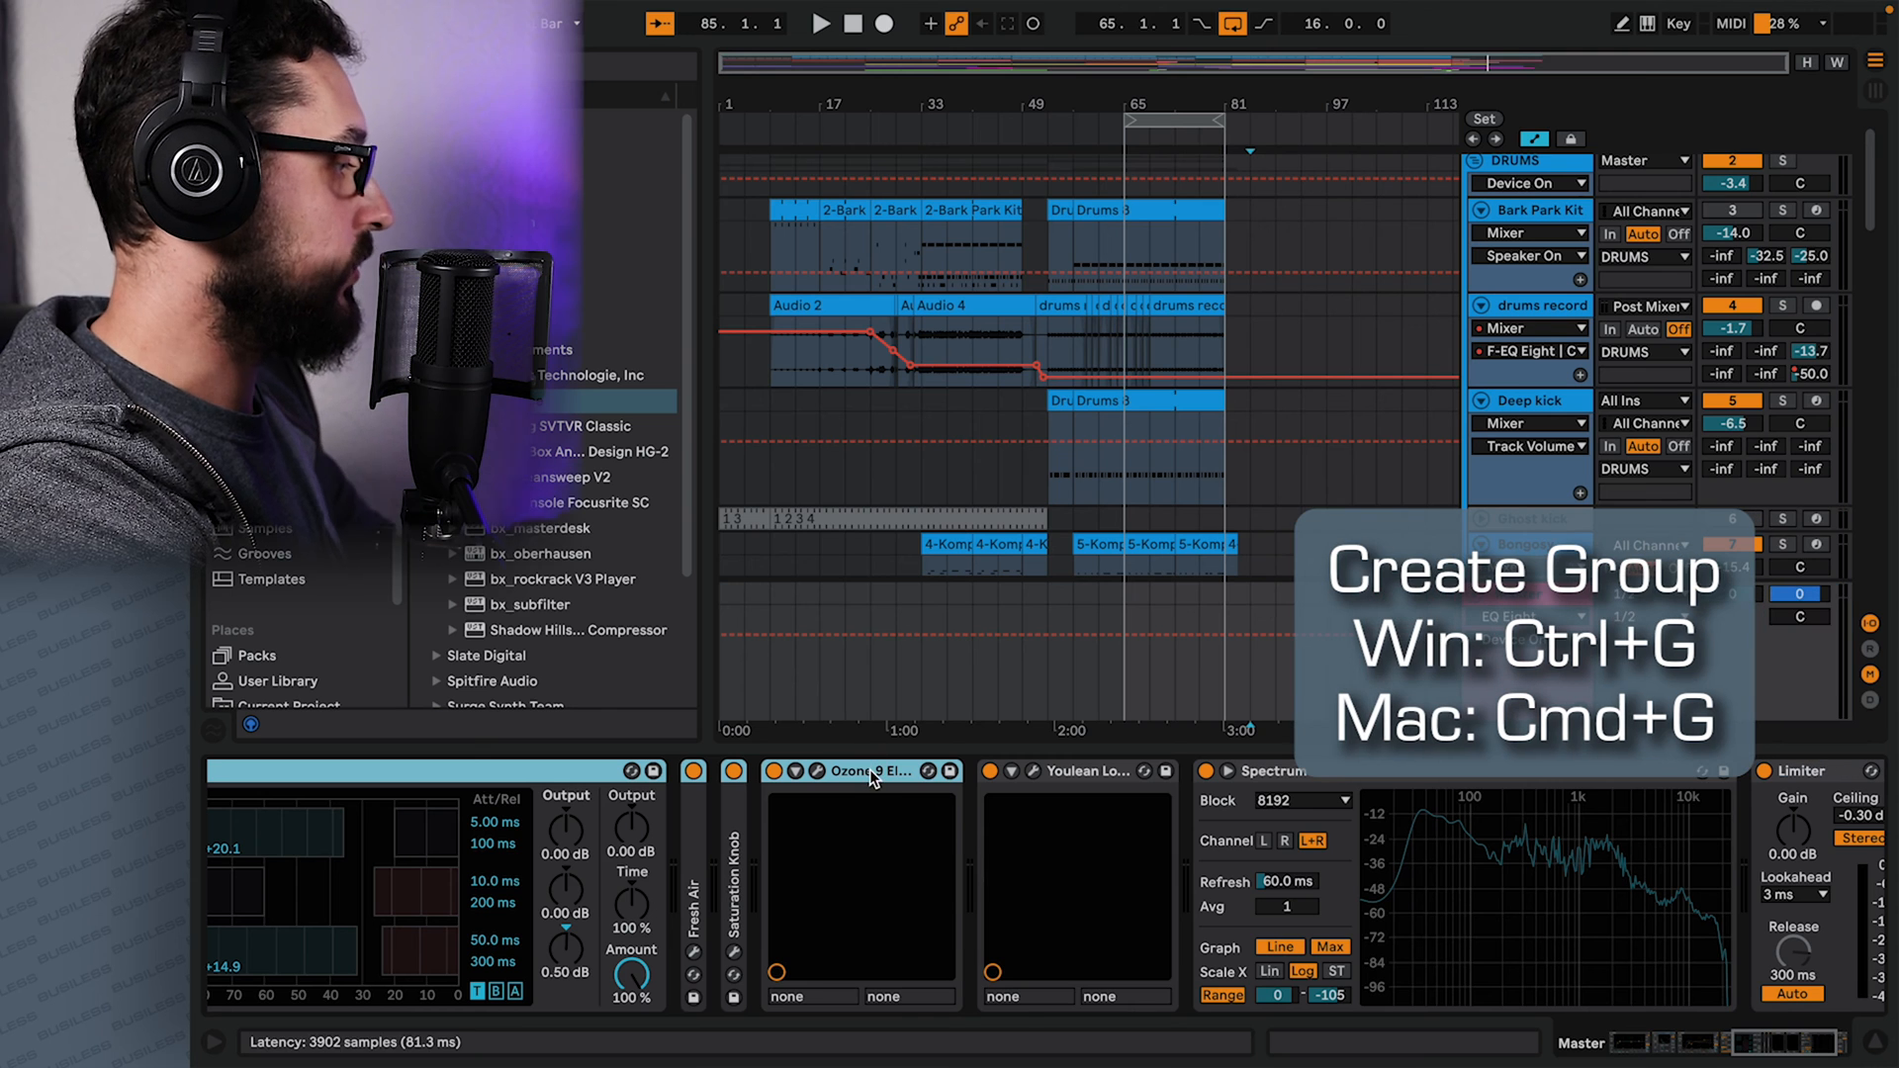
# Group the selected Ozone, Youlean, Spectrum and Limiter devices into one Audio Effect Rack.
pyautogui.rightClick(862, 771)
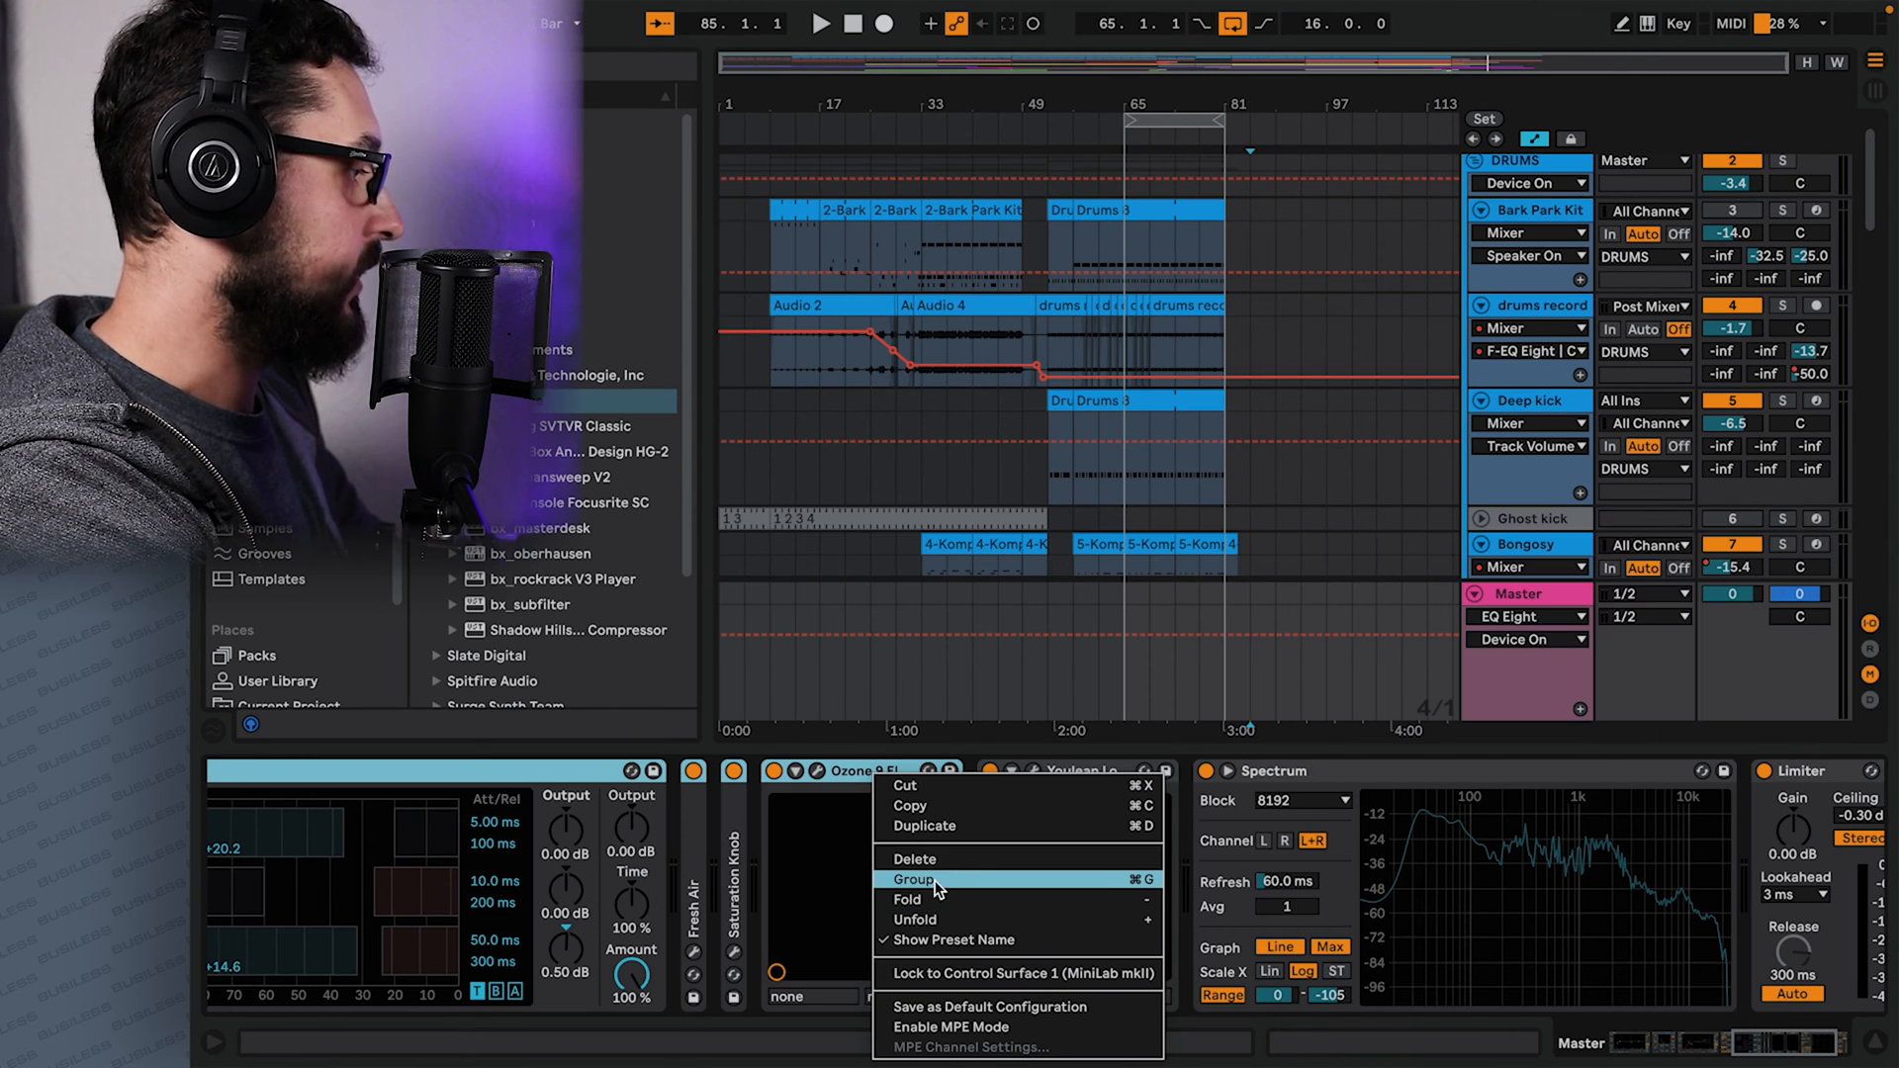
pyautogui.click(913, 879)
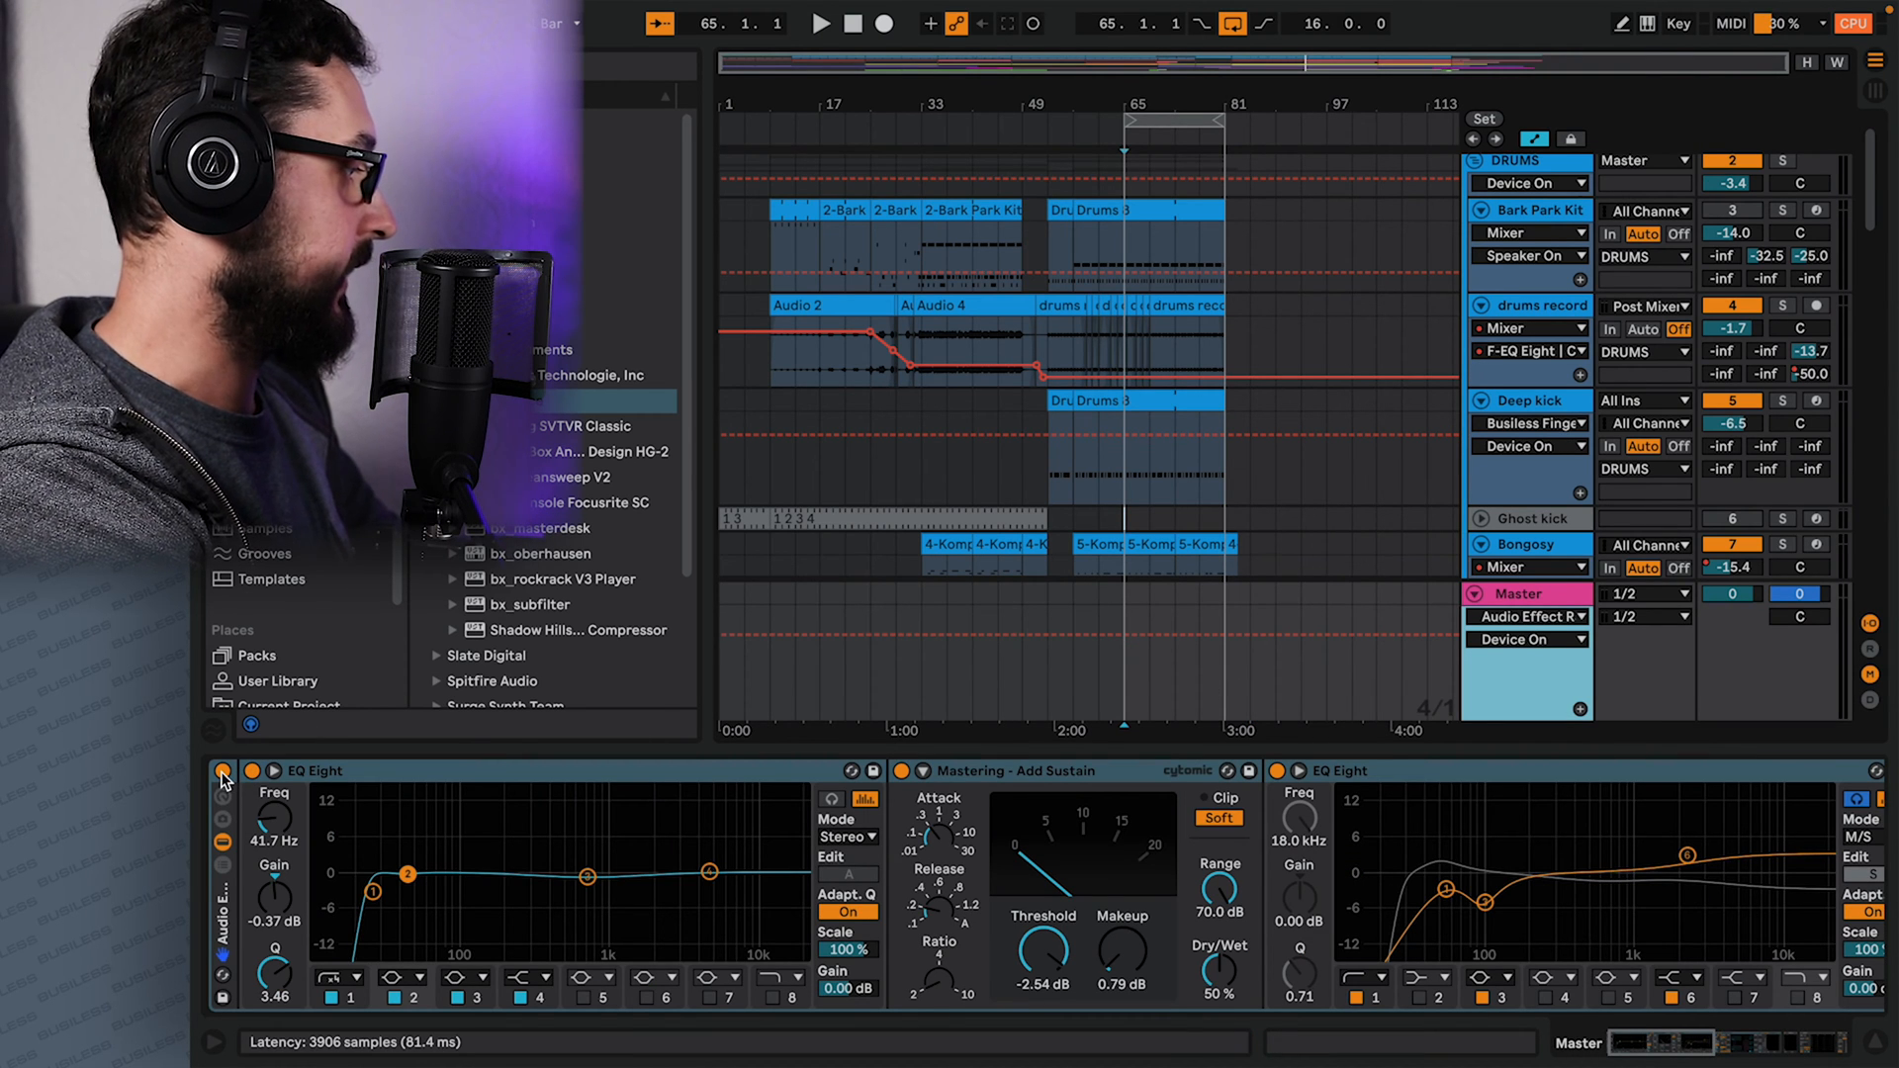
pyautogui.click(223, 771)
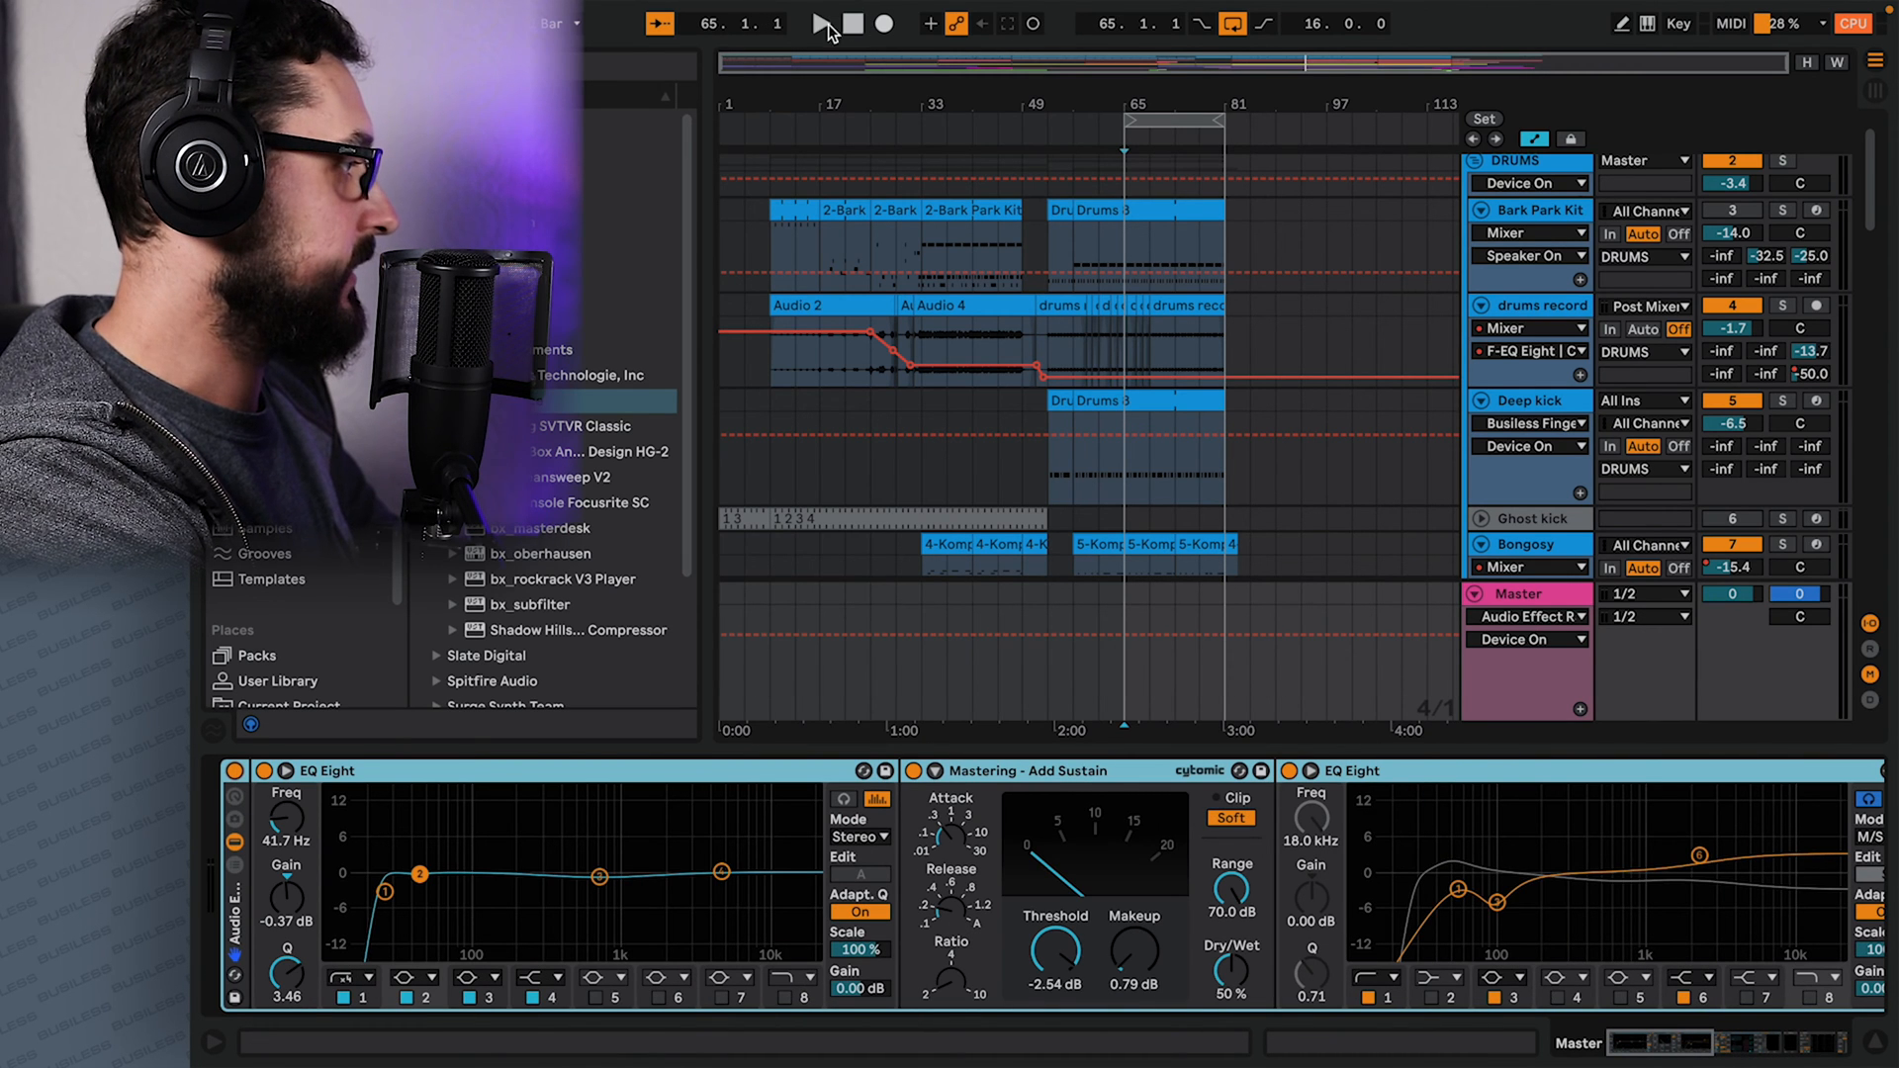
# Play the song and switch off the master Audio Effect Rack to hear it unprocessed.
pyautogui.click(819, 23)
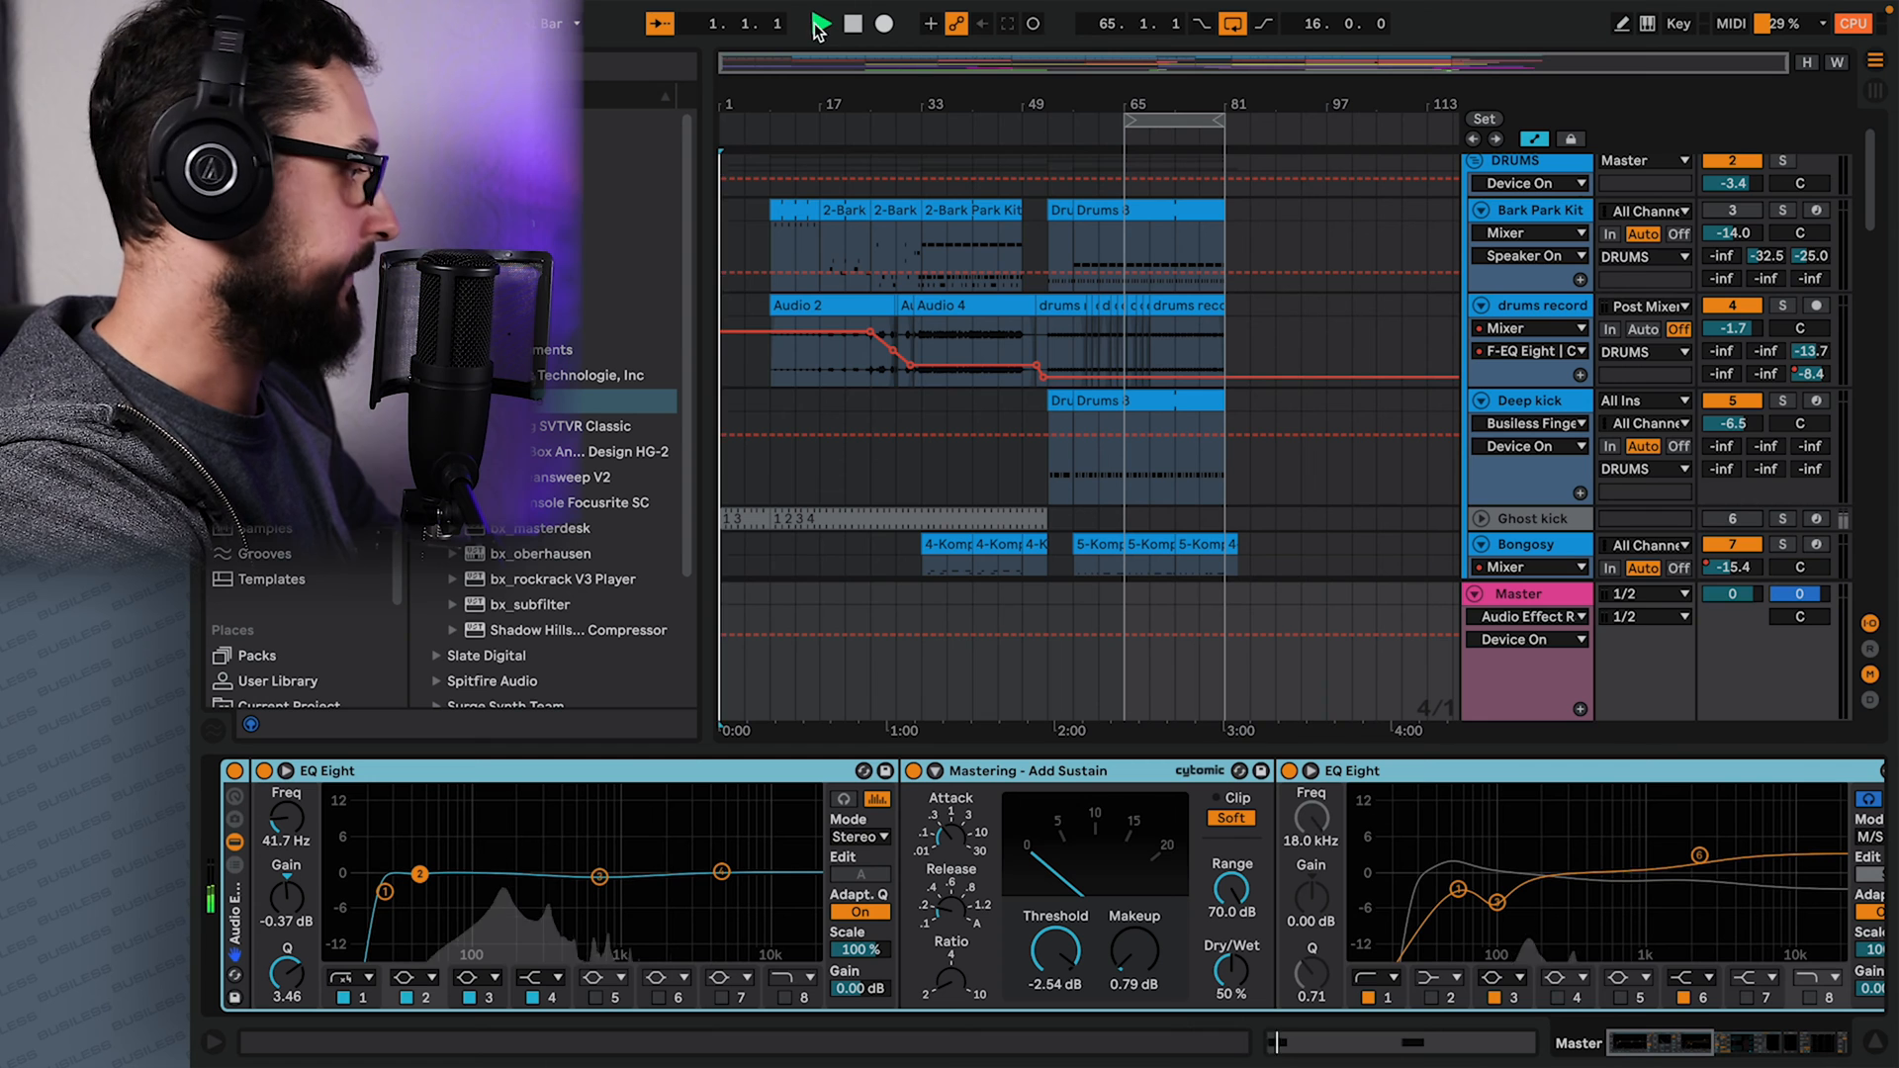
pyautogui.click(821, 23)
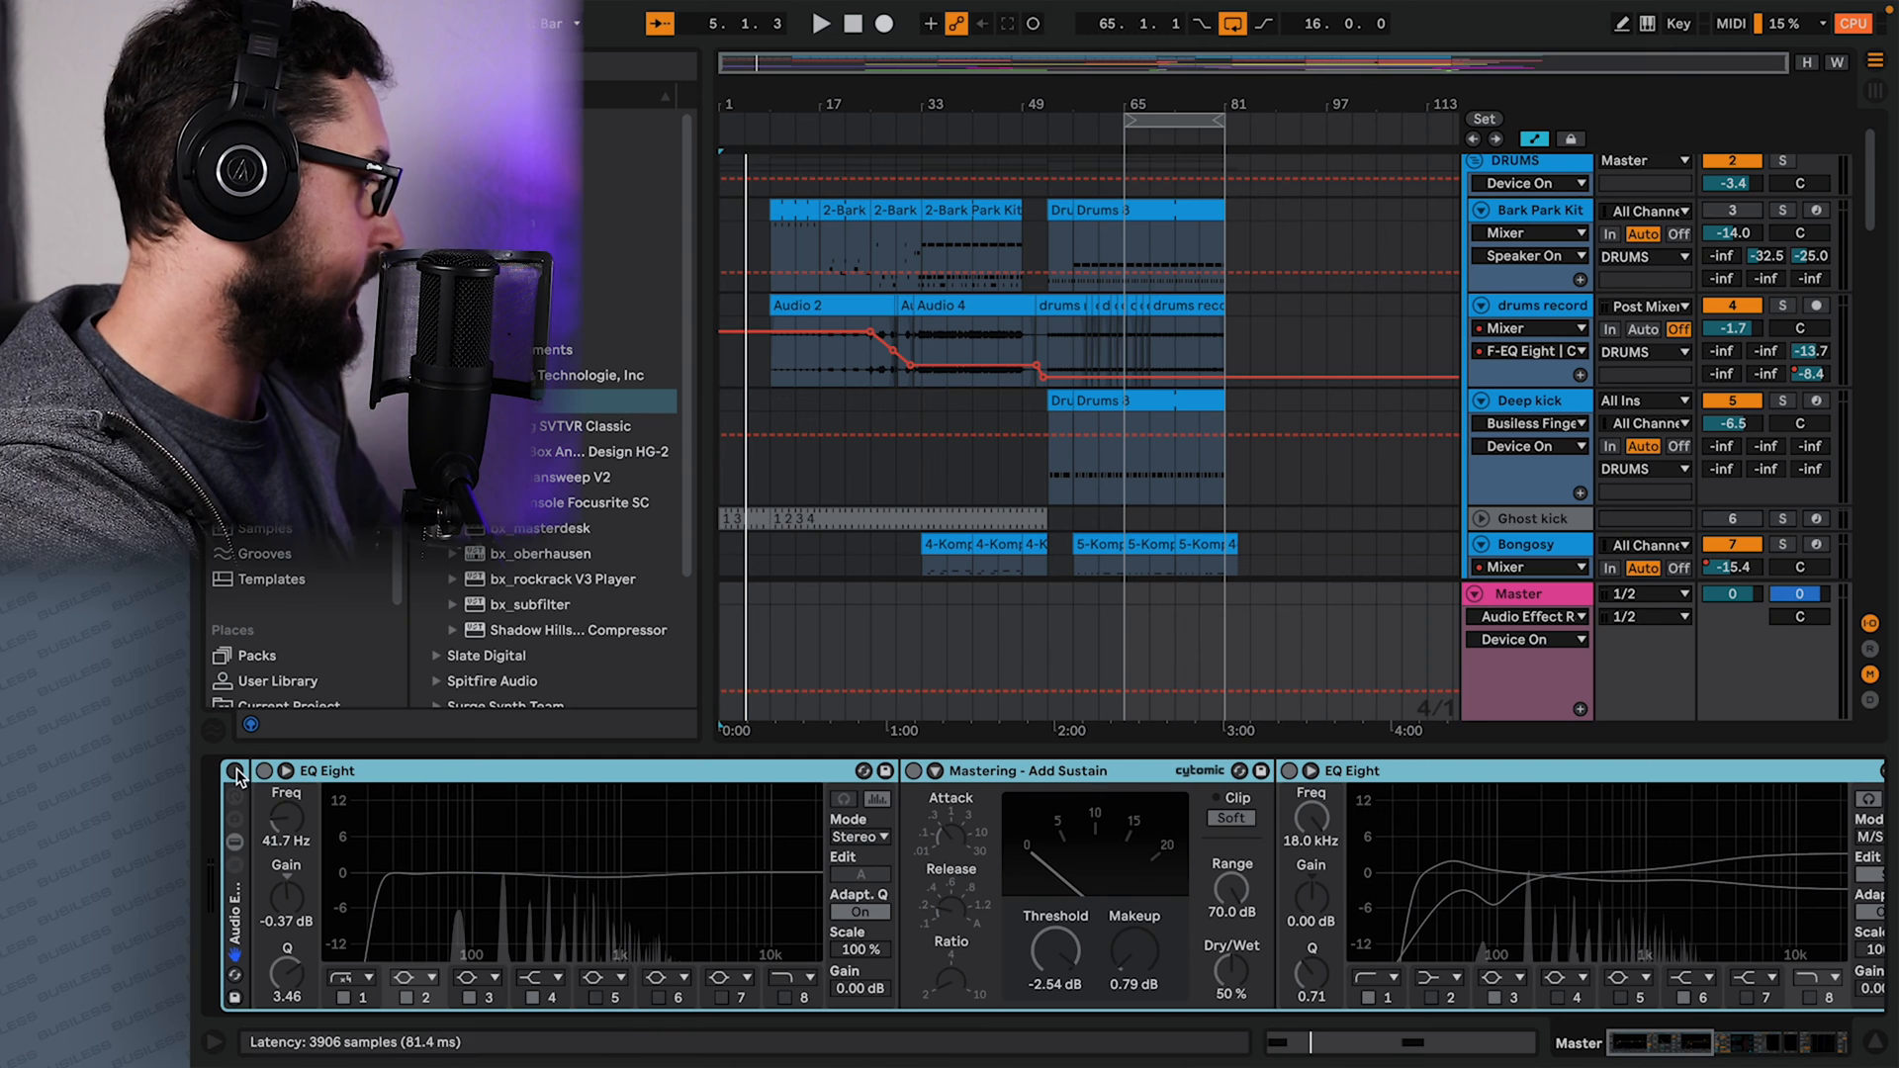
# Show the rack's chain list and rename its chain 'Mastering chain'.
pyautogui.click(238, 772)
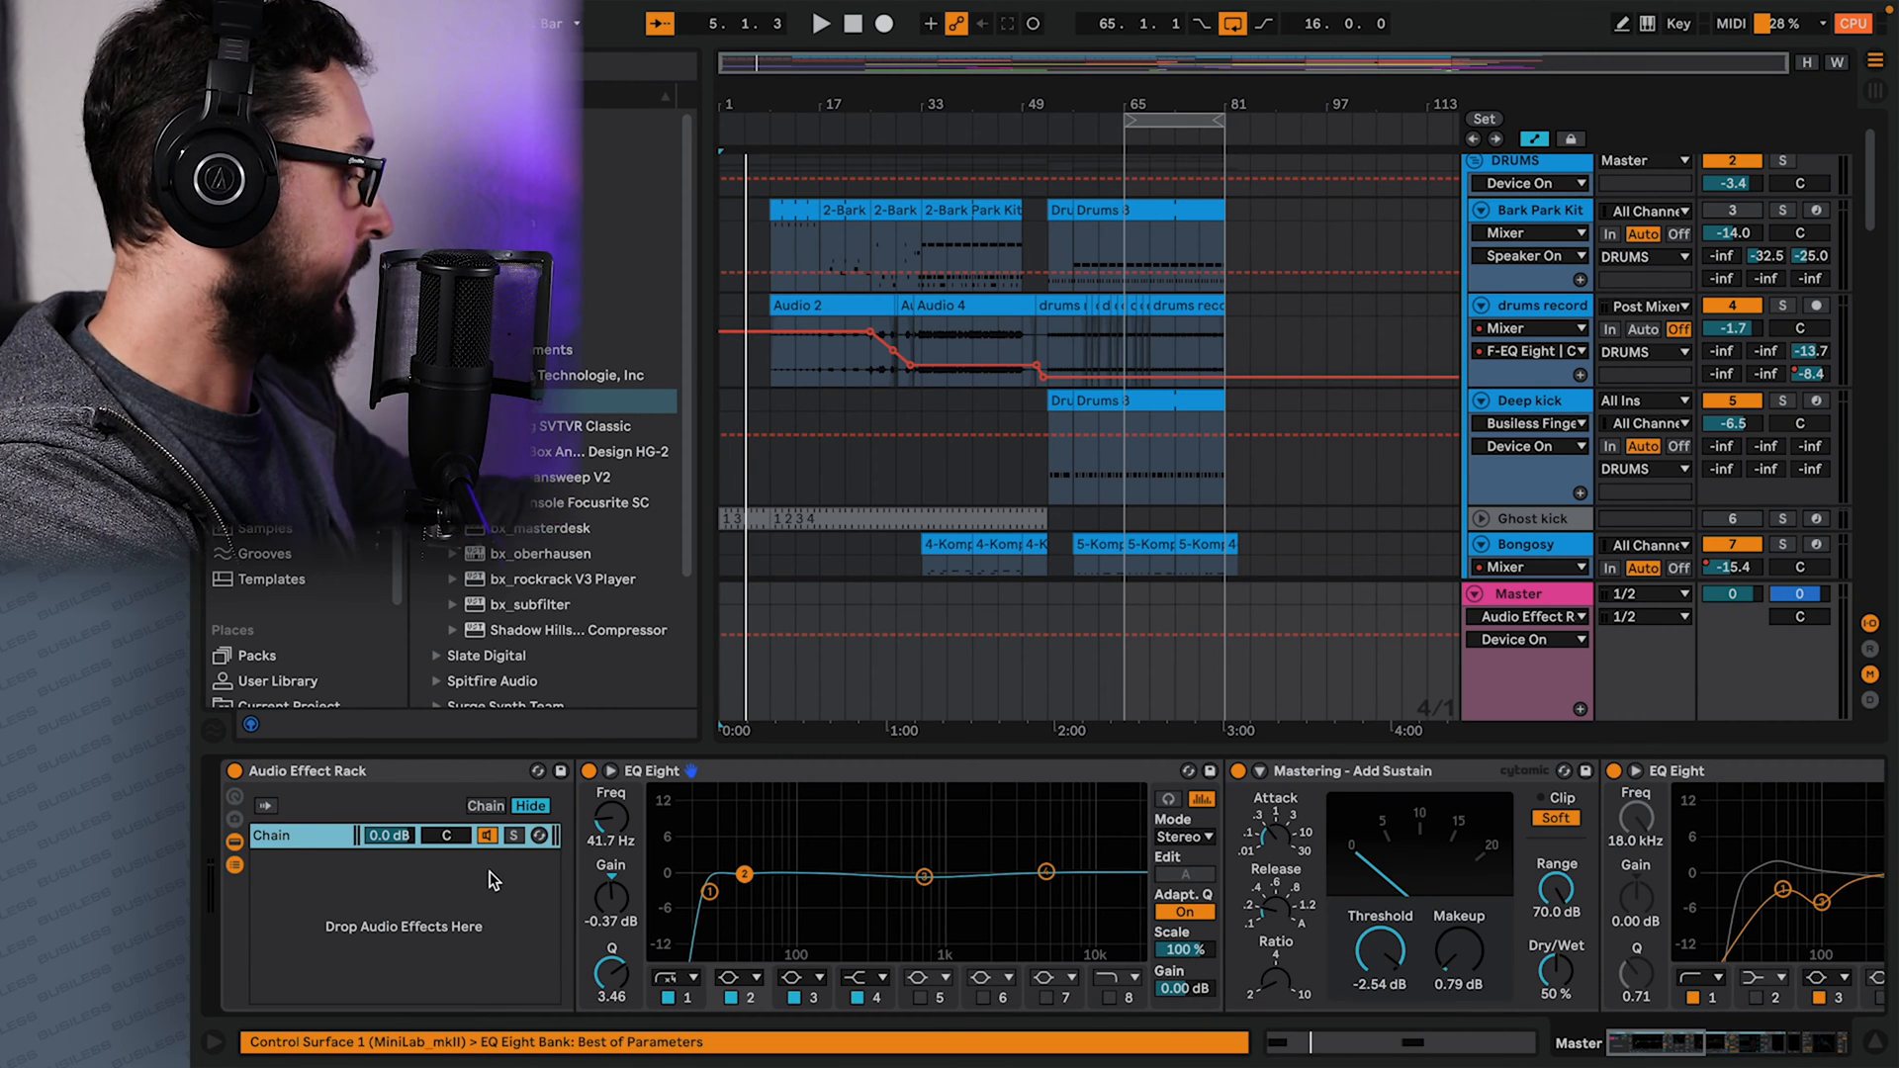
pyautogui.press('ctrl+r')
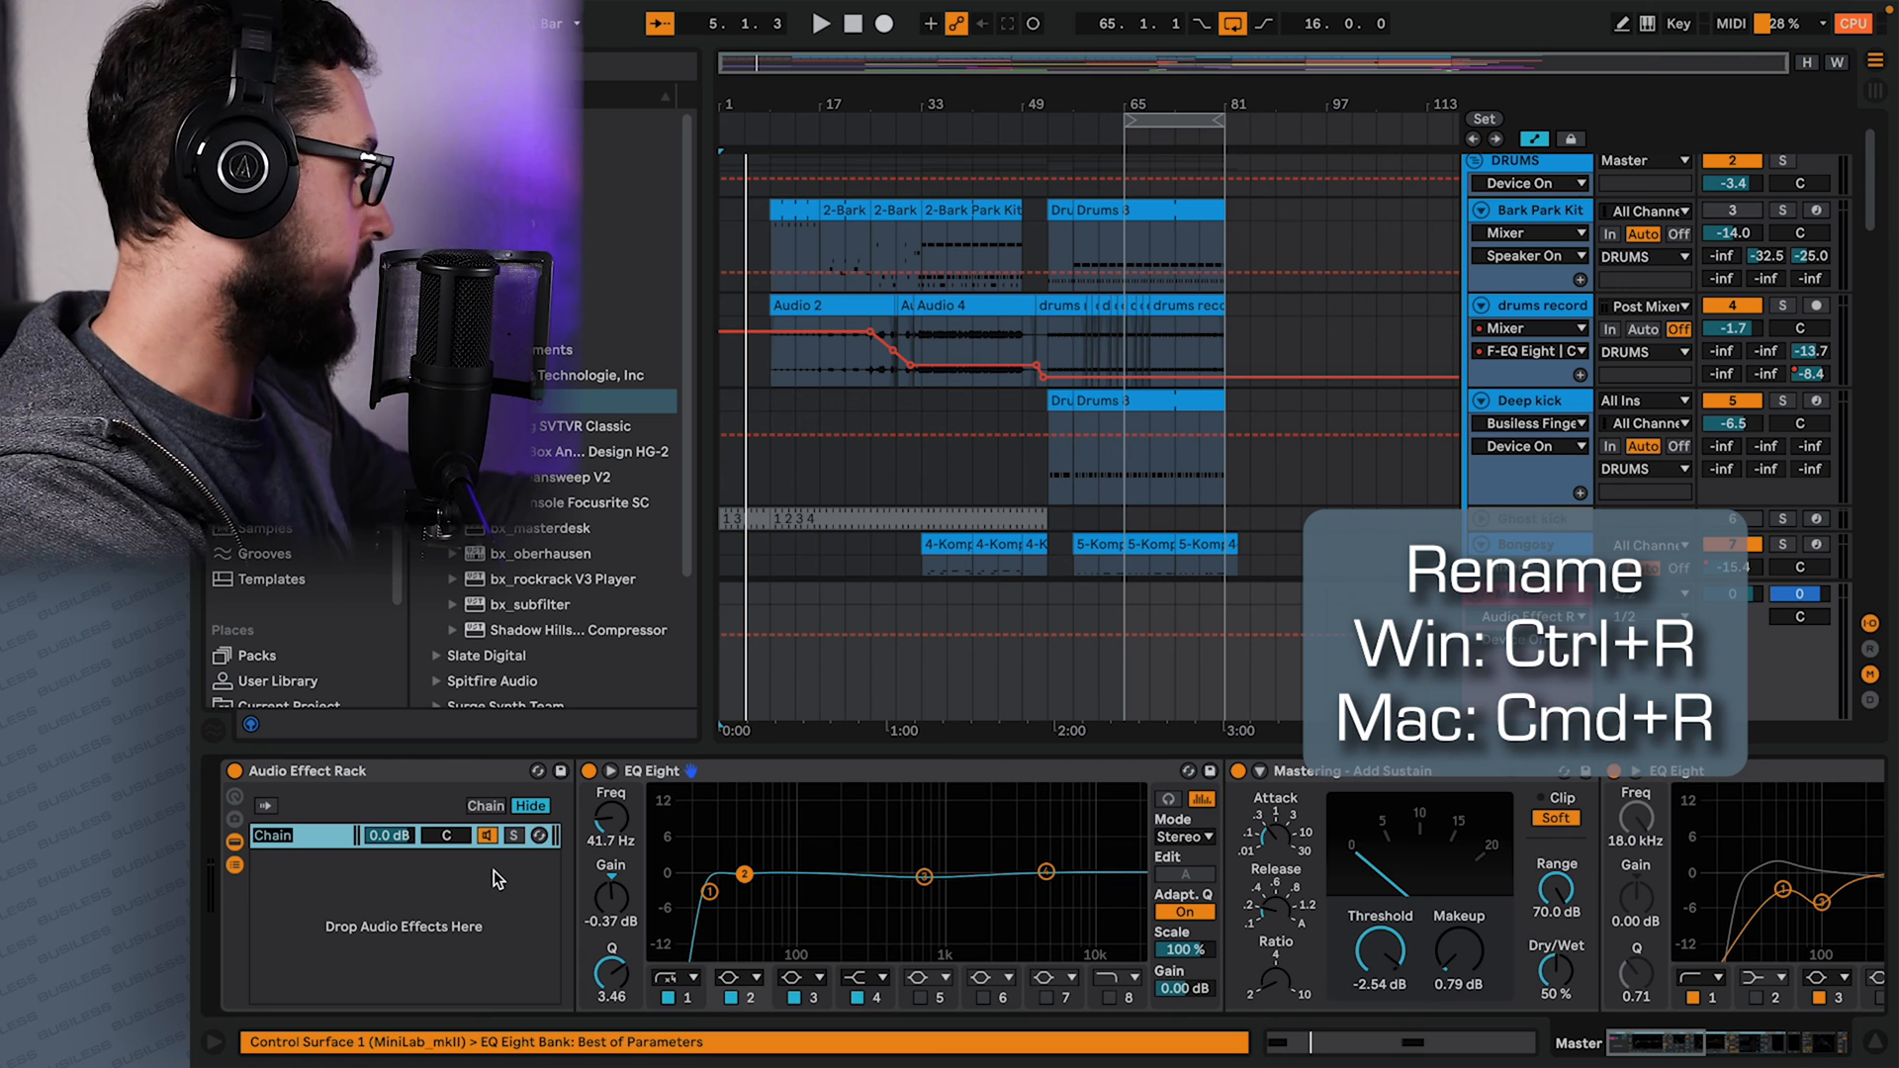
pyautogui.write('Mastering c...')
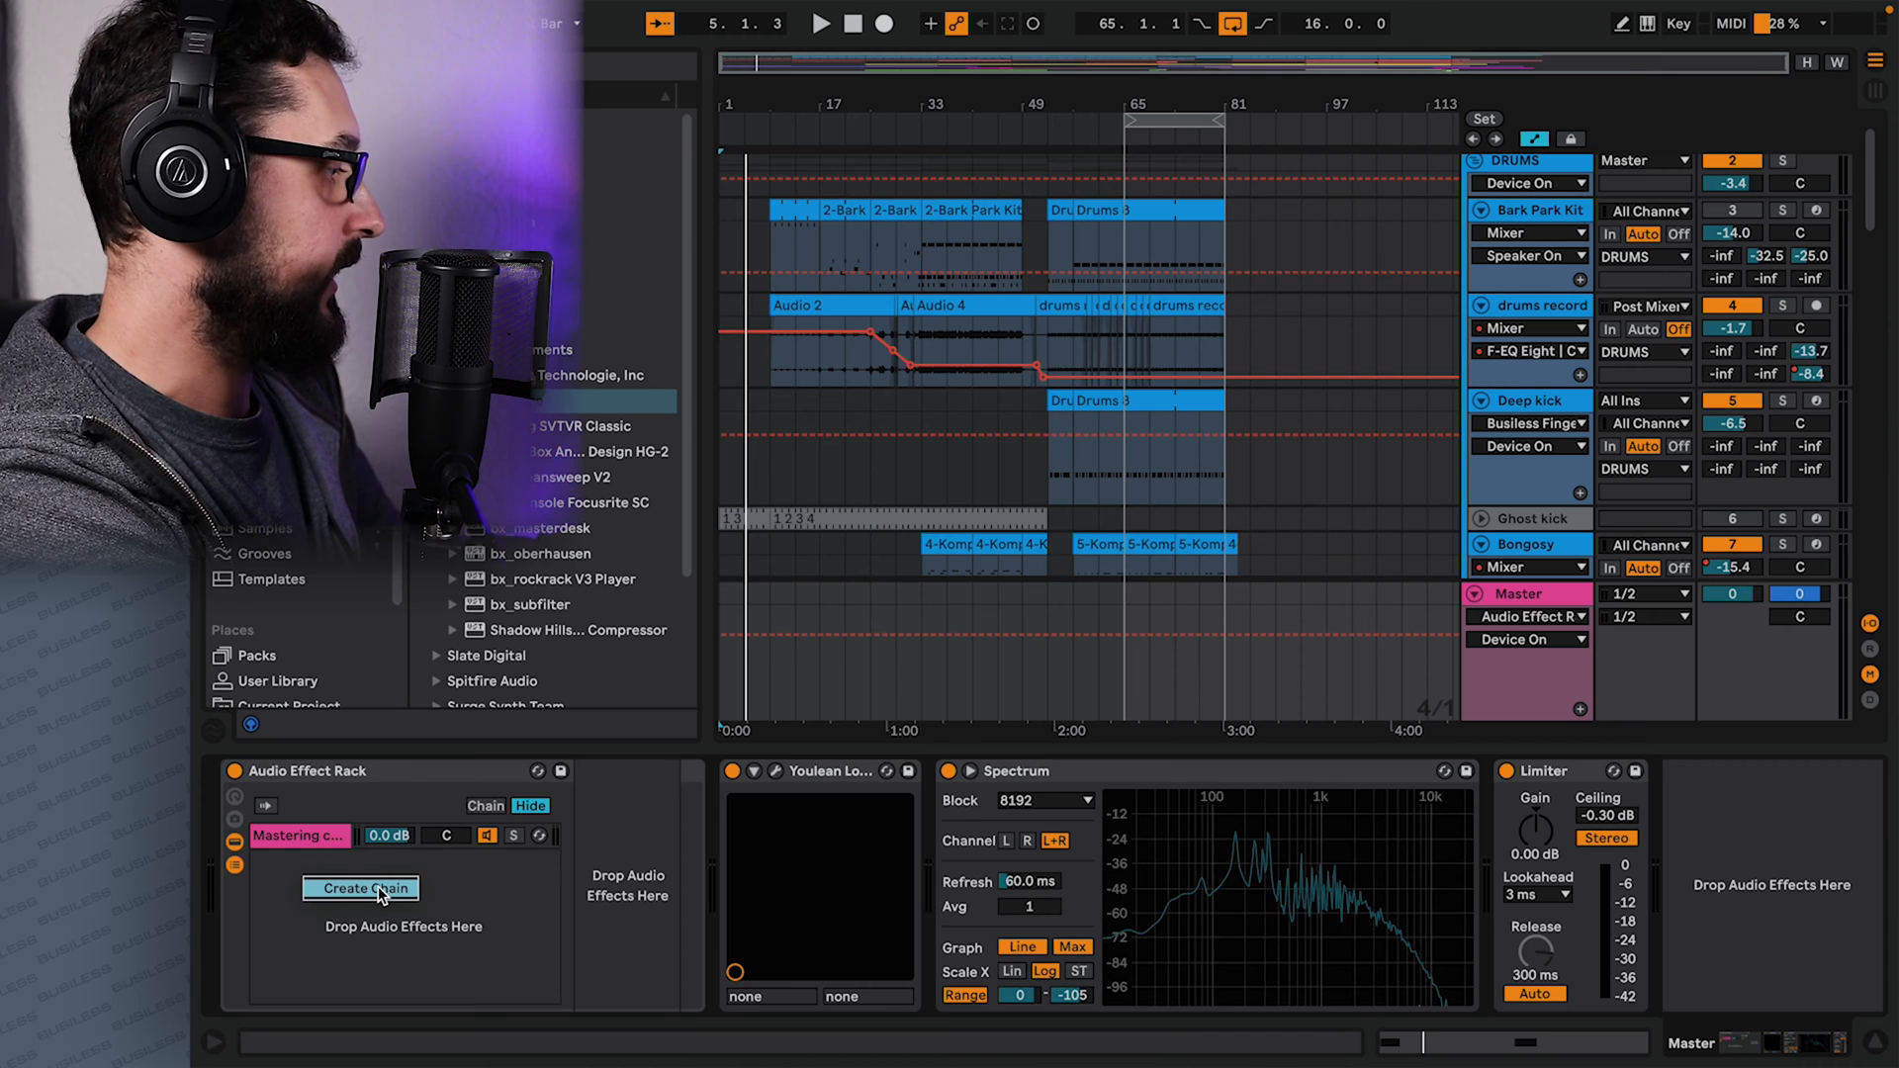
# Create a second chain in the master rack and name it 'Clean'.
pyautogui.click(360, 888)
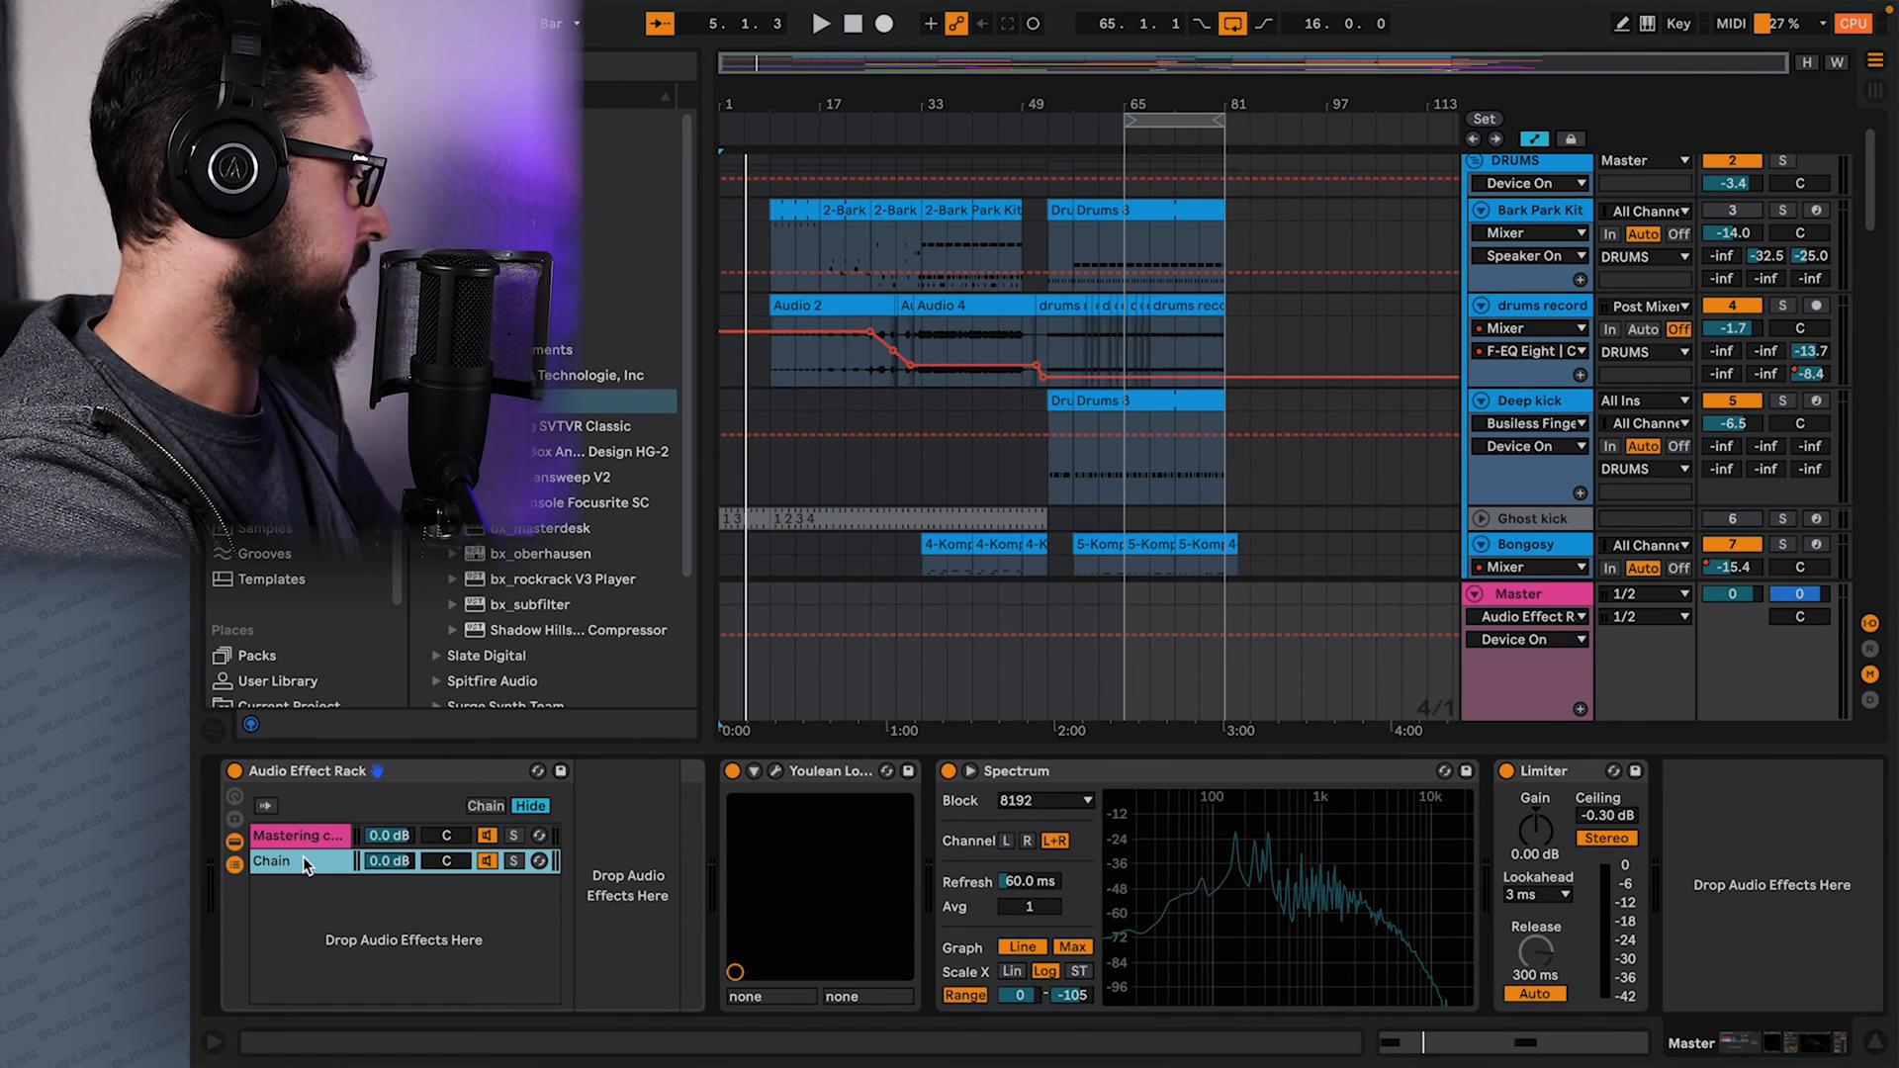
pyautogui.press('ctrl+r')
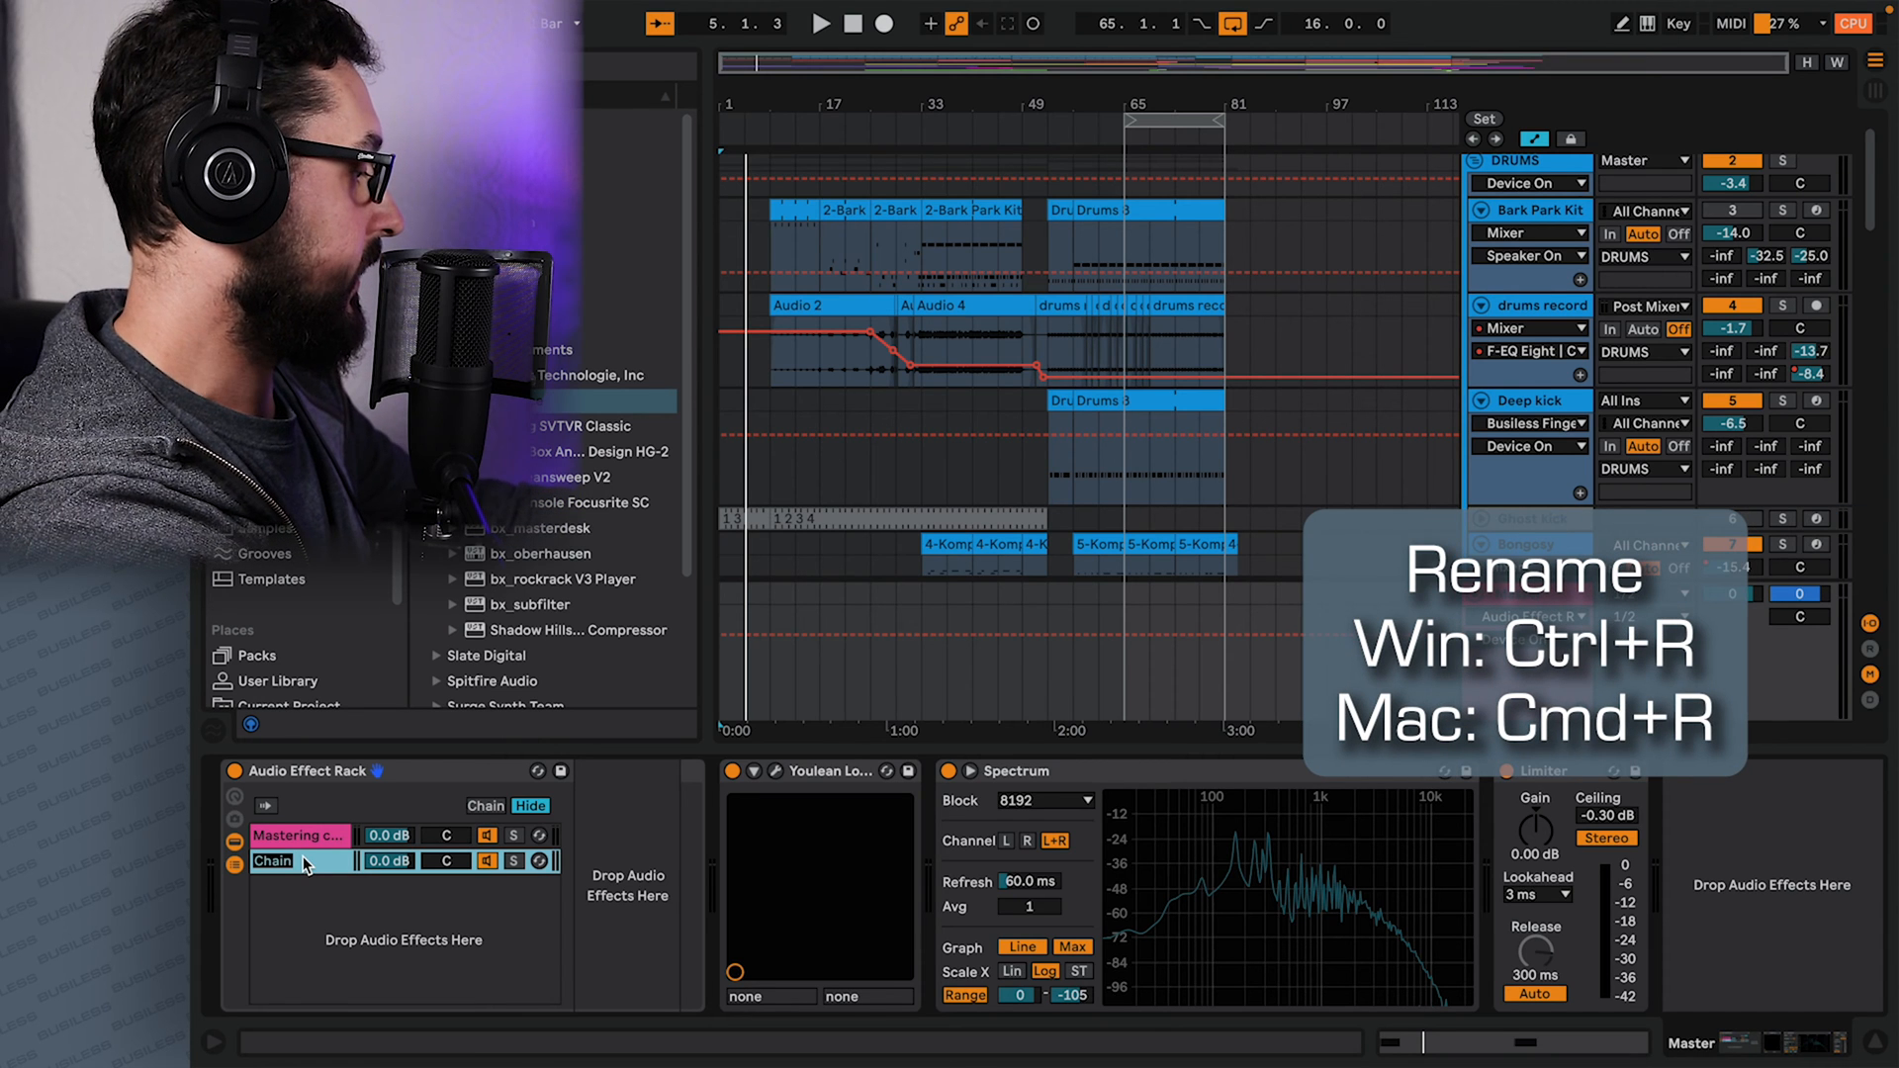
pyautogui.write('Clea')
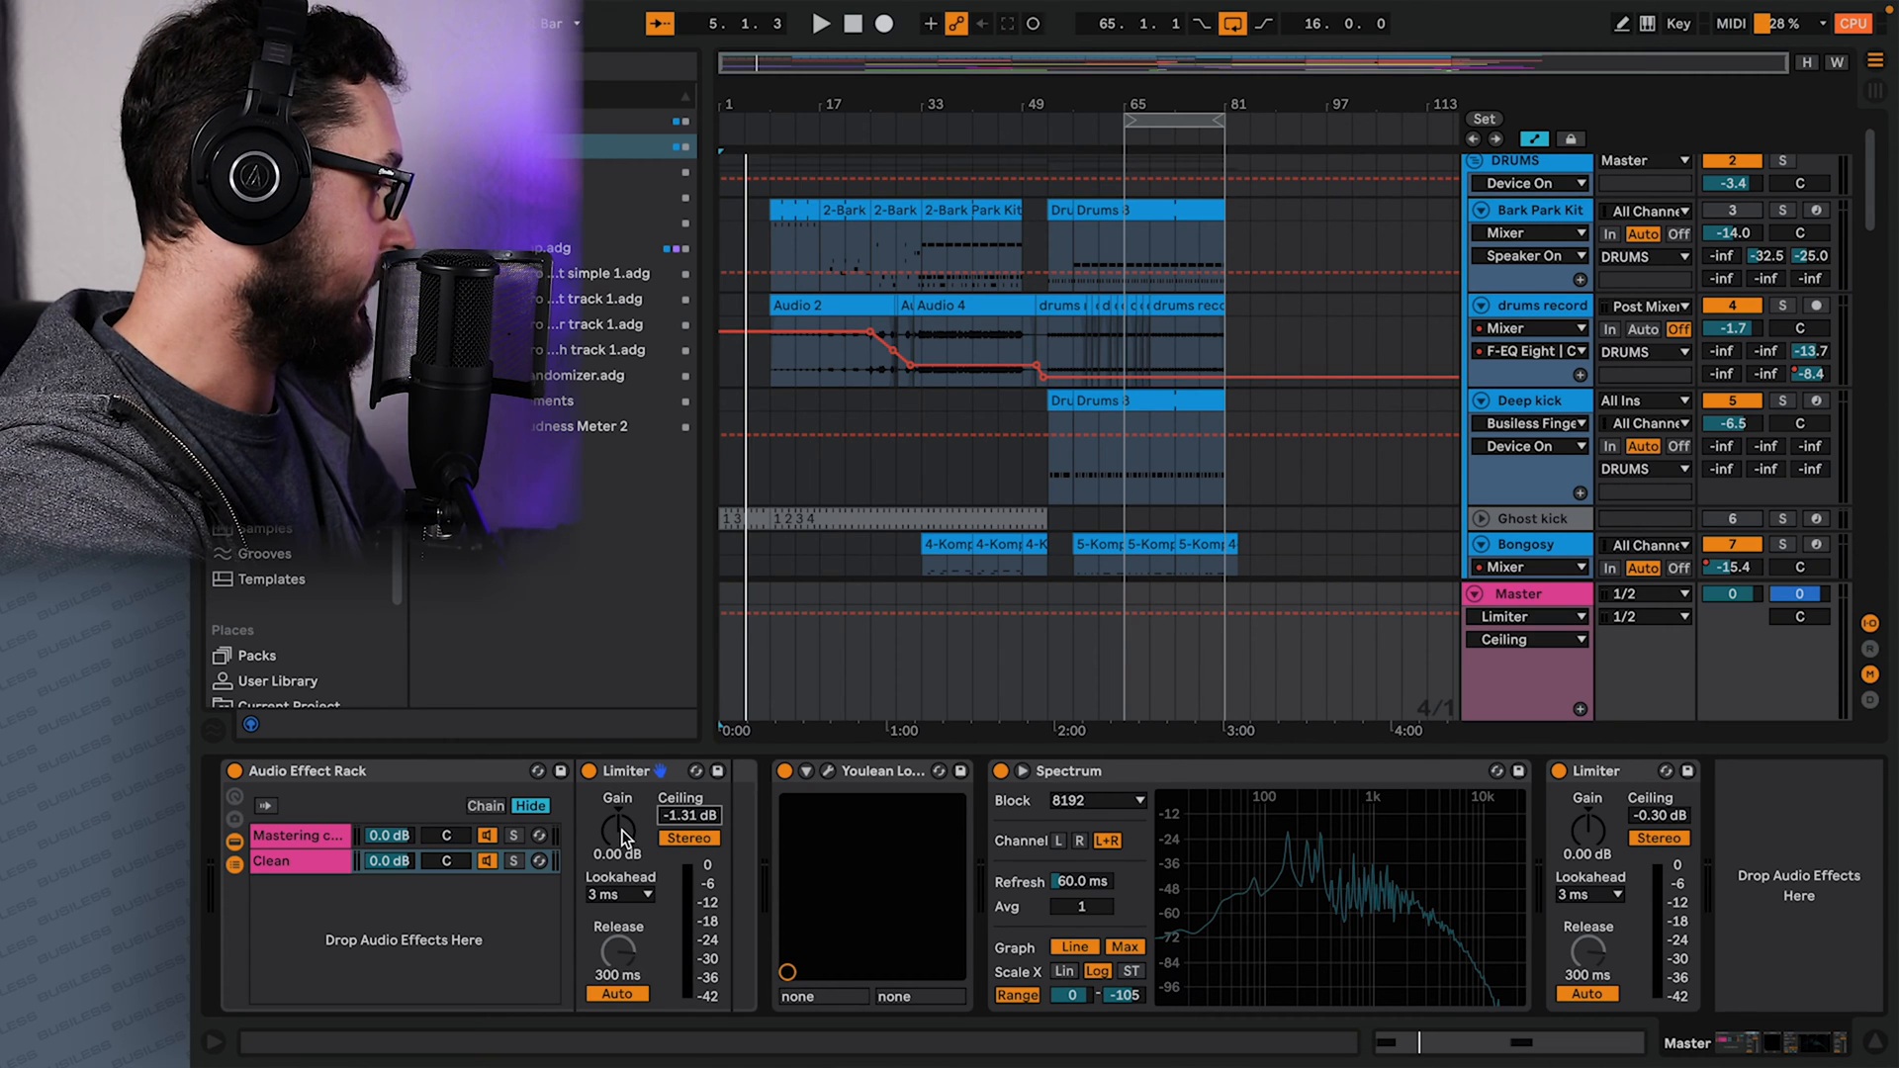
# Raise the Clean chain Limiter's gain, then solo the Mastering chain.
pyautogui.moveTo(617, 830); pyautogui.dragTo(617, 799)
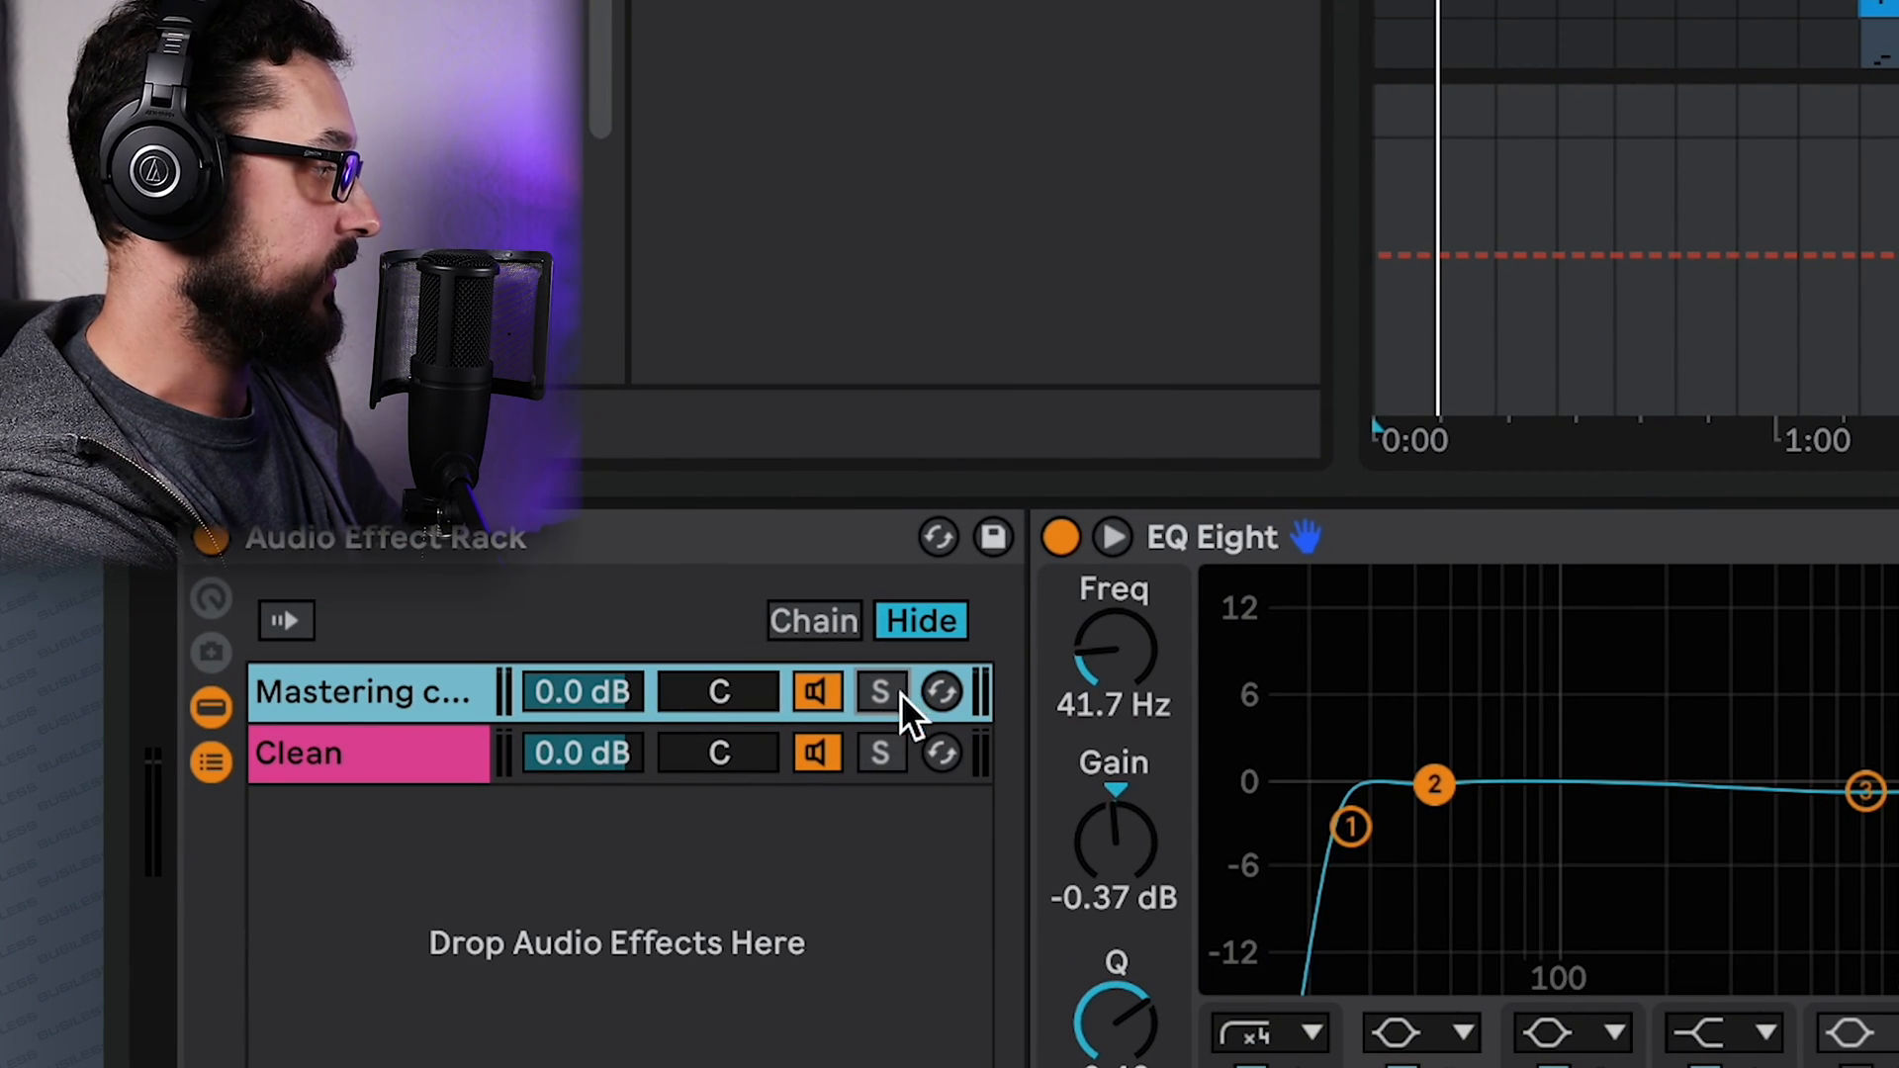
pyautogui.click(881, 692)
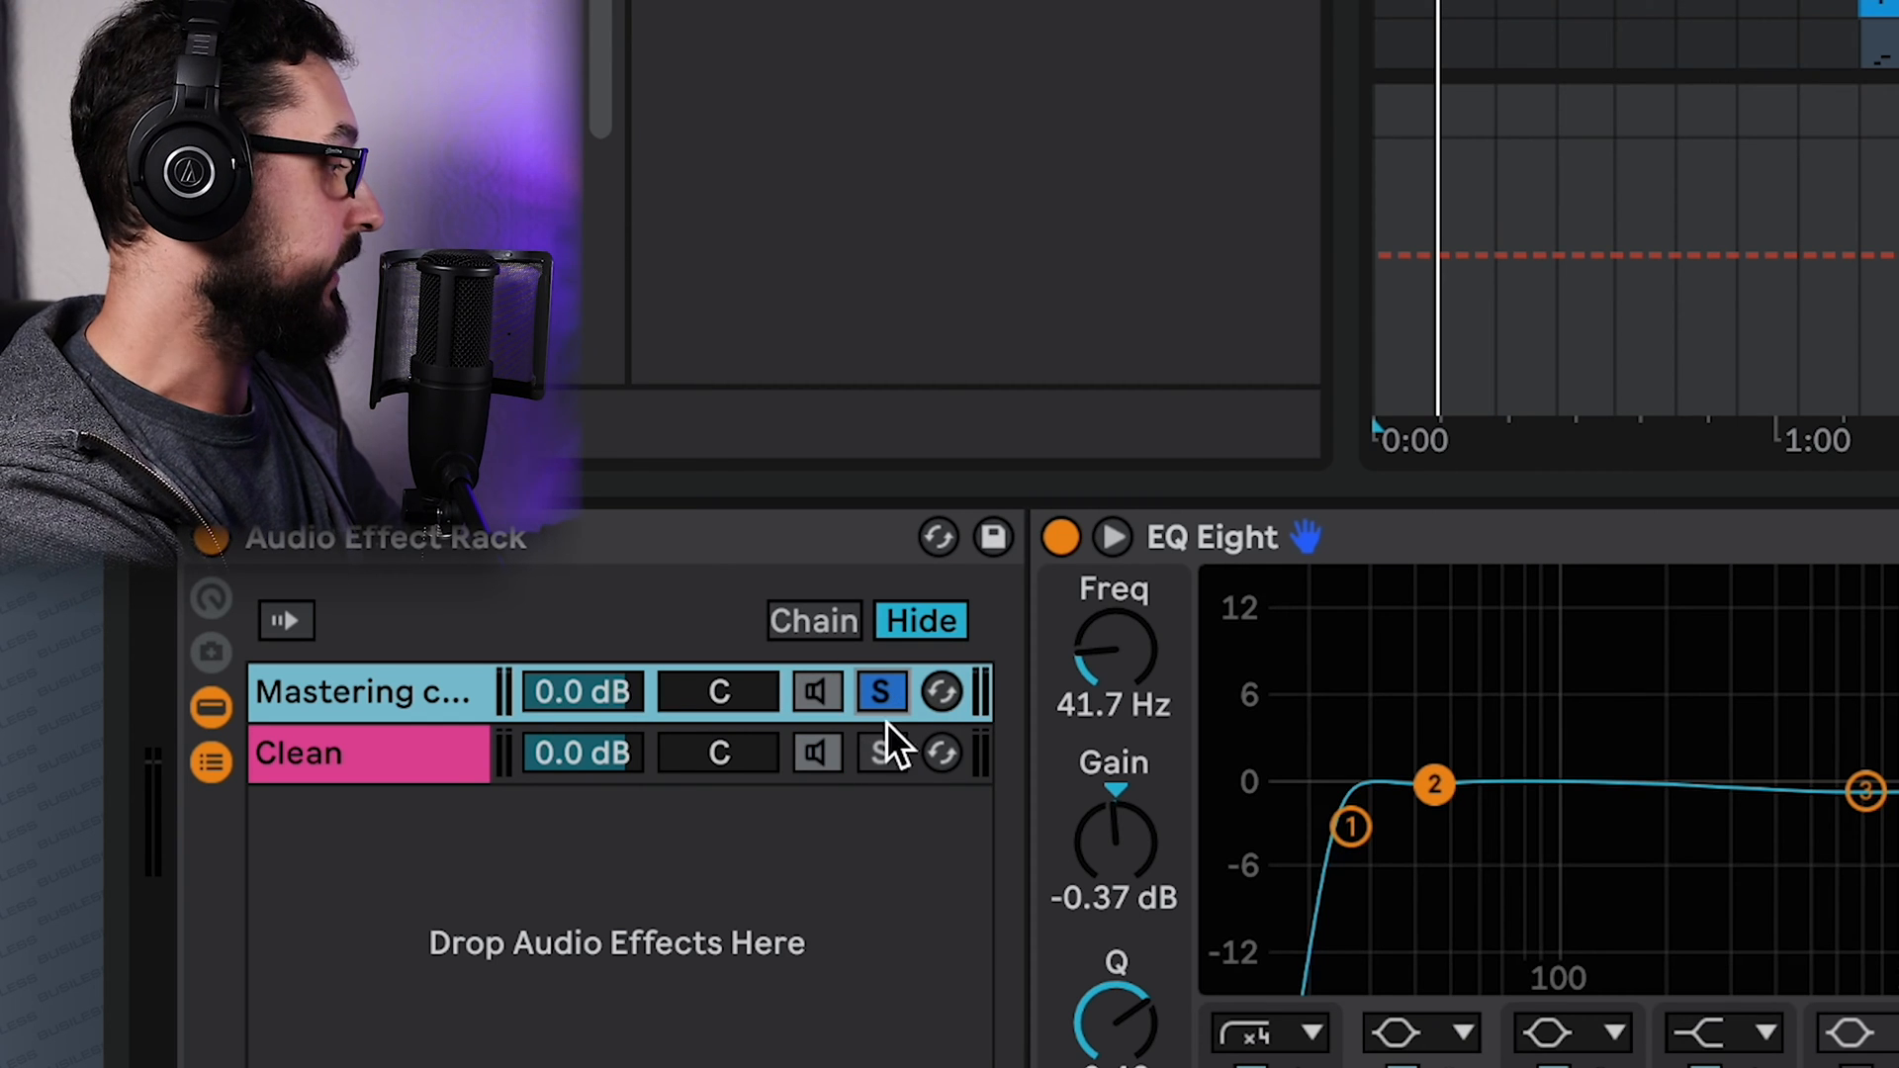
pyautogui.click(882, 752)
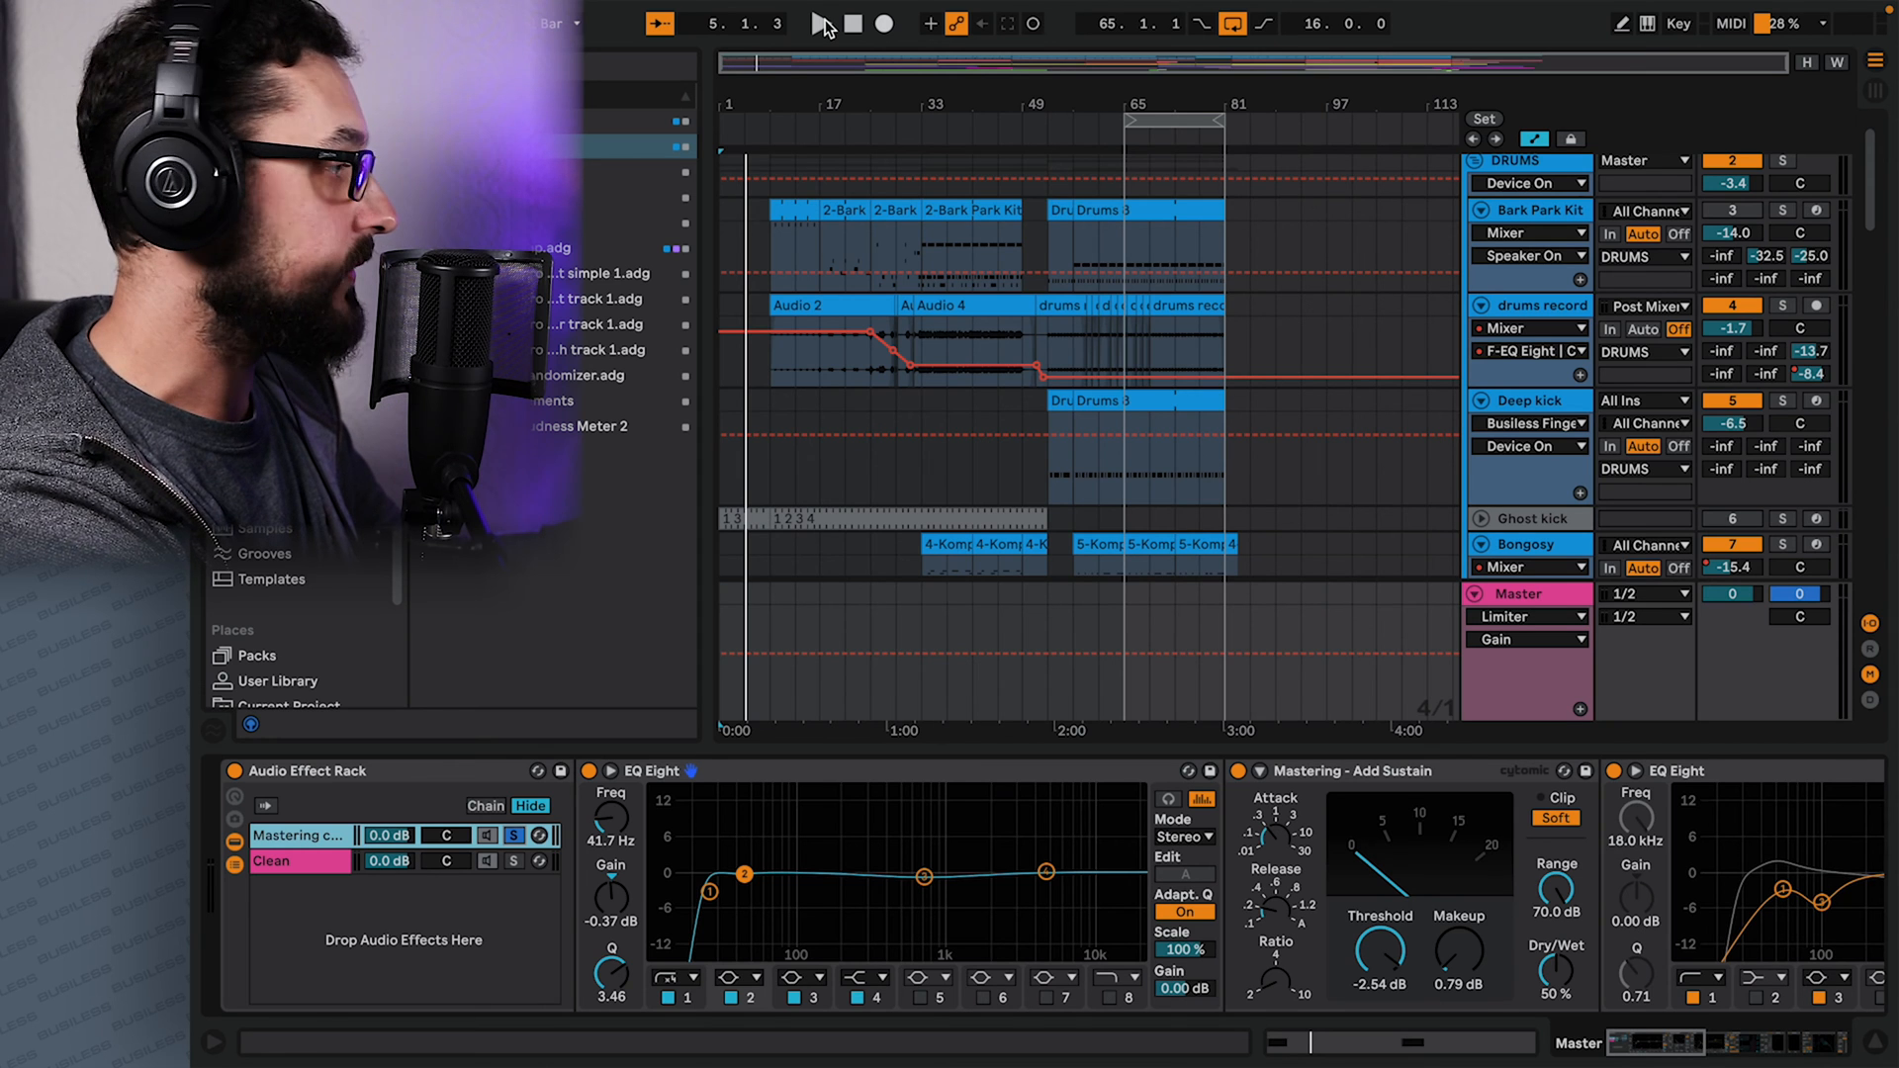
# Play the song with the Clean chain soloed, then stop playback.
pyautogui.click(820, 22)
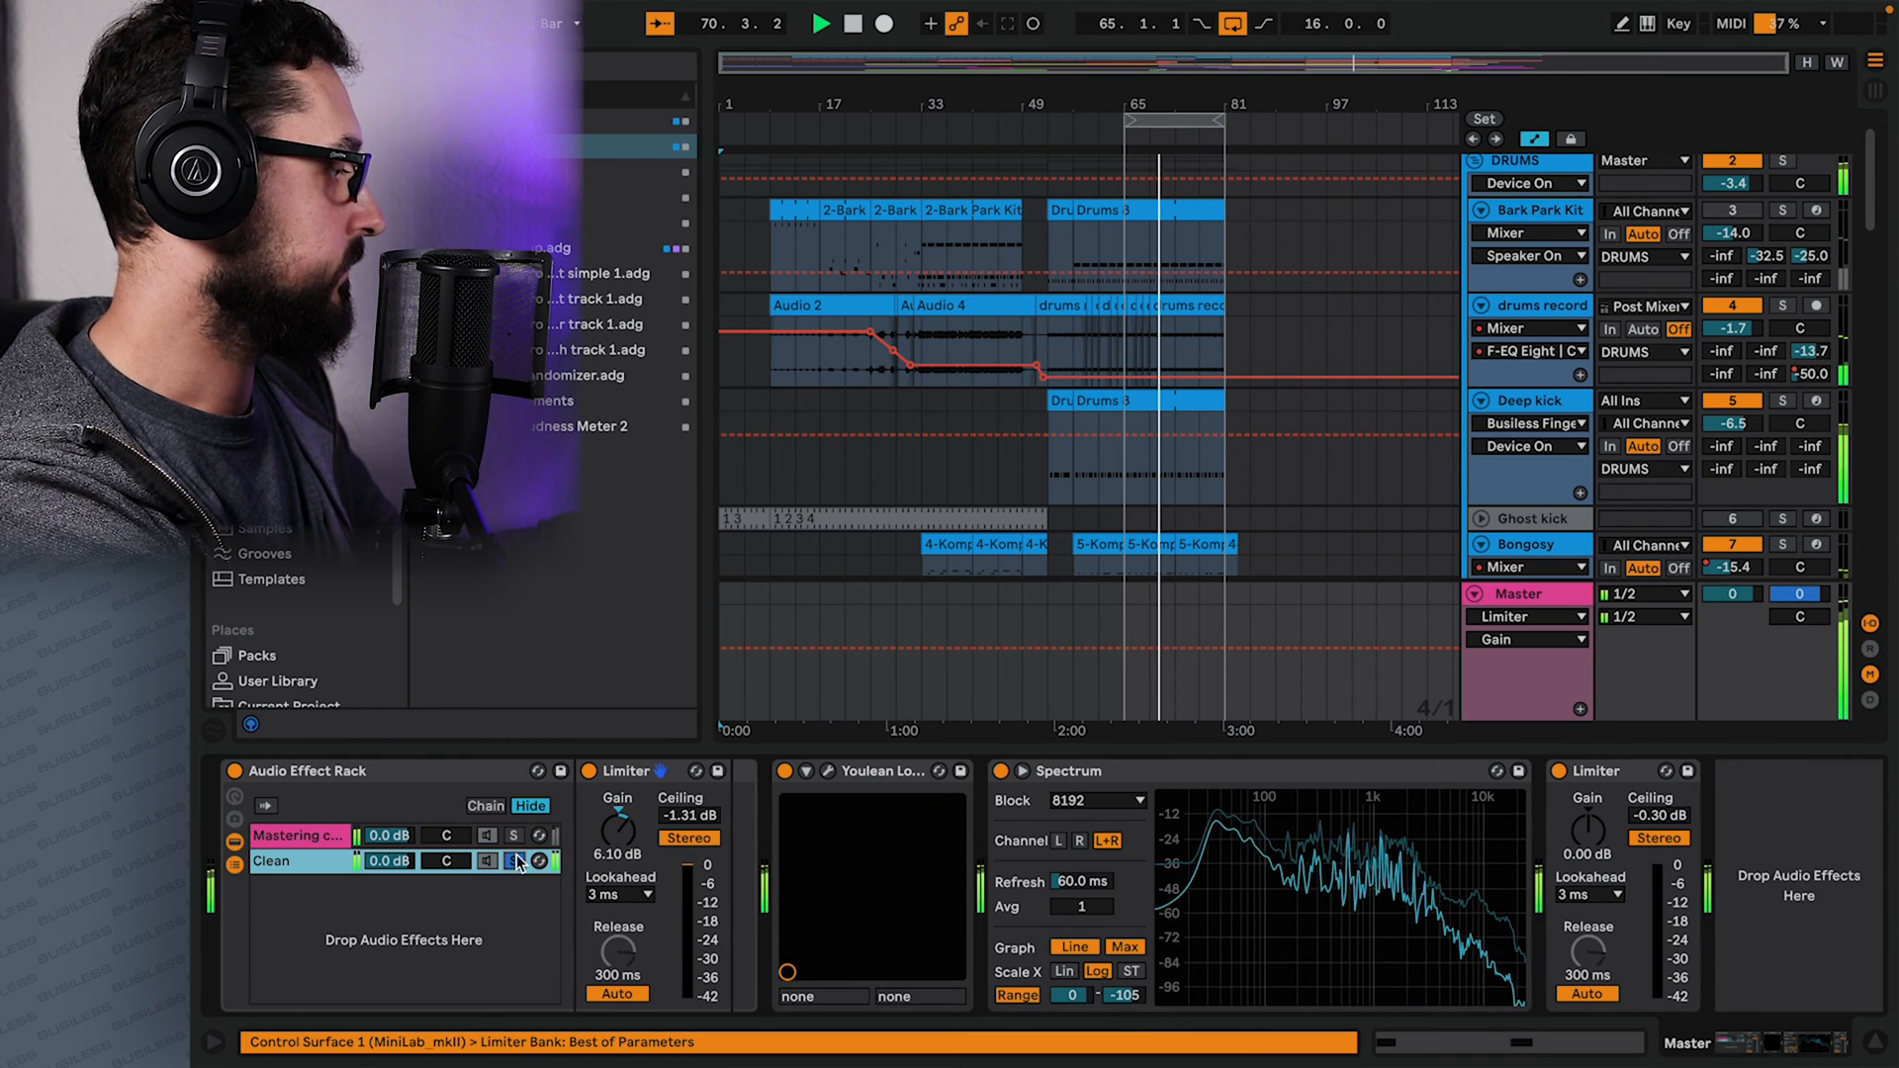
pyautogui.click(852, 22)
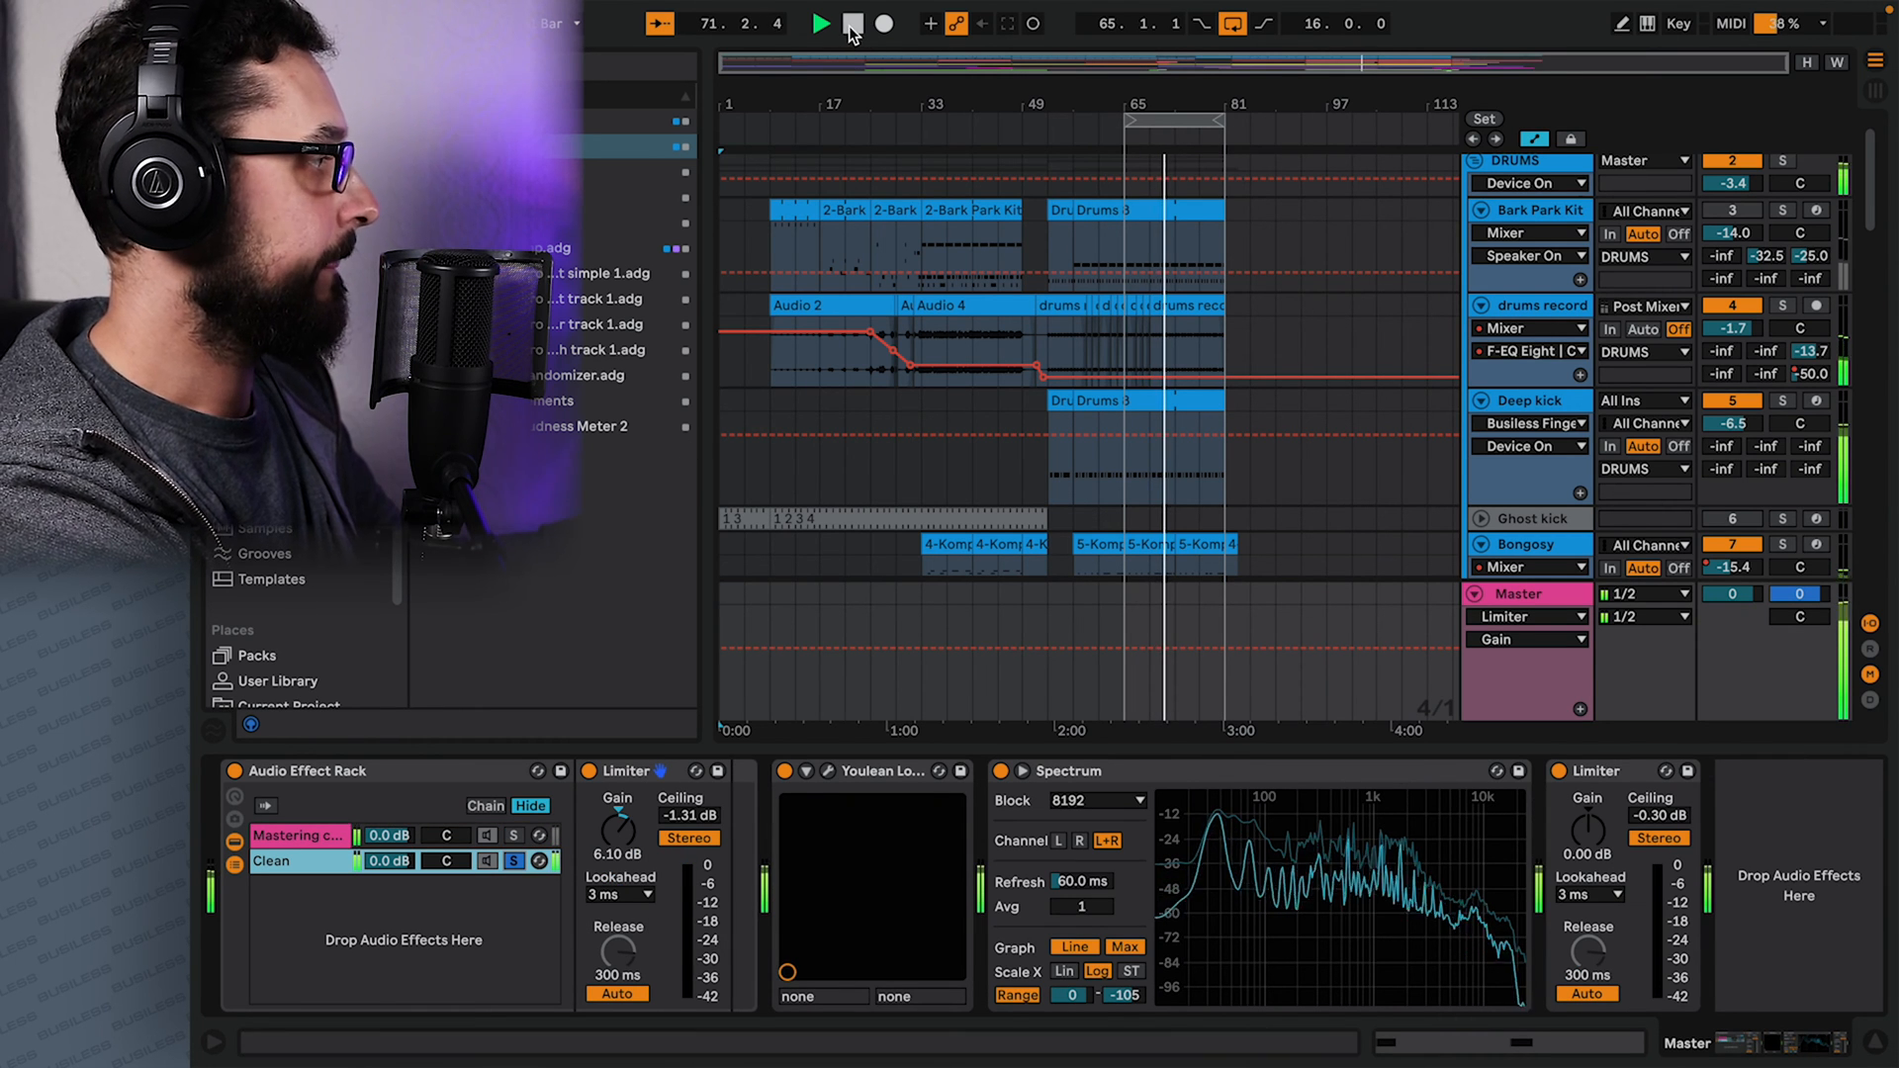
pyautogui.click(850, 23)
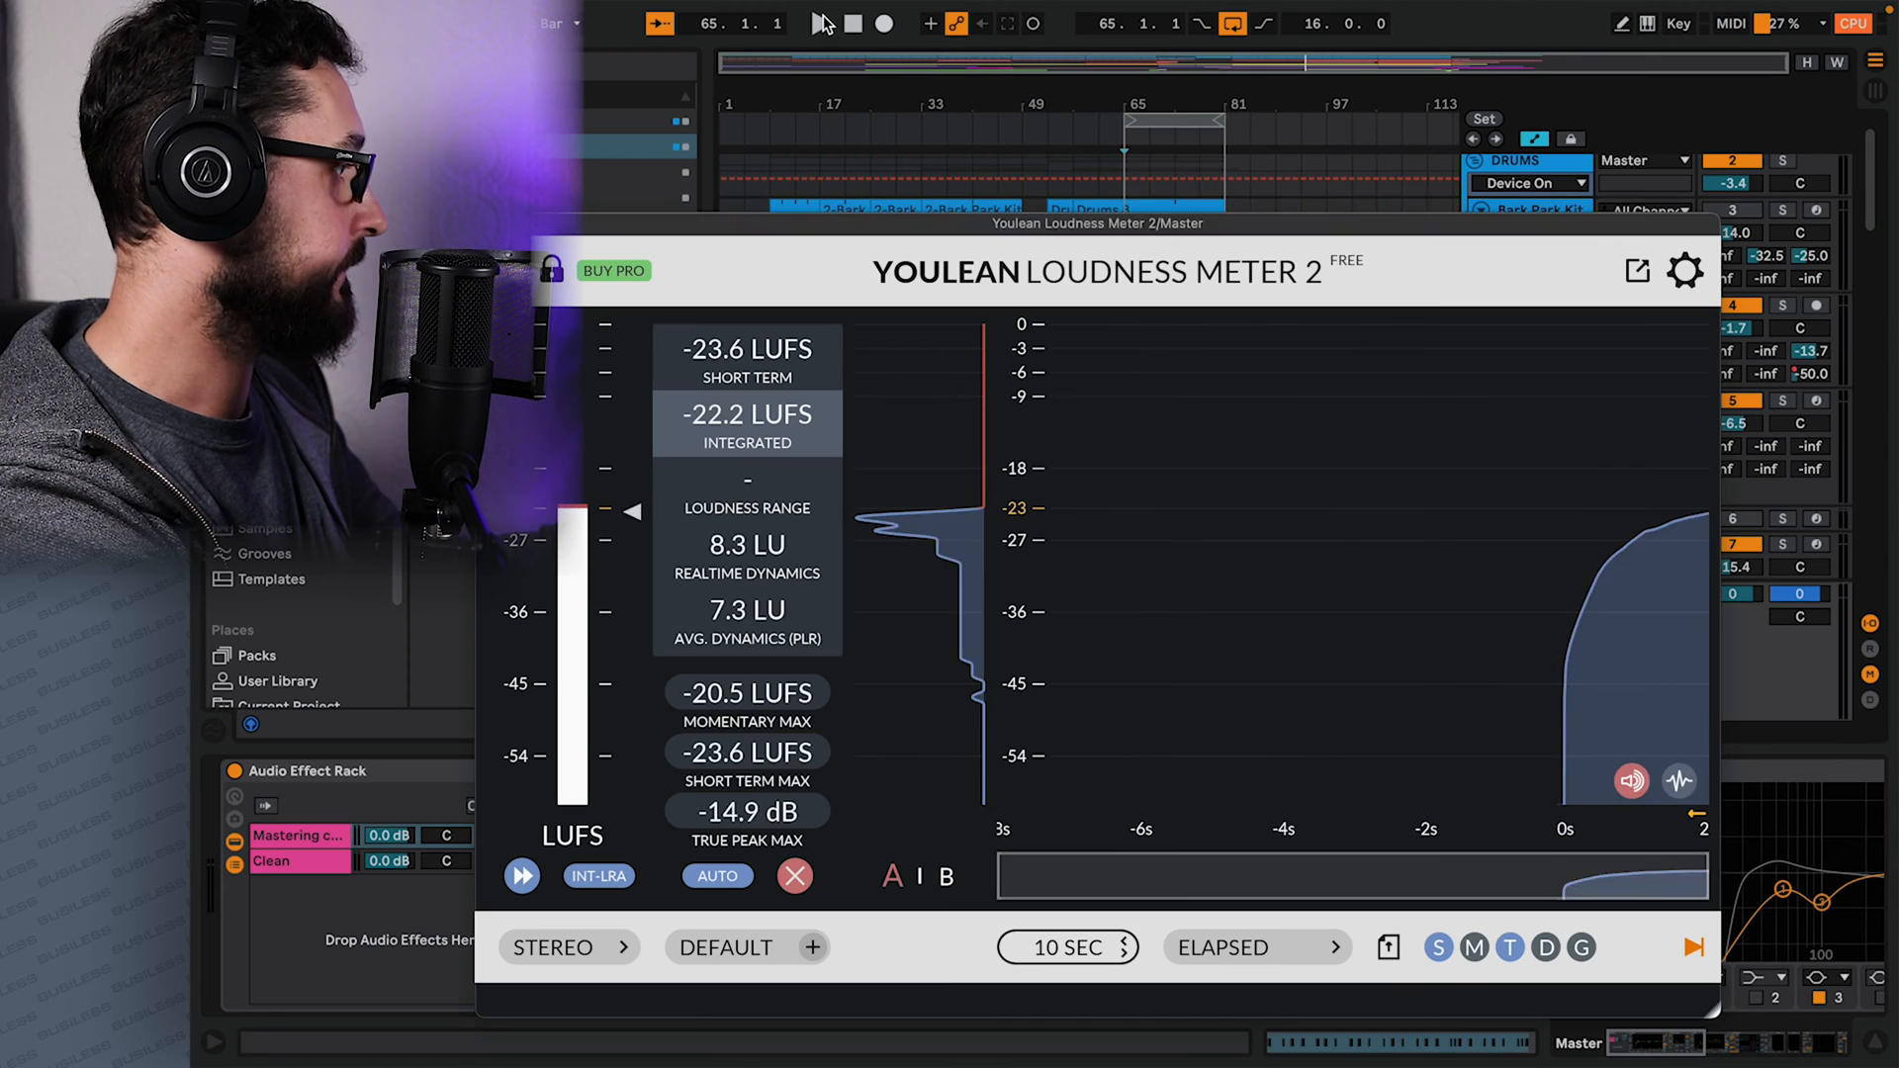
# Play the song while Youlean measures loudness, about -12.8 LUFS integrated.
pyautogui.click(819, 23)
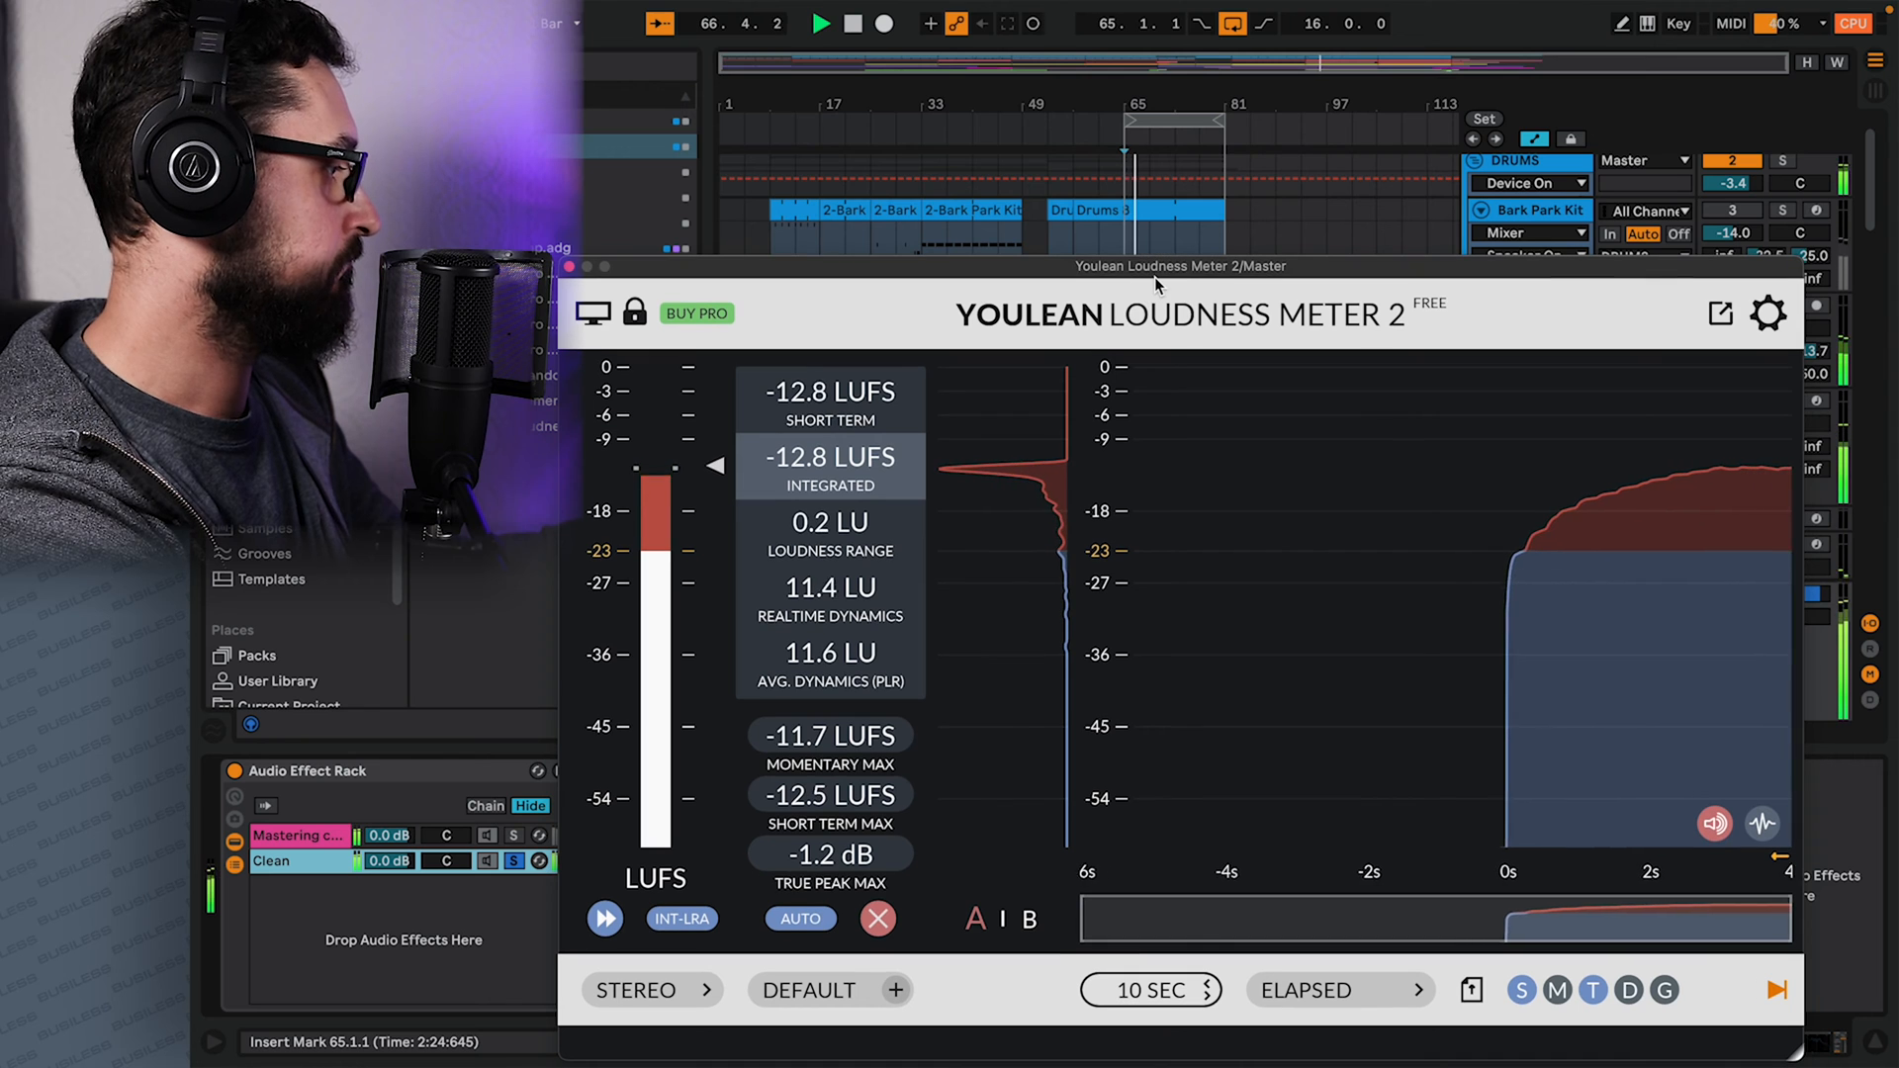
pyautogui.click(852, 23)
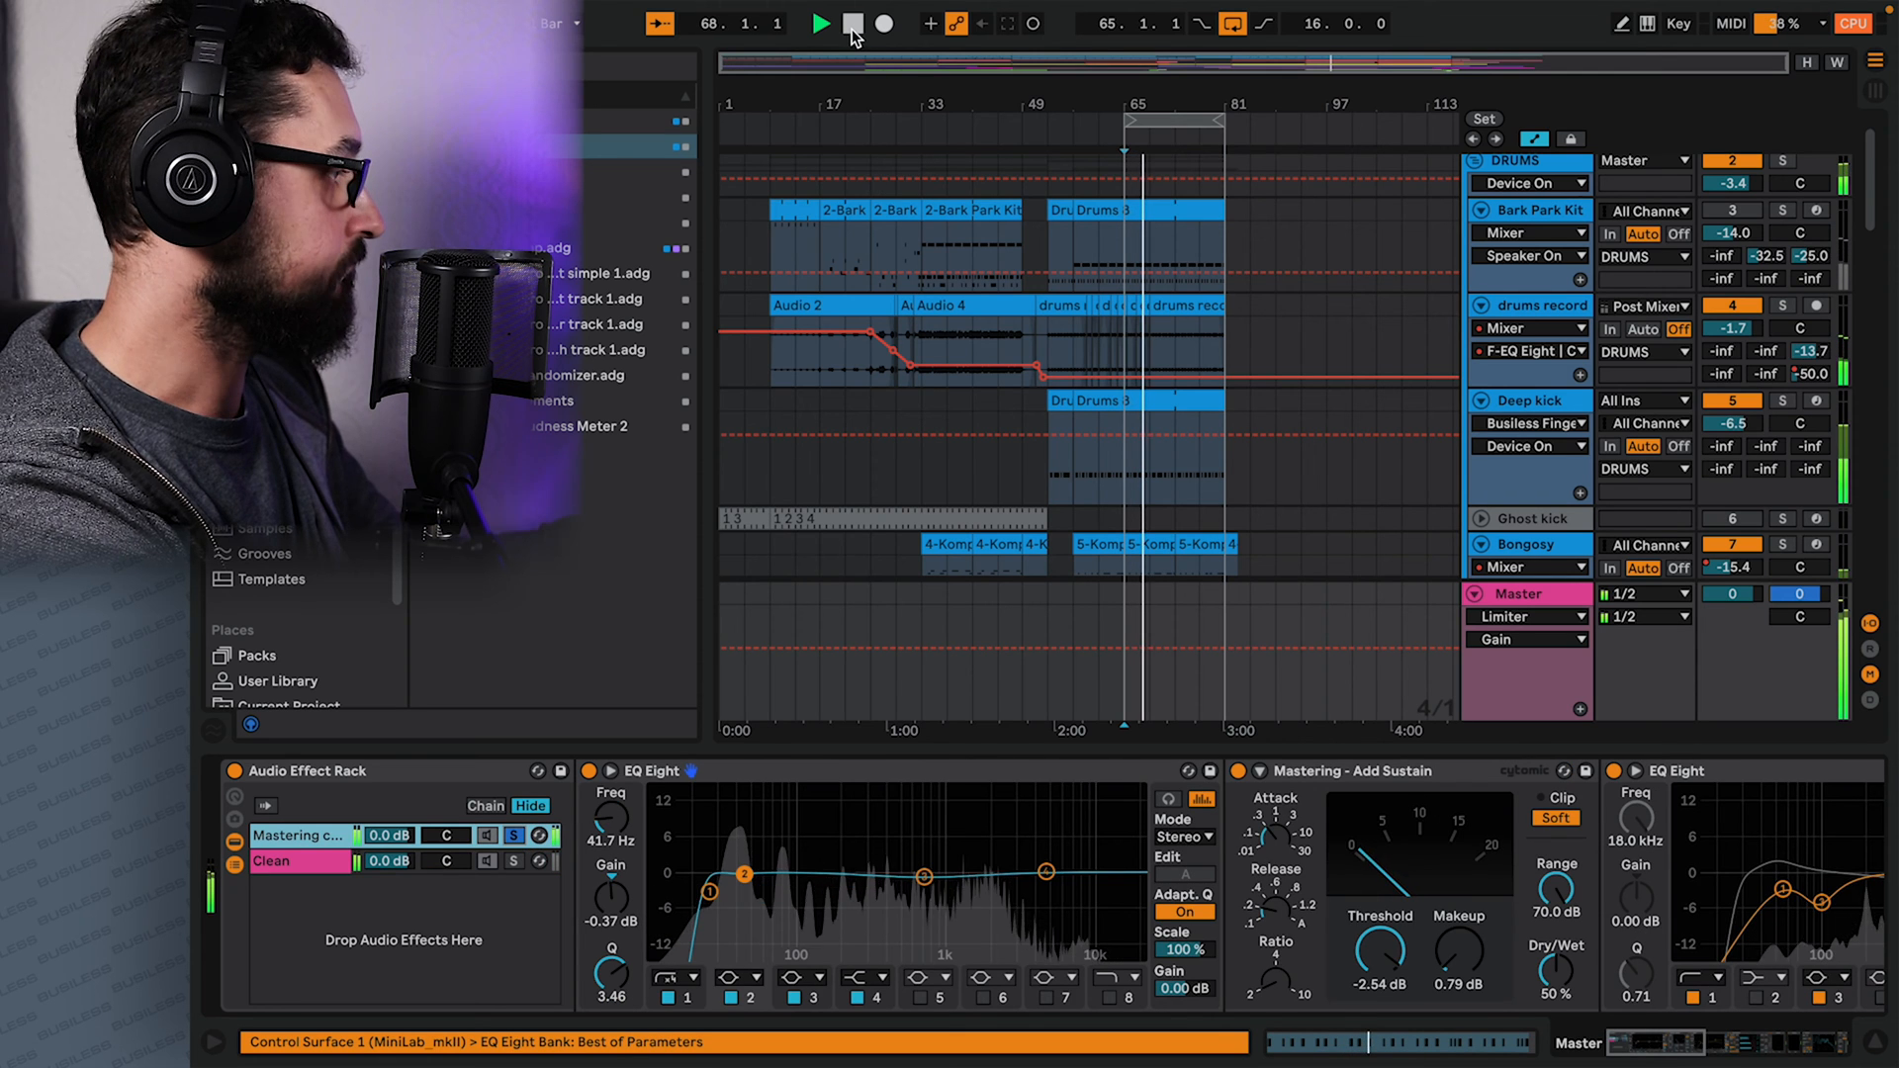
# Stop playback and rename the rack's third chain 'Masterdesk'.
pyautogui.click(852, 23)
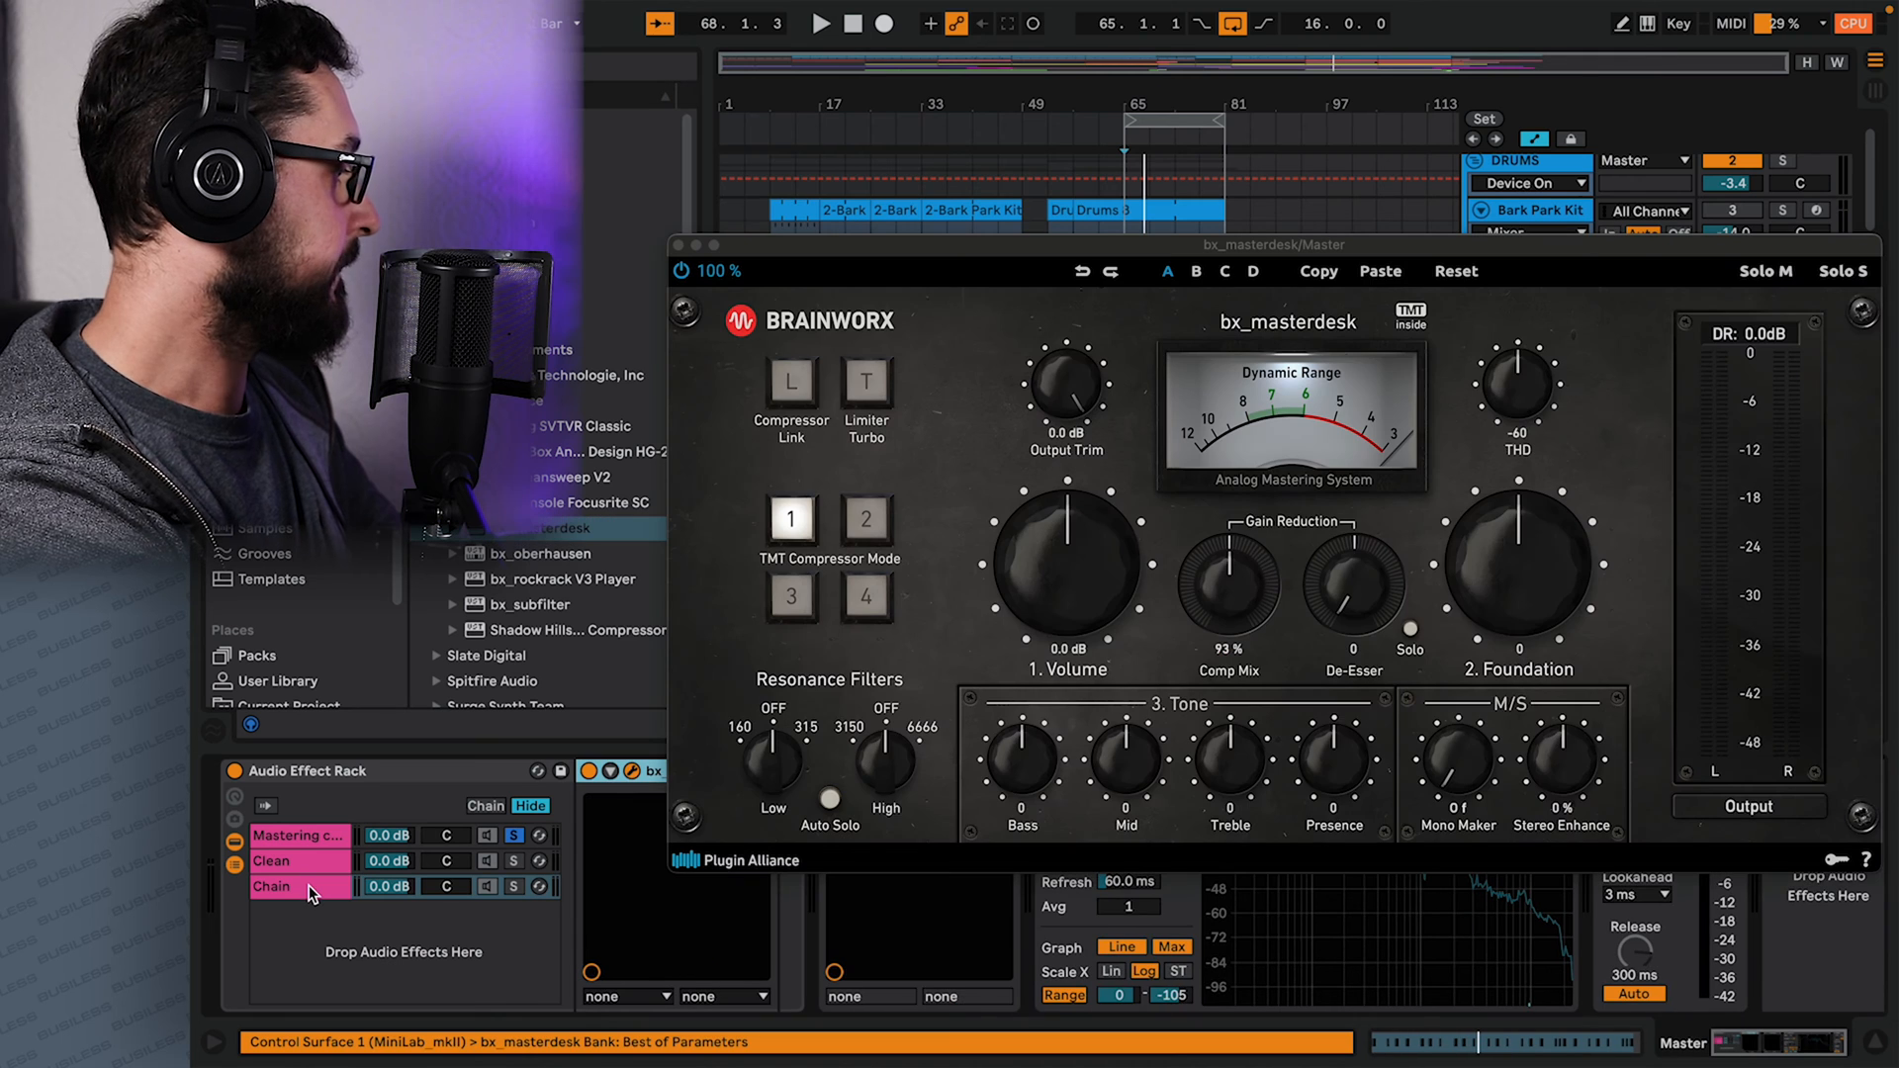
pyautogui.click(271, 887)
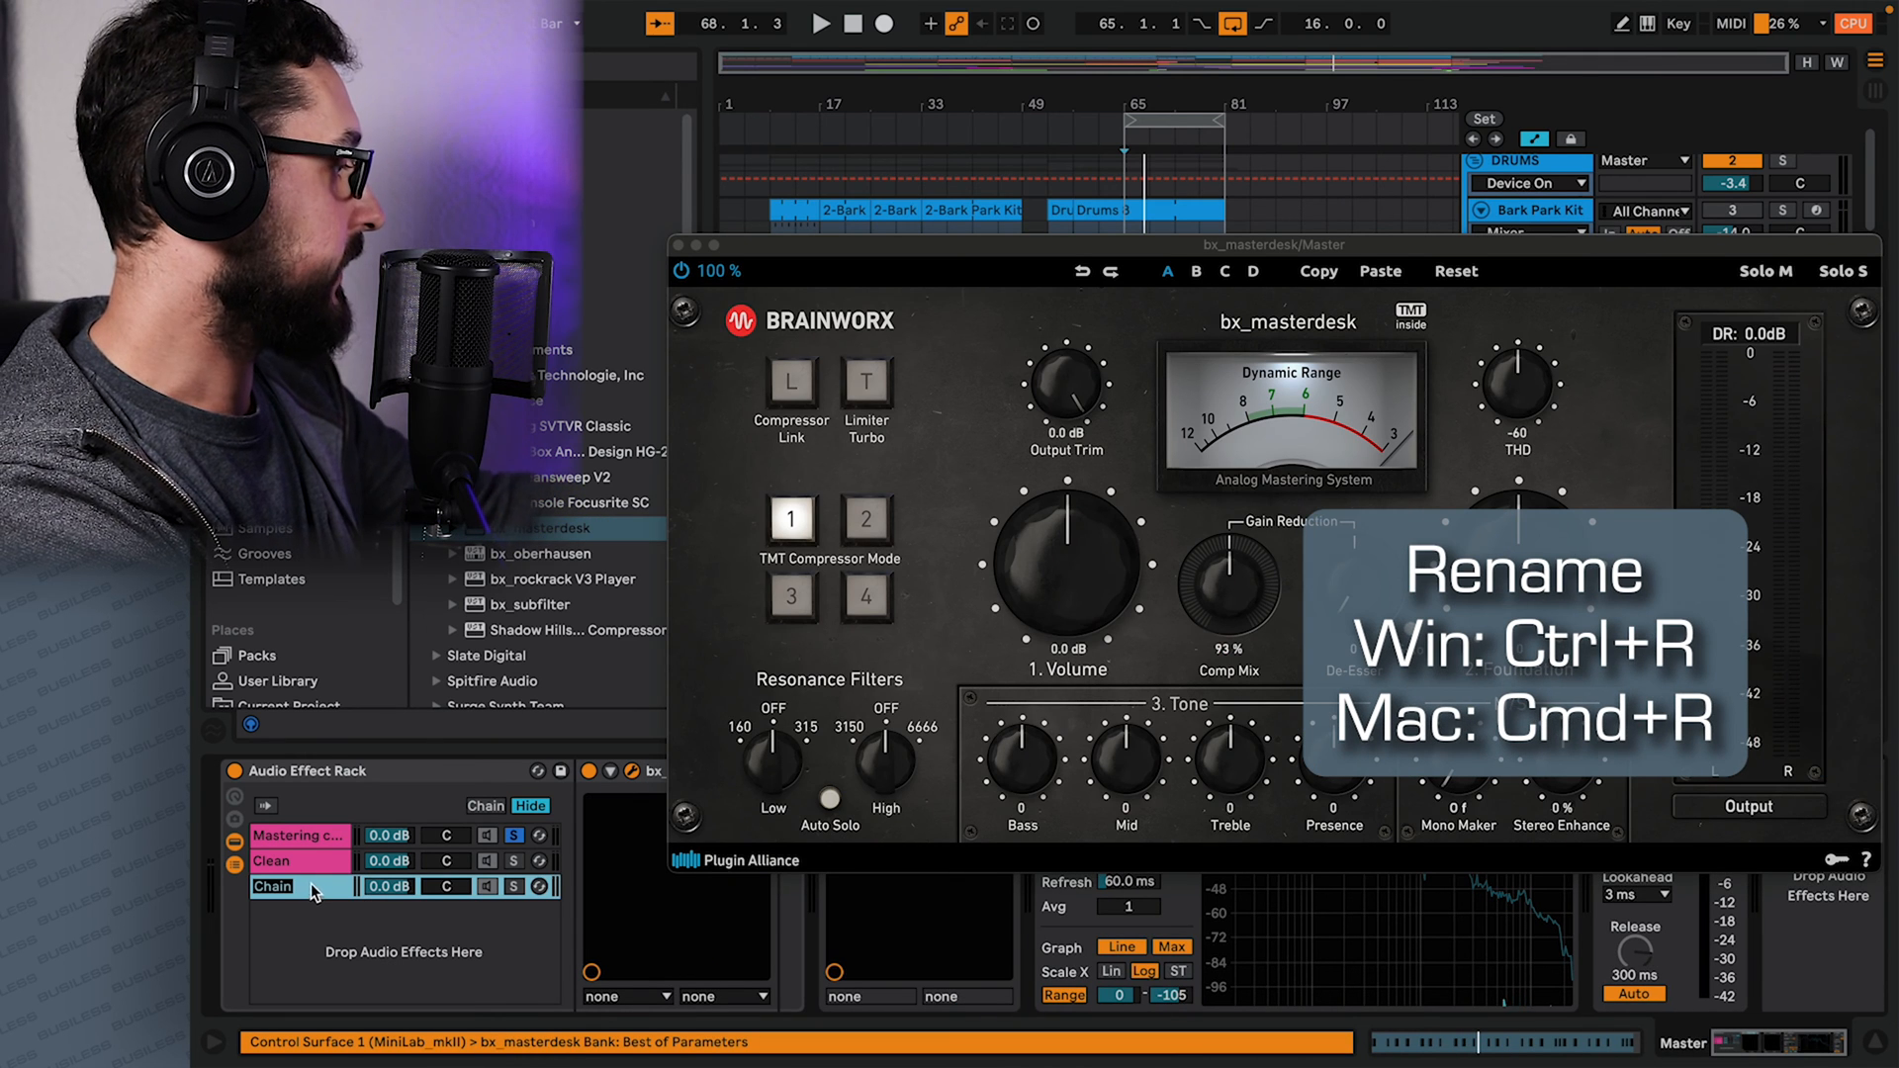
pyautogui.write('Masterdesk')
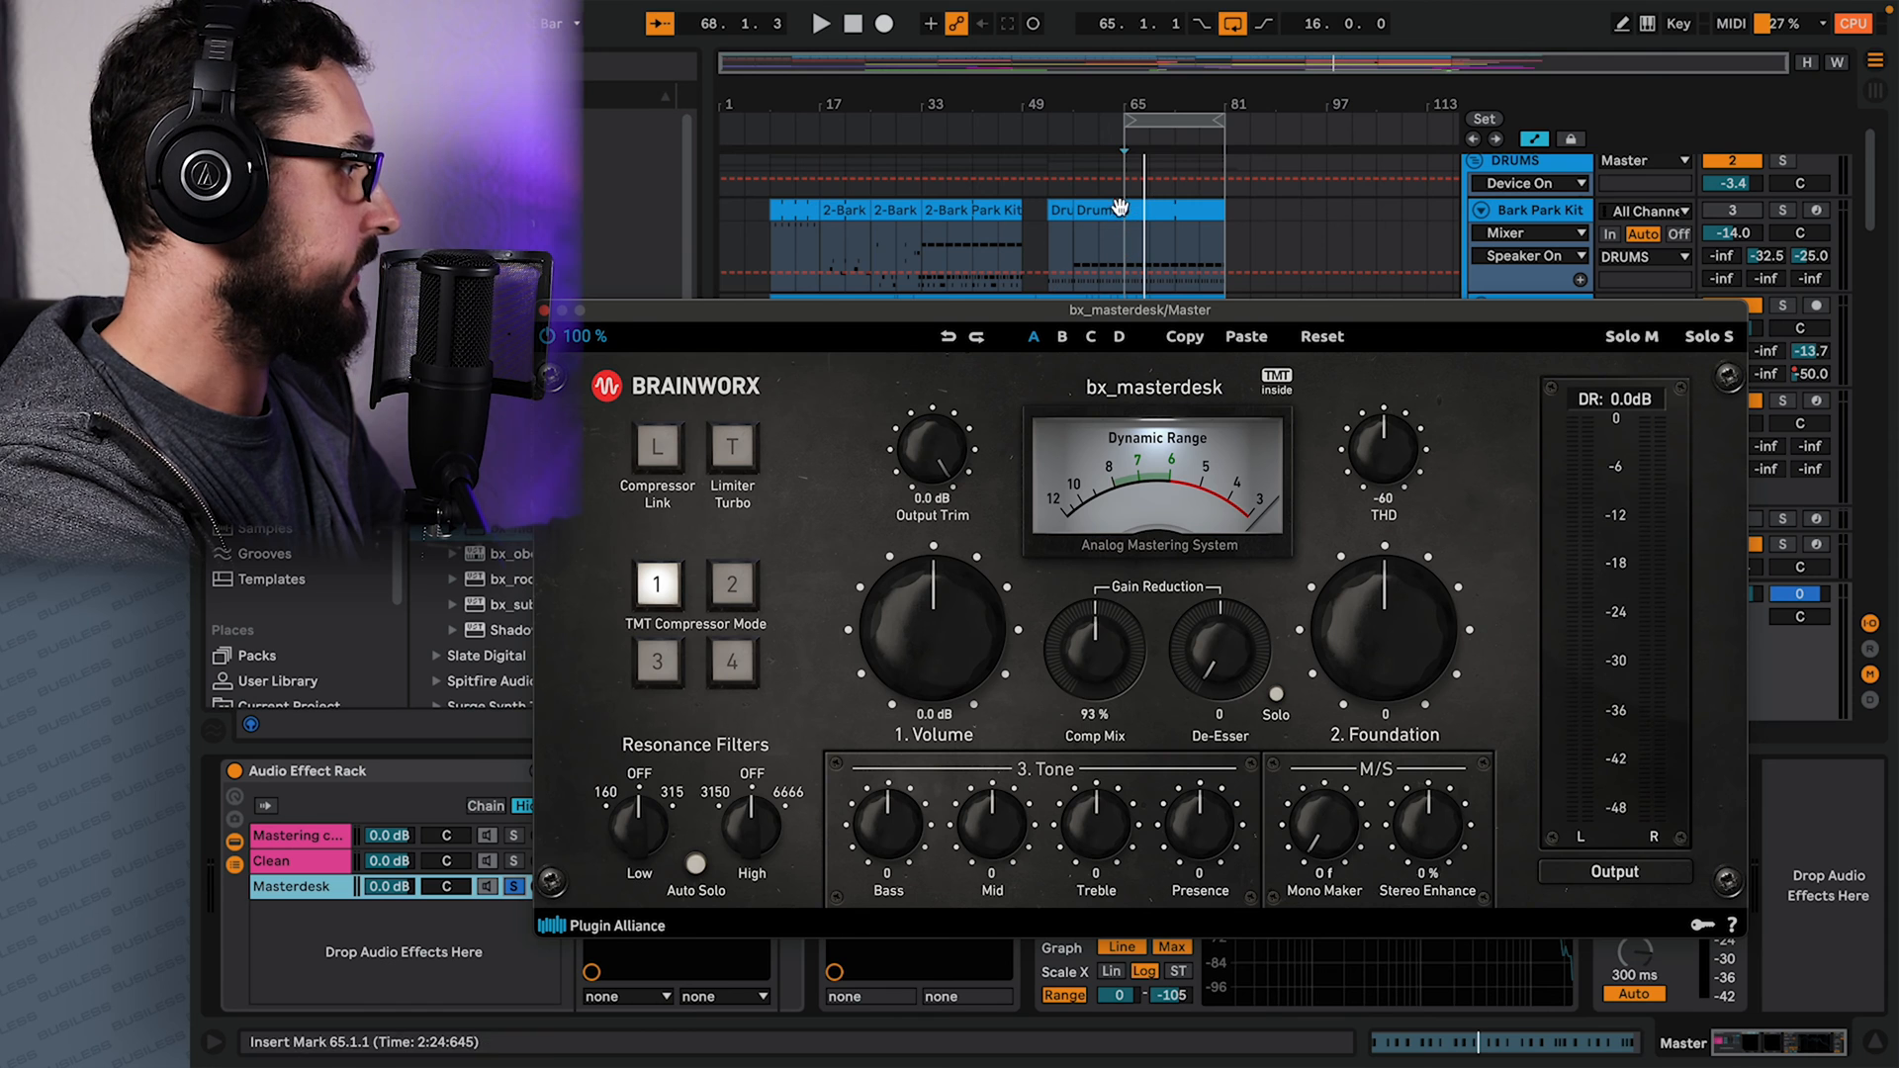
# During playback, set bx_masterdesk Volume 6 dB, Foundation -14, Bass 8, Mid -3.
pyautogui.click(820, 23)
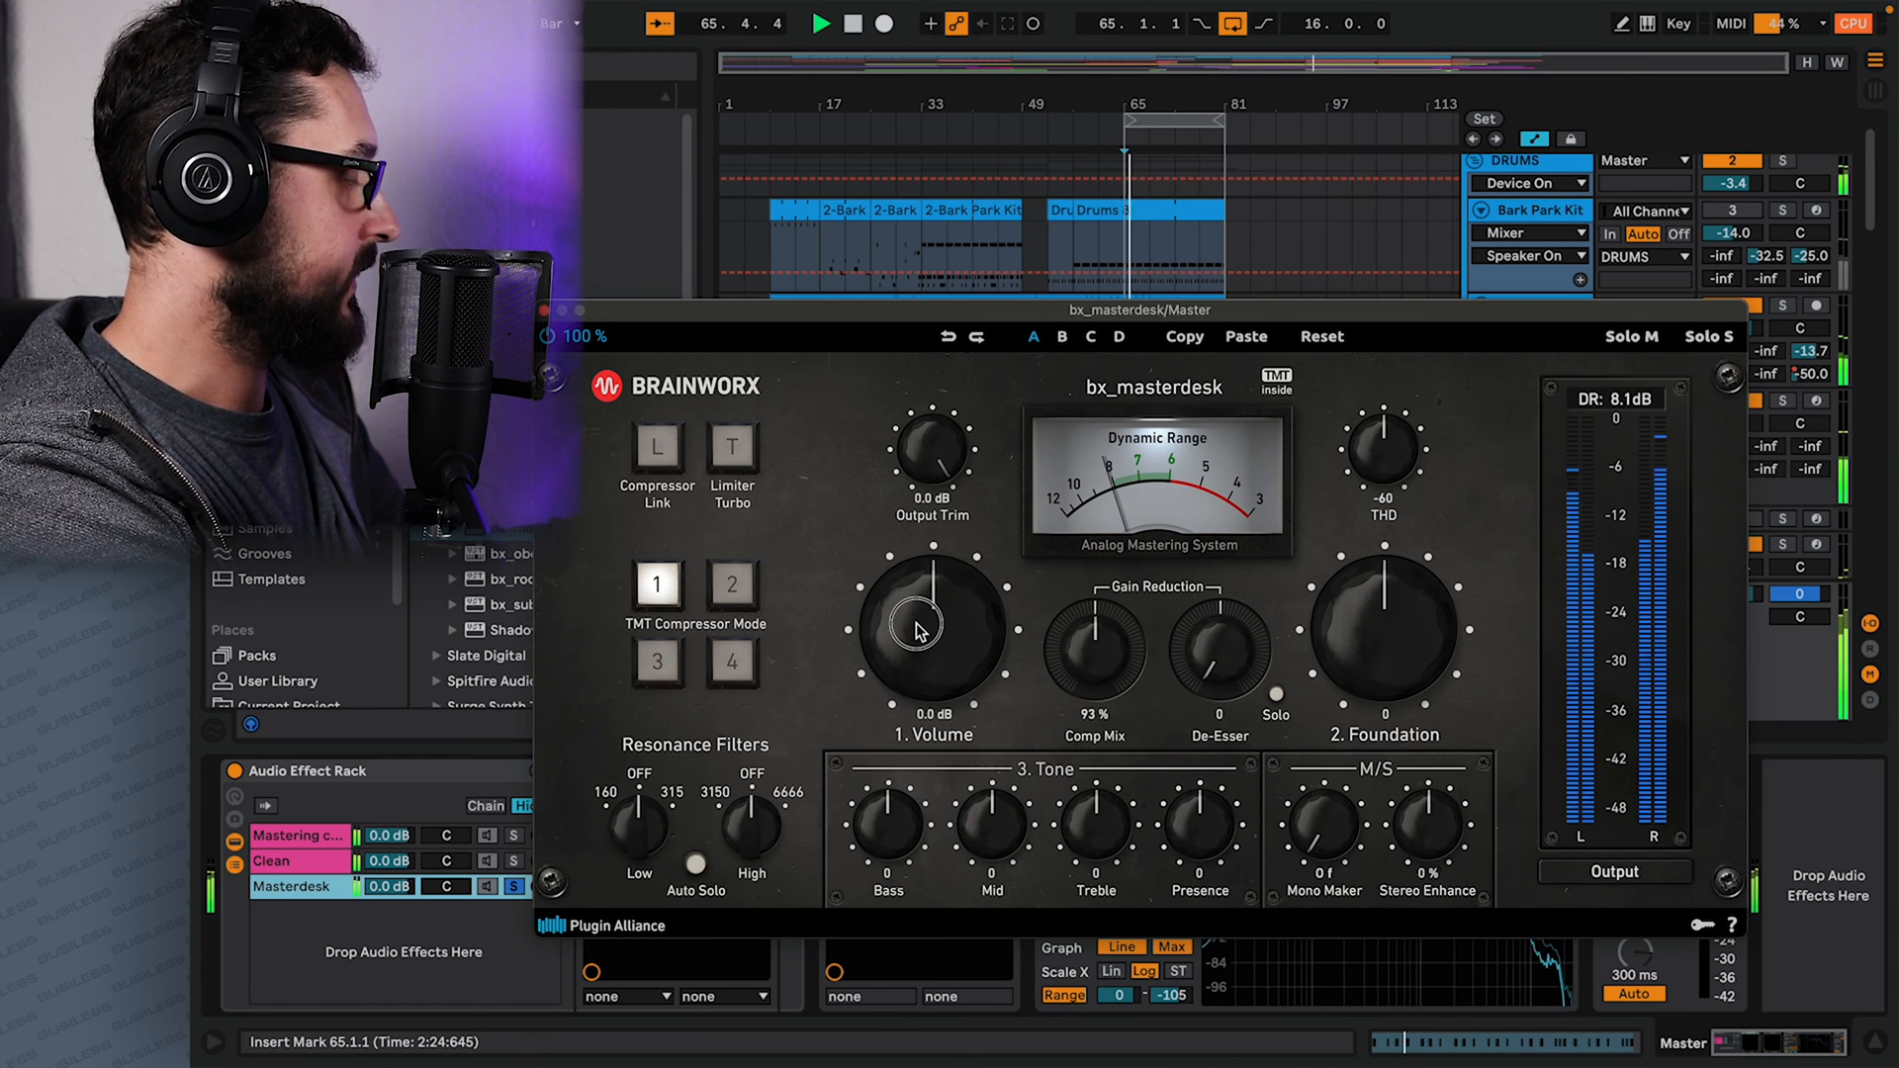
pyautogui.moveTo(933, 630); pyautogui.dragTo(933, 593)
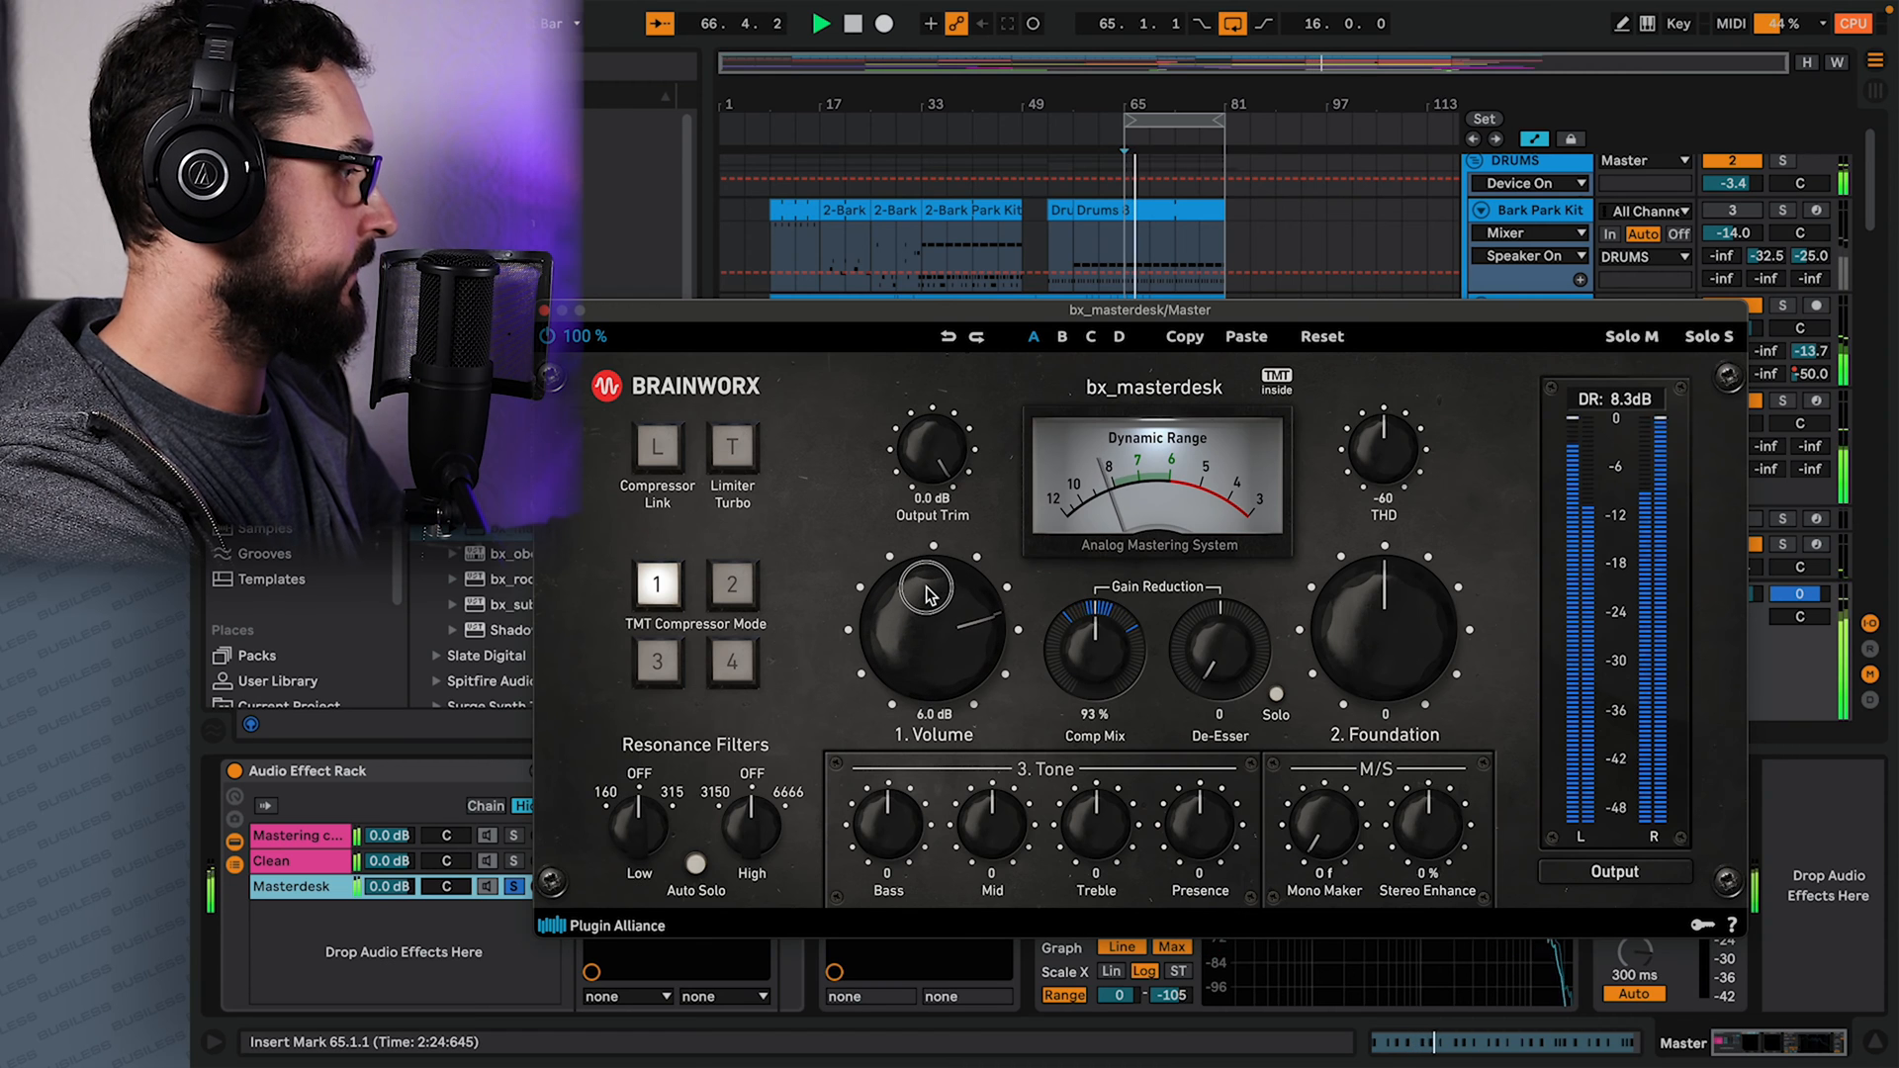
pyautogui.moveTo(1381, 618); pyautogui.dragTo(1423, 679)
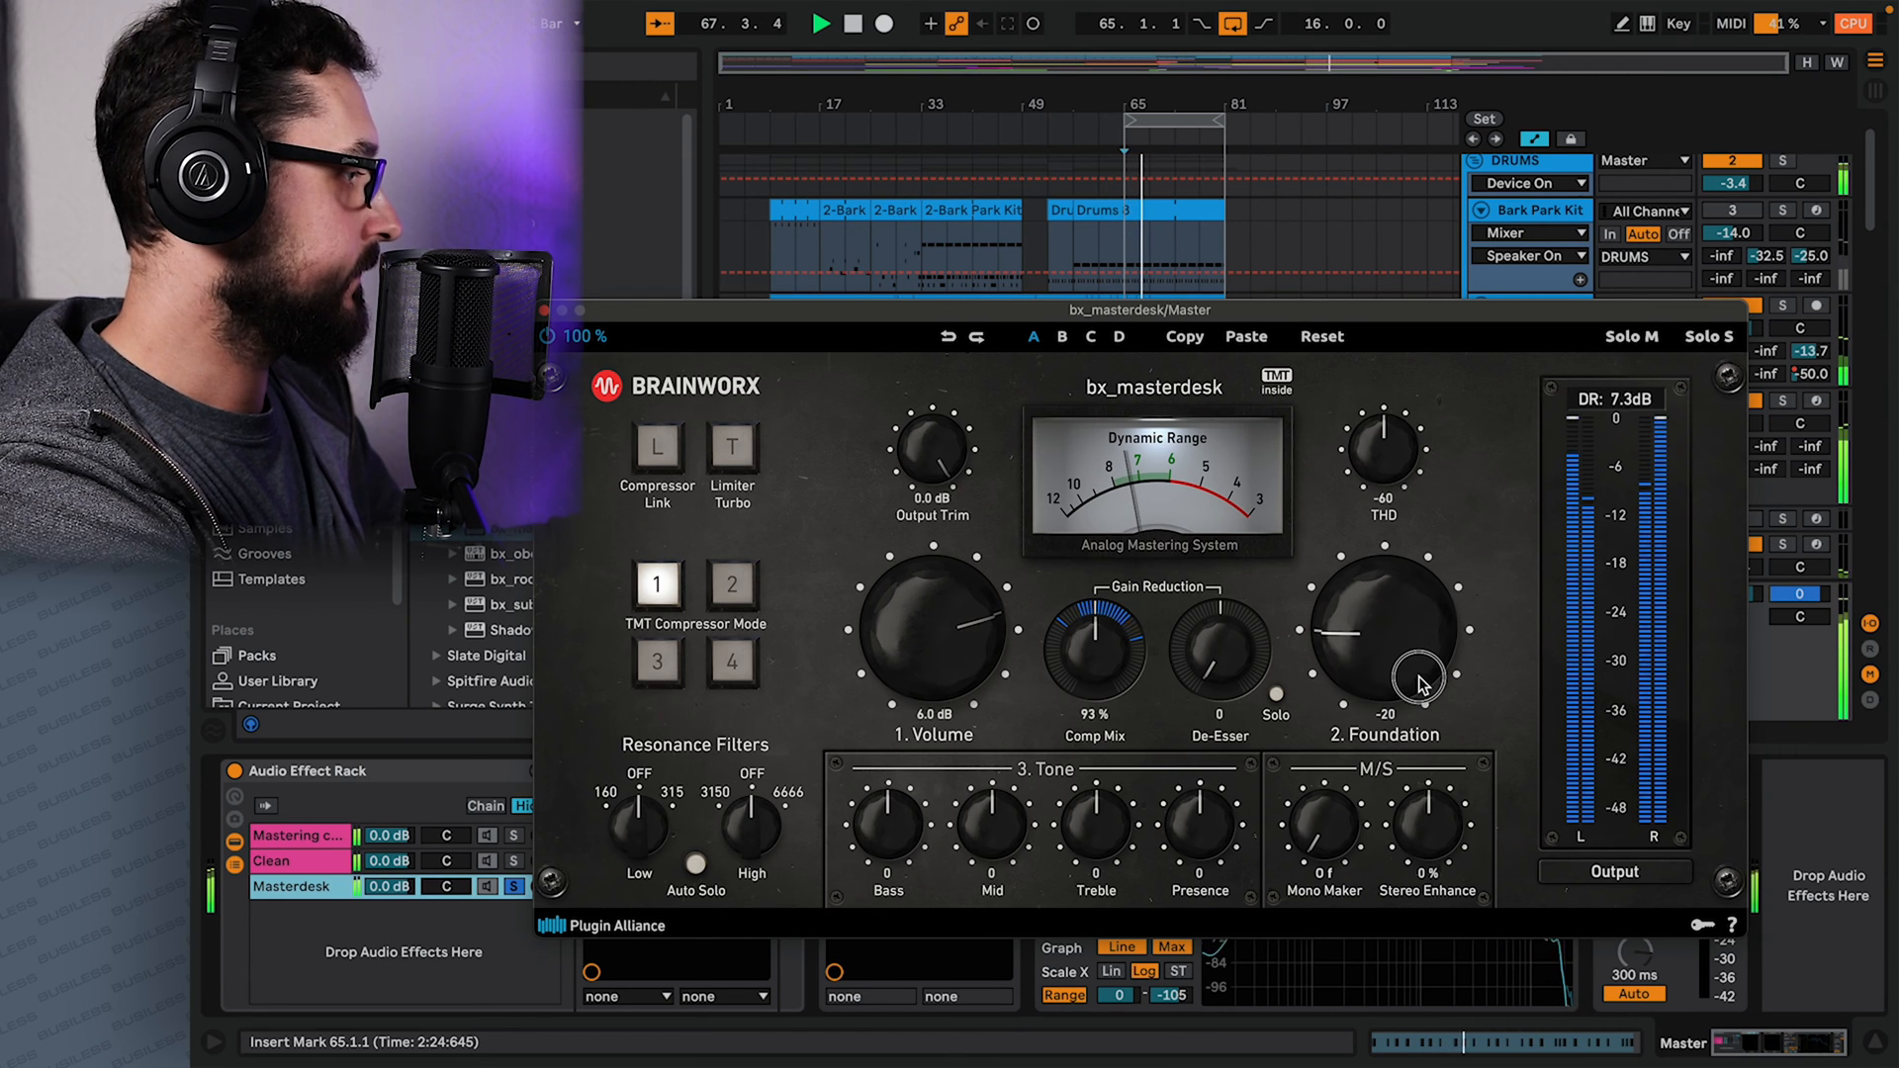
pyautogui.moveTo(1423, 679); pyautogui.dragTo(1381, 617)
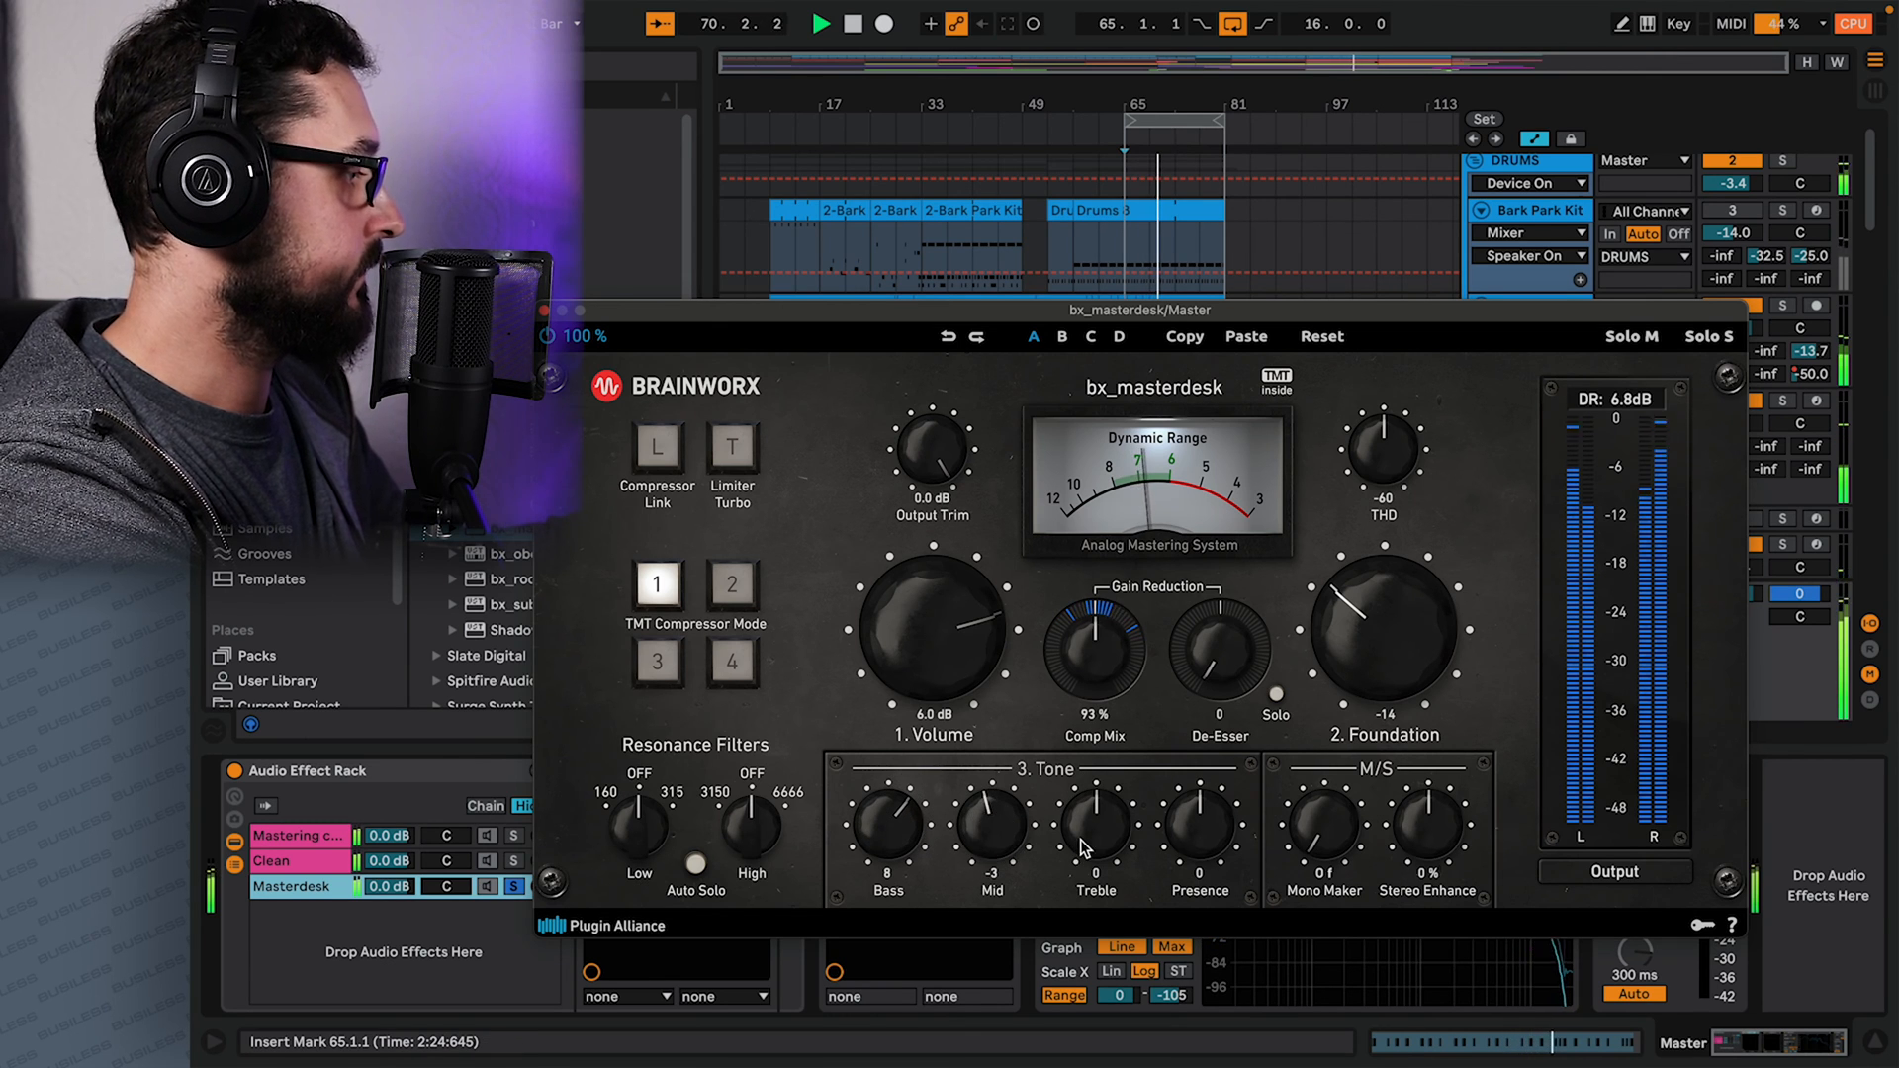
pyautogui.moveTo(1095, 830); pyautogui.dragTo(1103, 800)
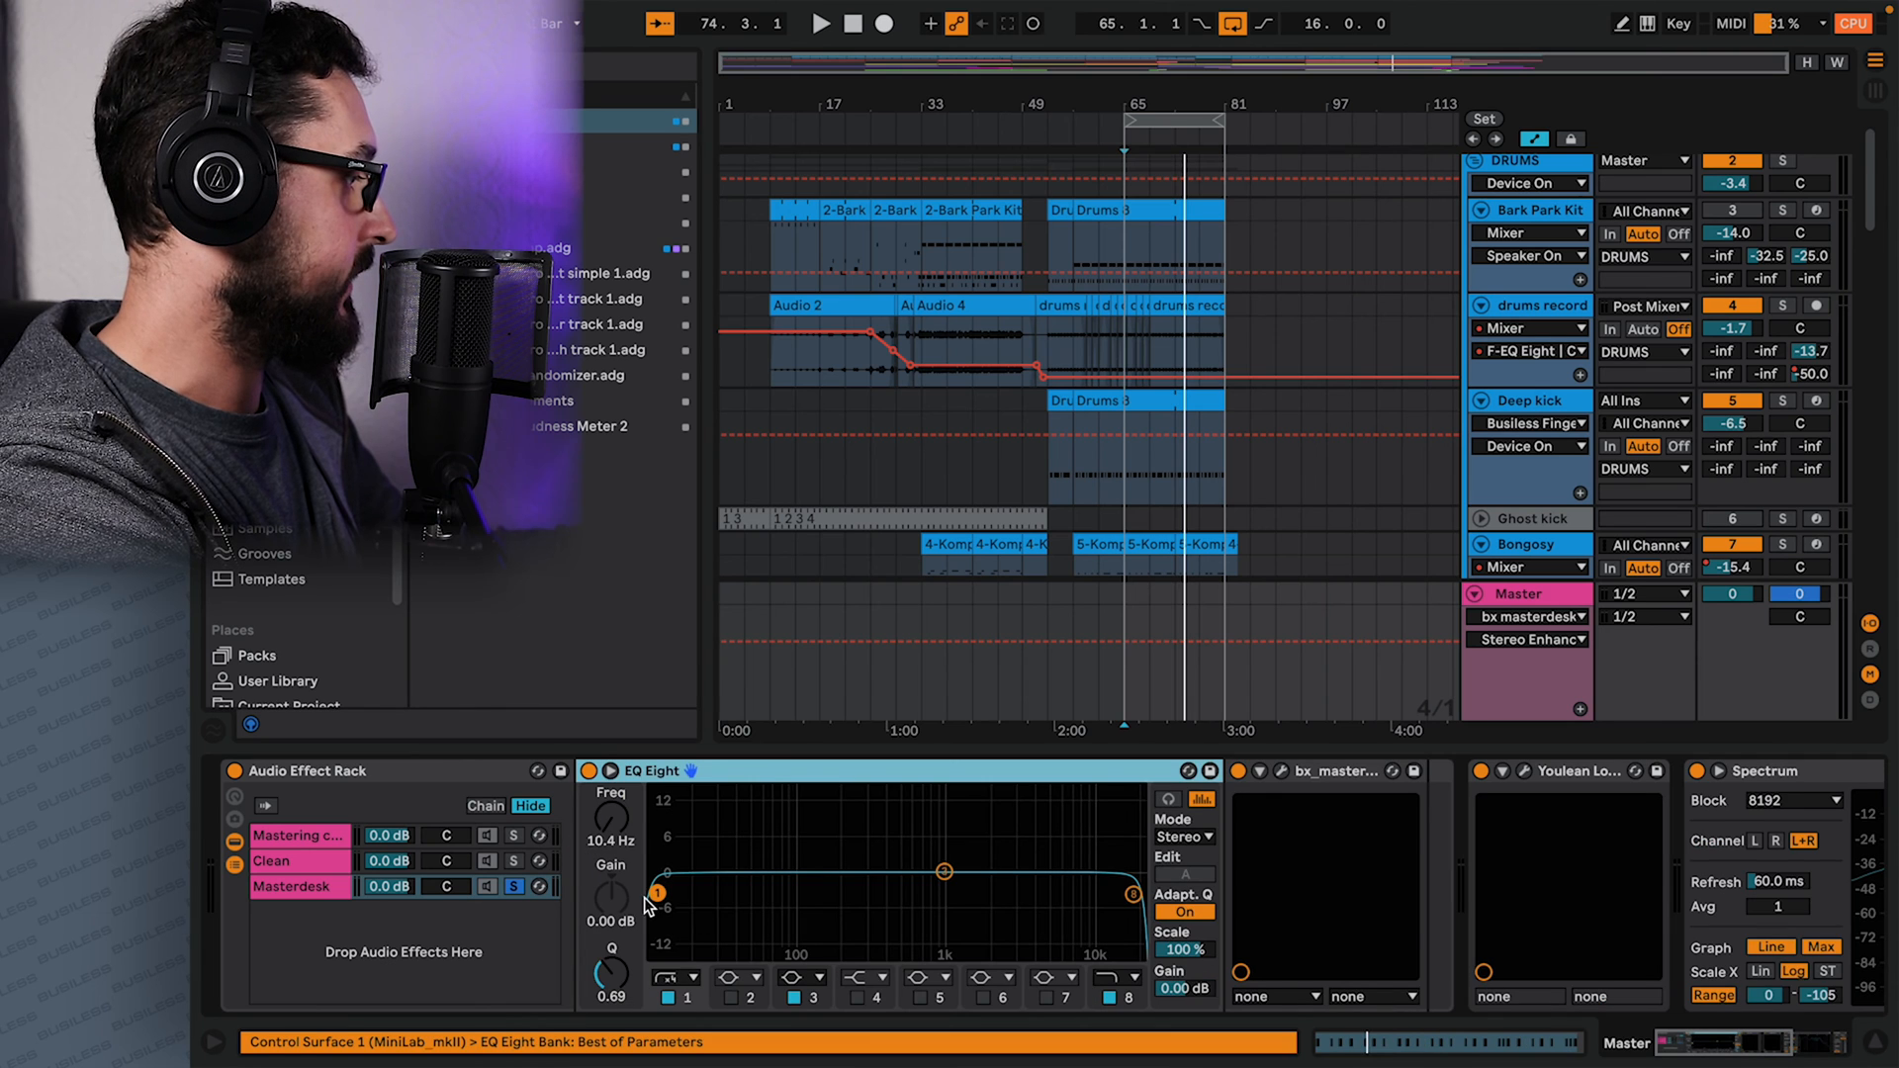
# Set the Masterdesk EQ Eight low cut to about 23 Hz and boost 190 Hz by about +2.8 dB.
pyautogui.moveTo(657, 893); pyautogui.dragTo(707, 900)
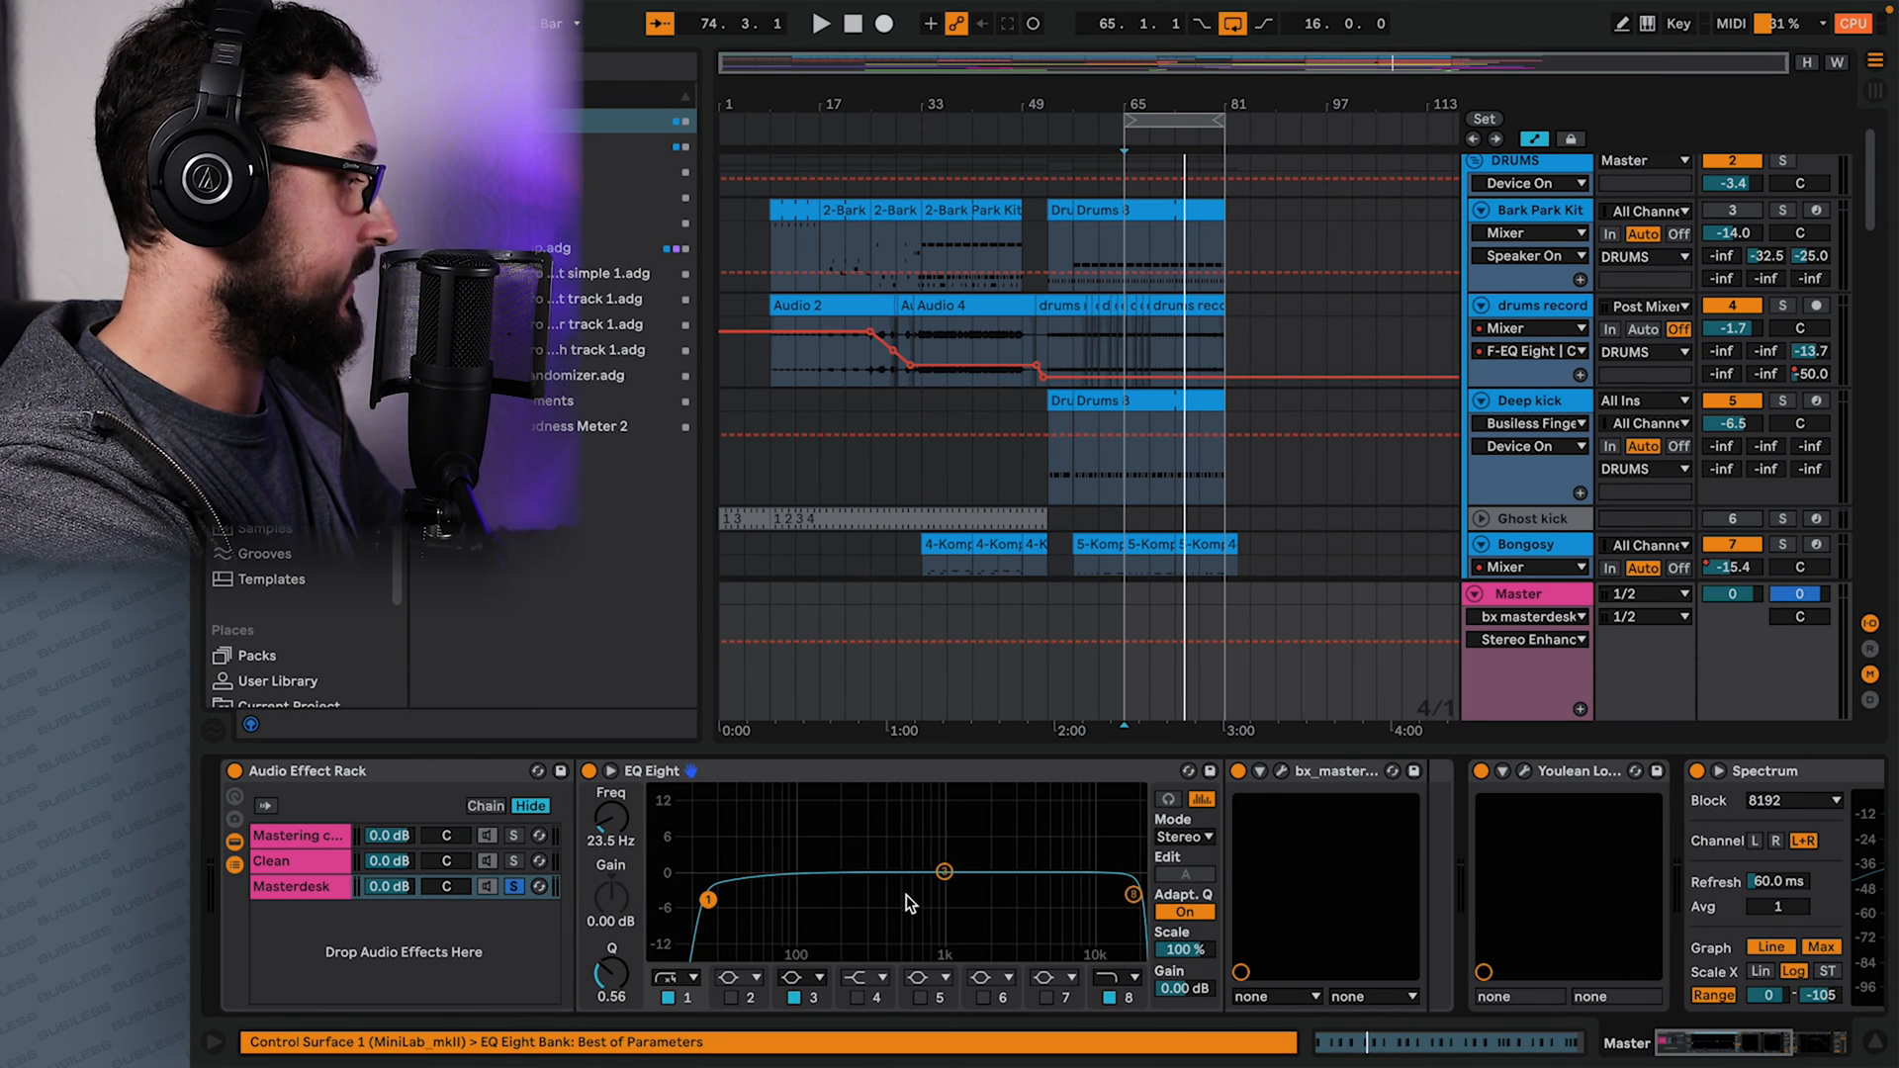
pyautogui.moveTo(944, 873); pyautogui.dragTo(841, 859)
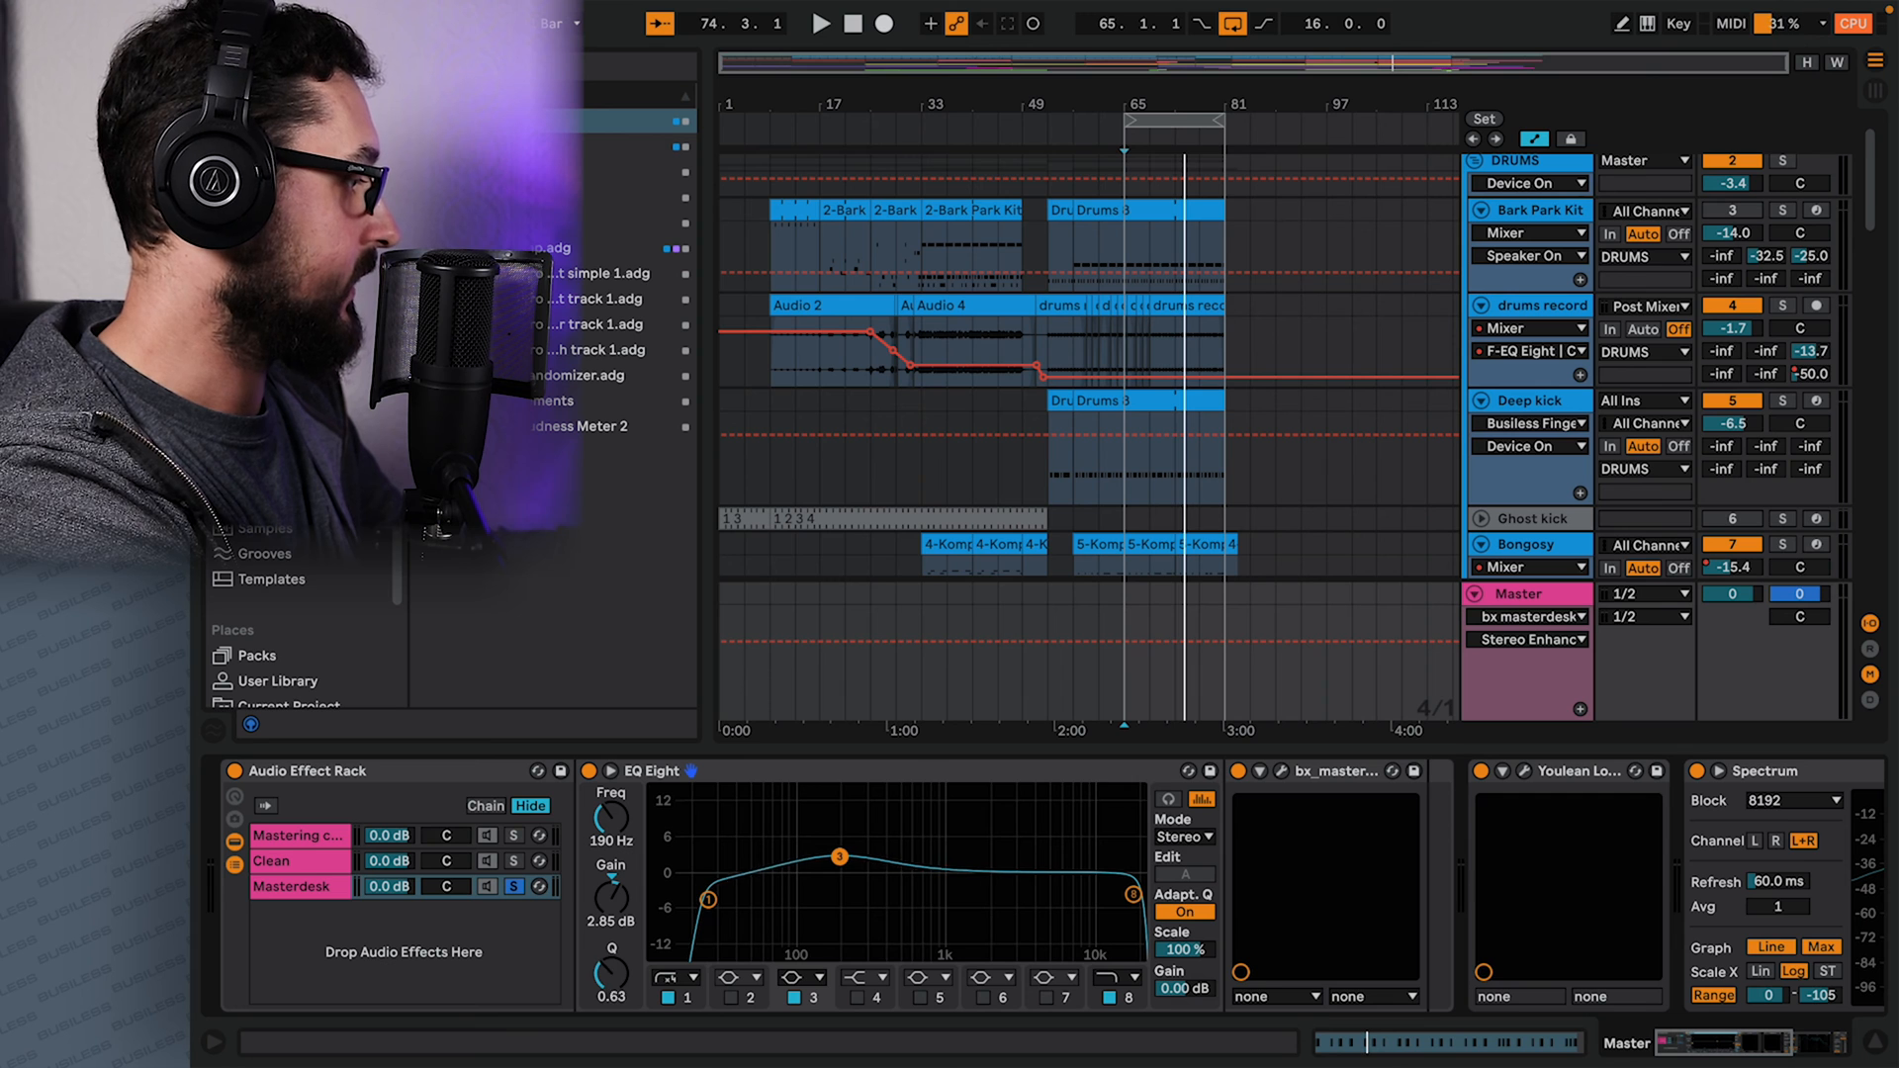
pyautogui.moveTo(841, 858); pyautogui.dragTo(822, 862)
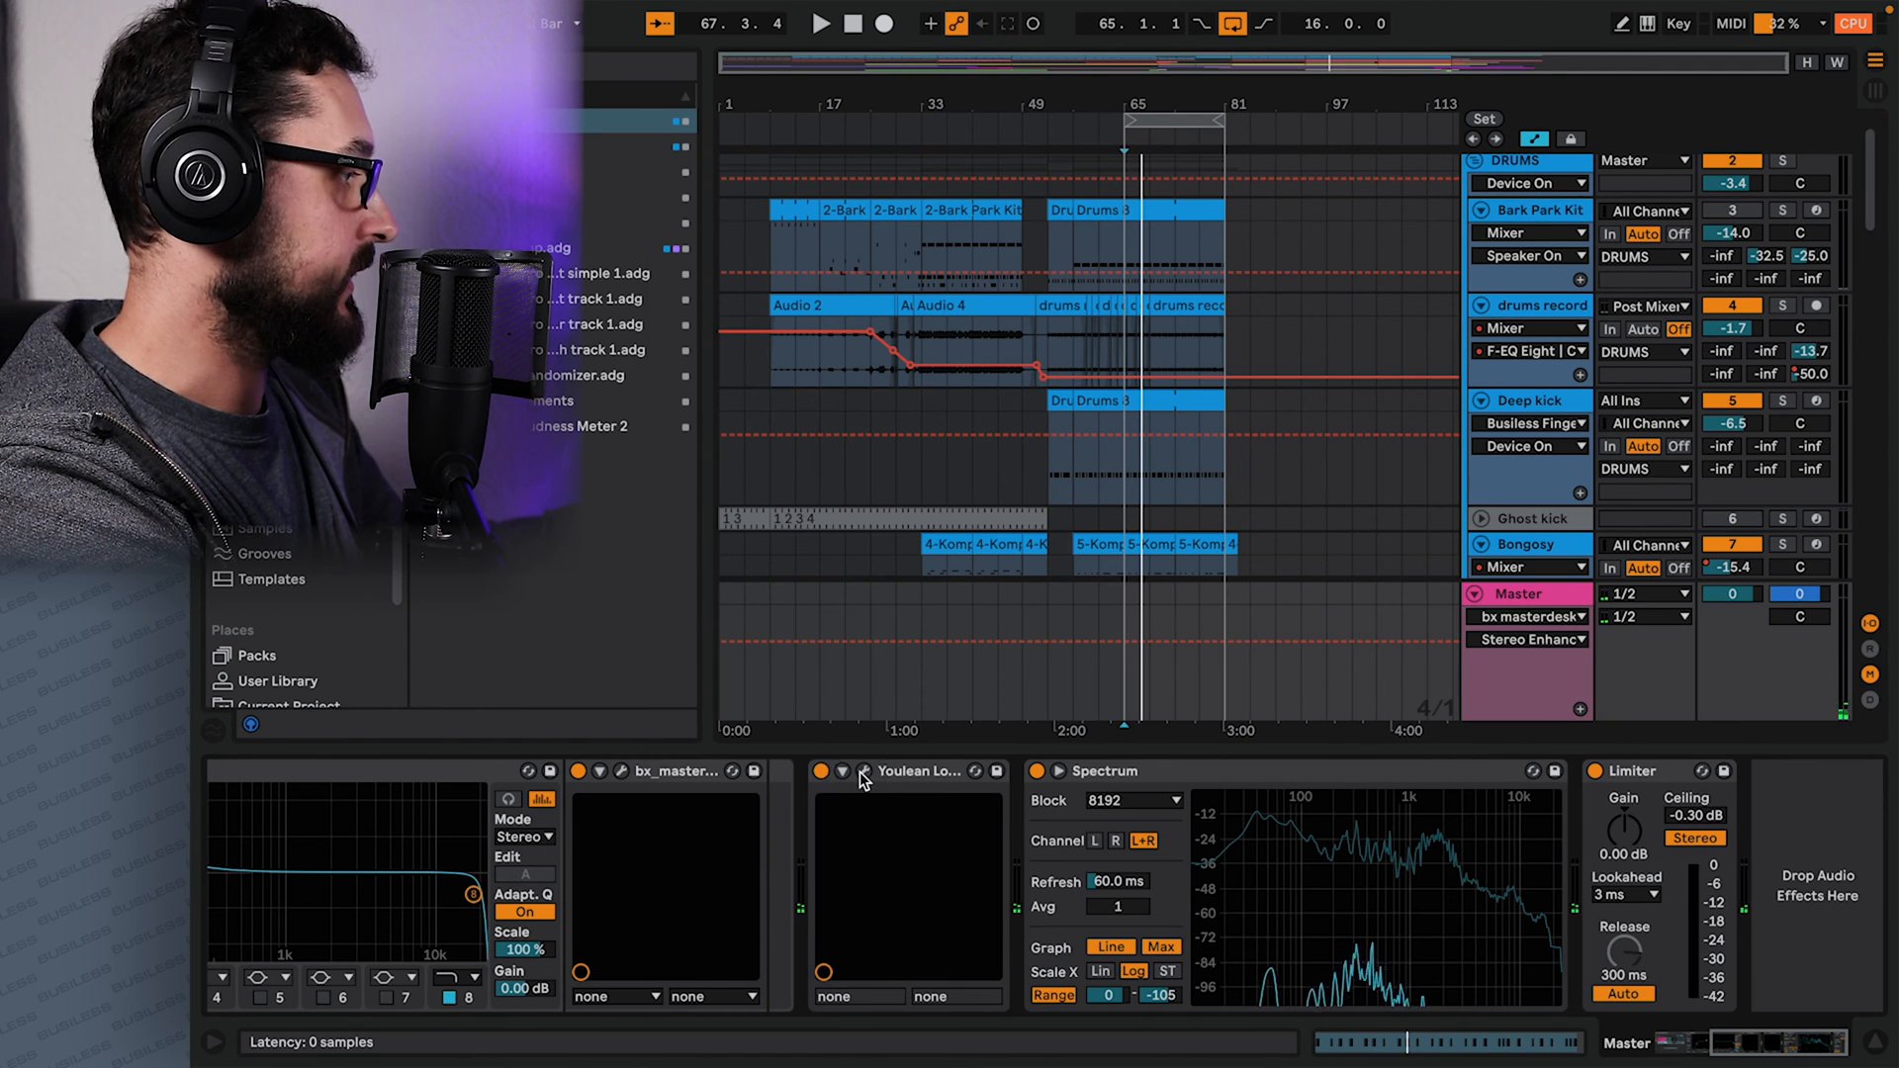
# Select the Mastering chain to show its EQ Eight and Add Sustain devices.
pyautogui.click(864, 772)
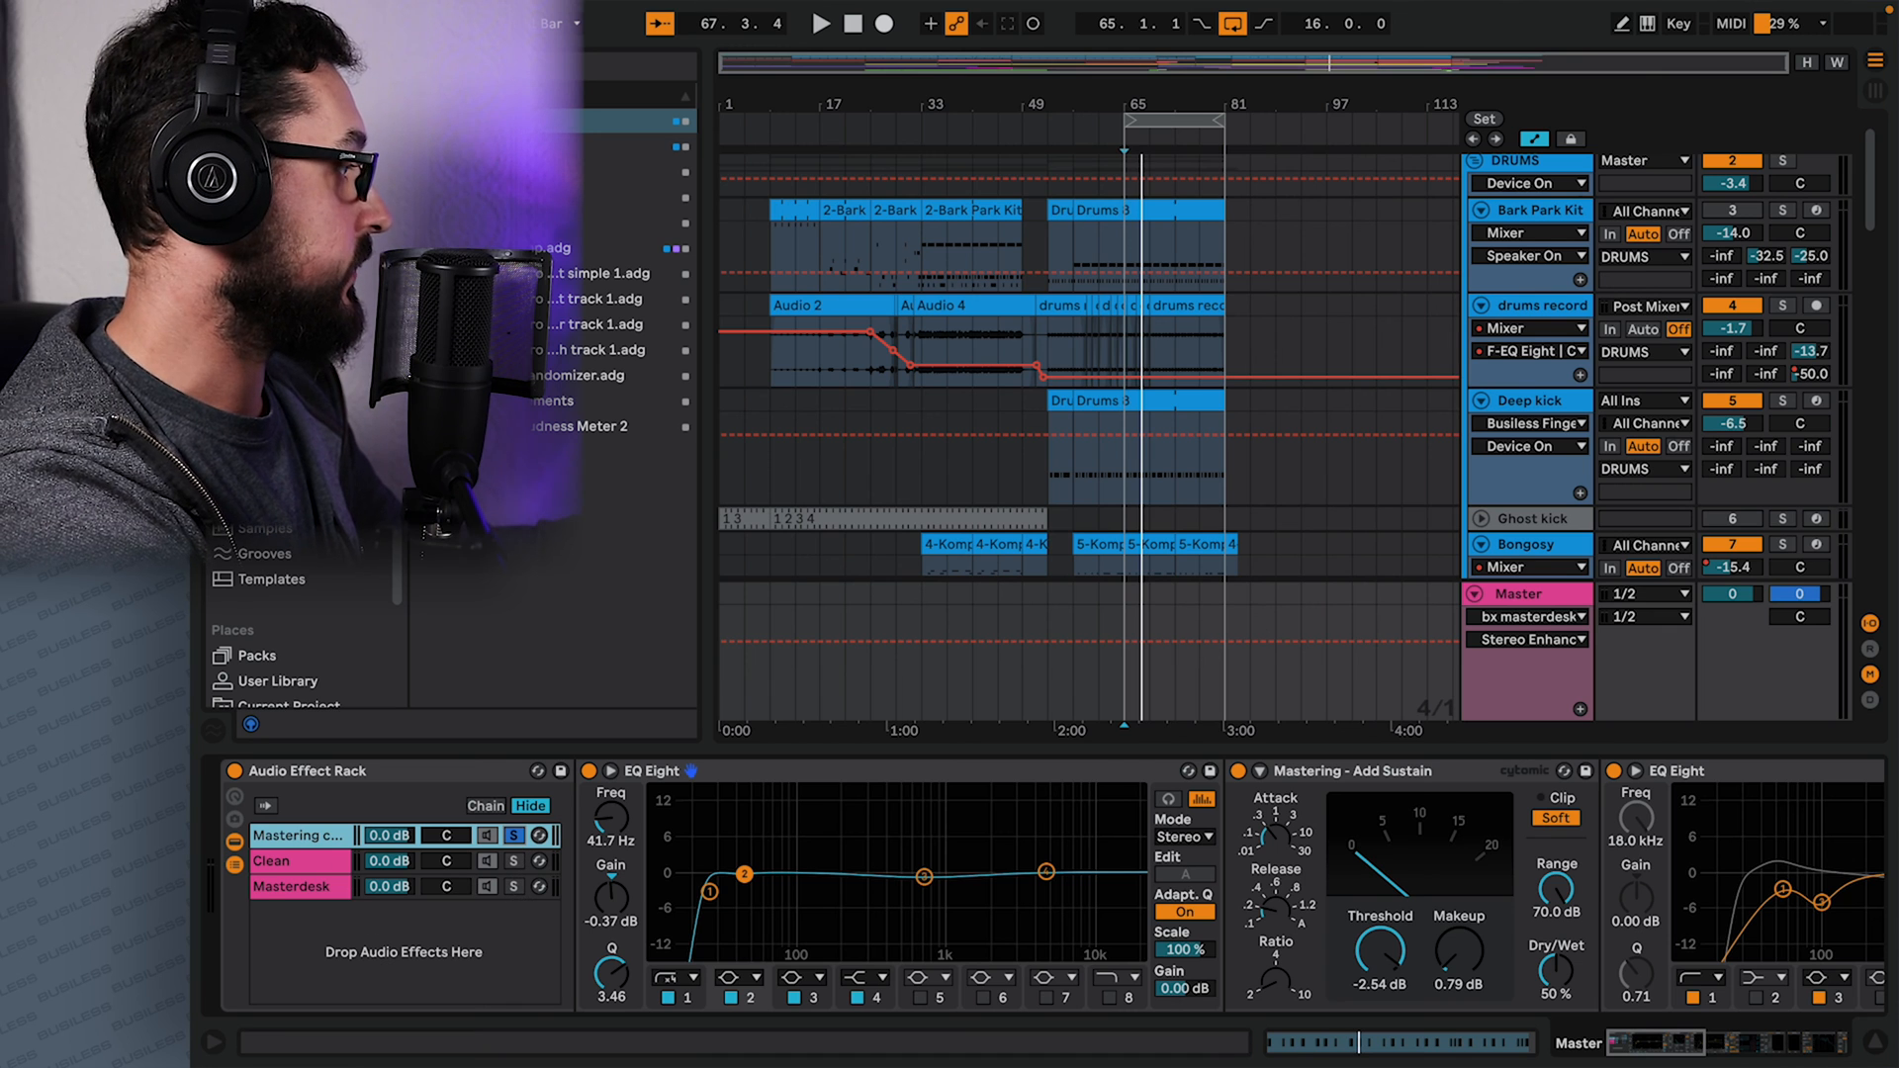
# Export the soloed Mastering chain as WAV 'YT bypassing 1' in the bypass folder.
pyautogui.click(323, 12)
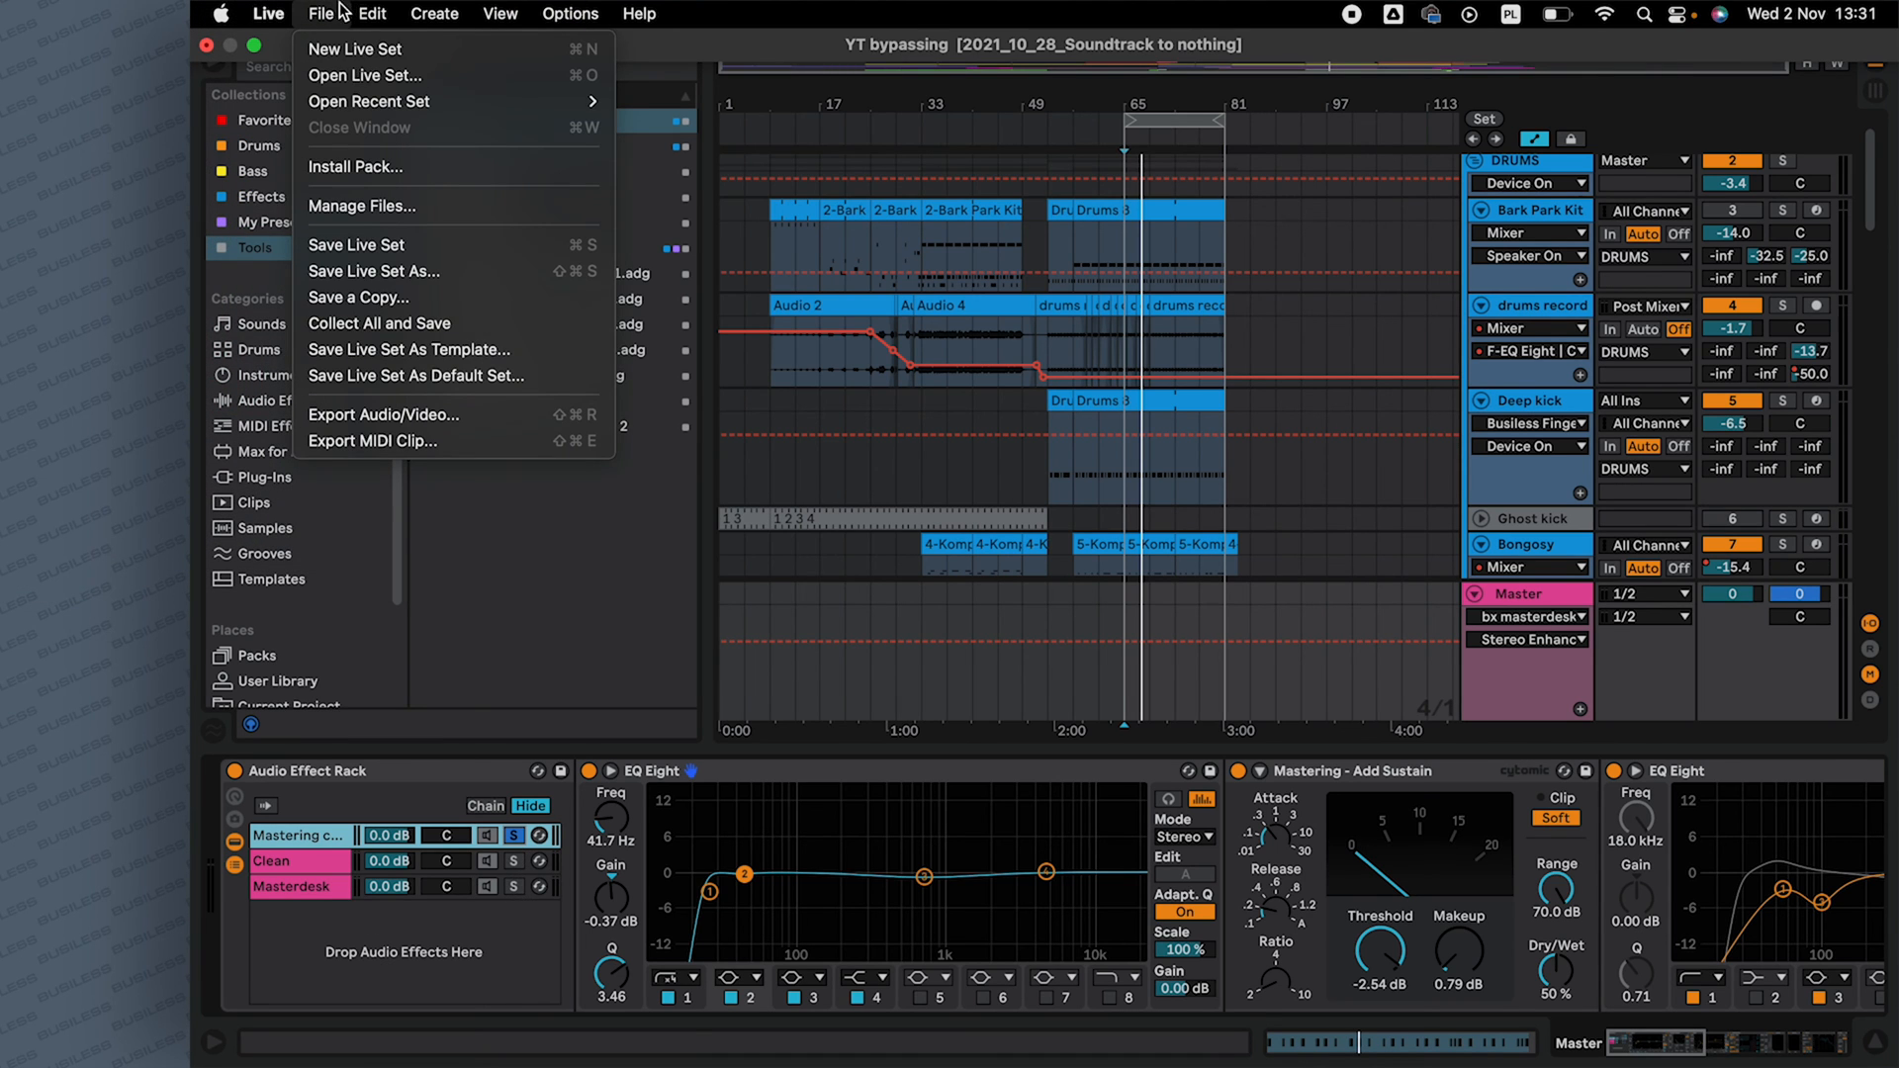
pyautogui.moveTo(420, 415)
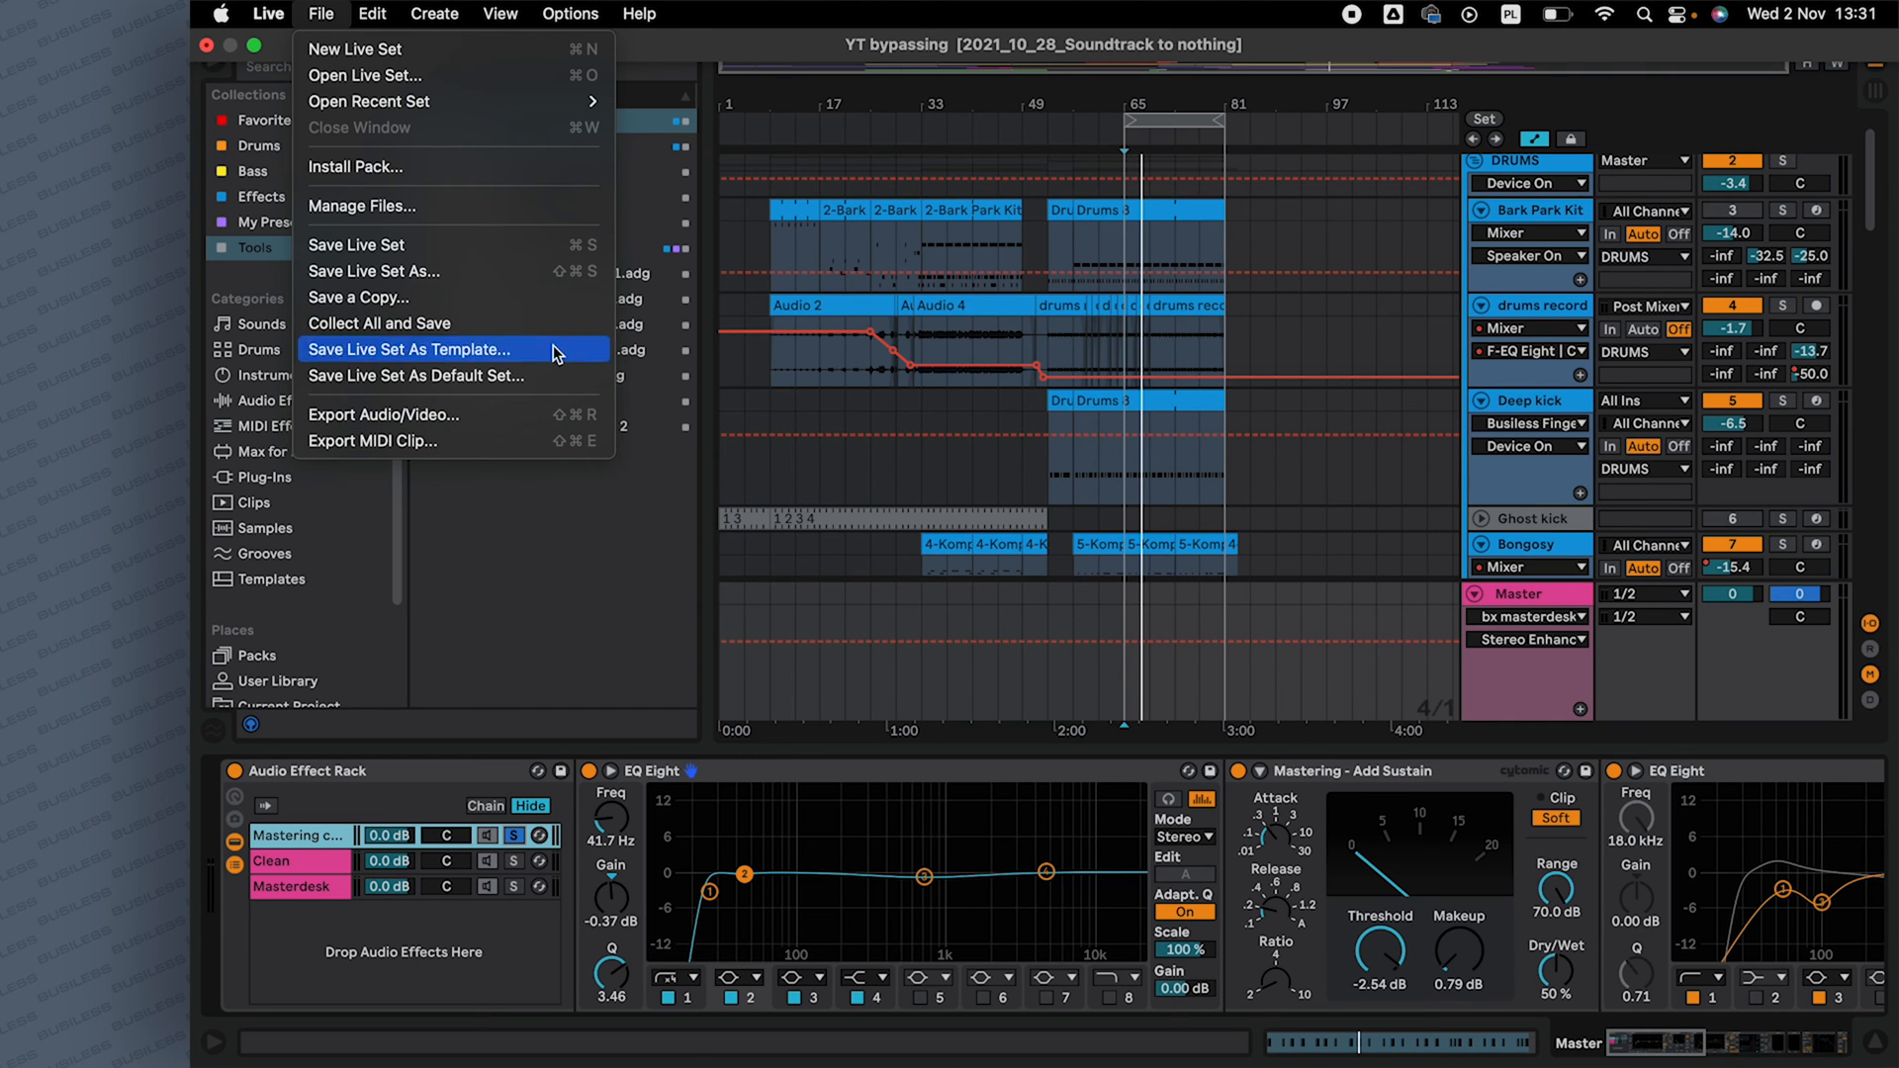
pyautogui.click(384, 415)
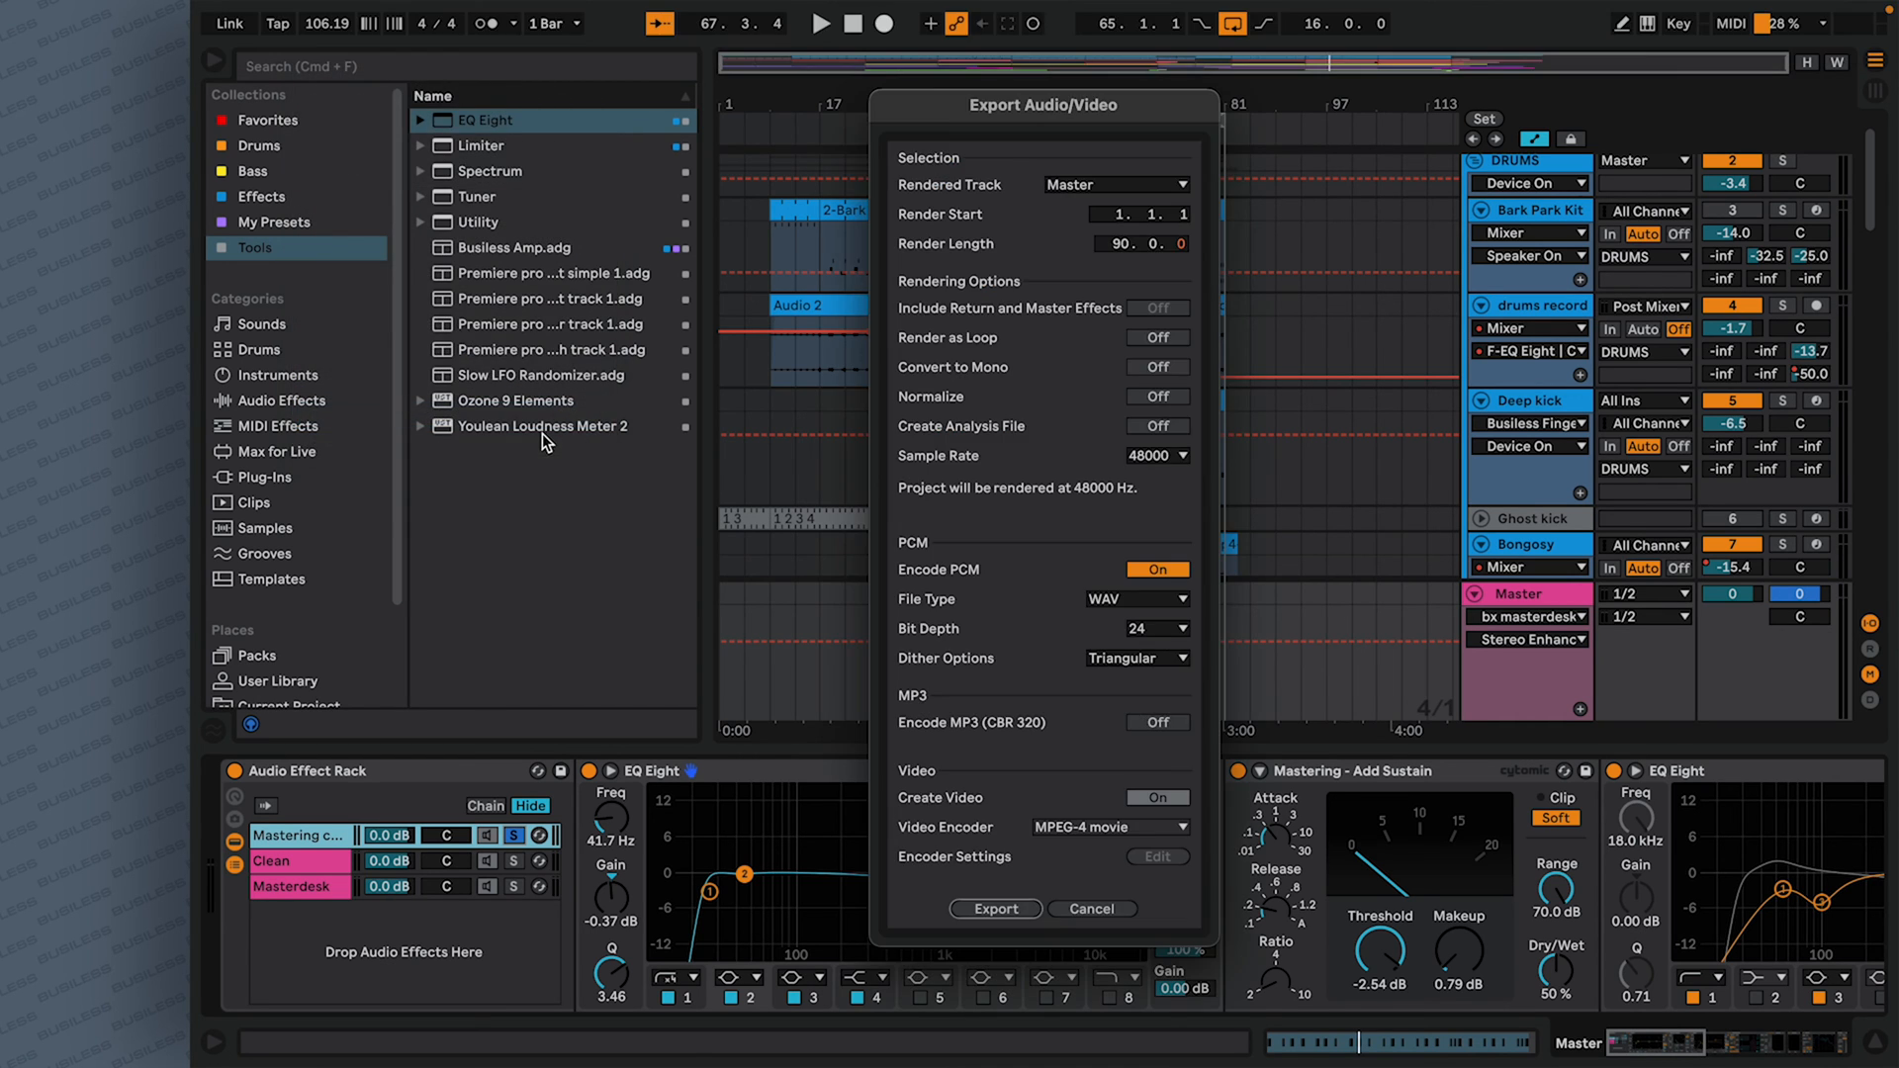
pyautogui.click(994, 908)
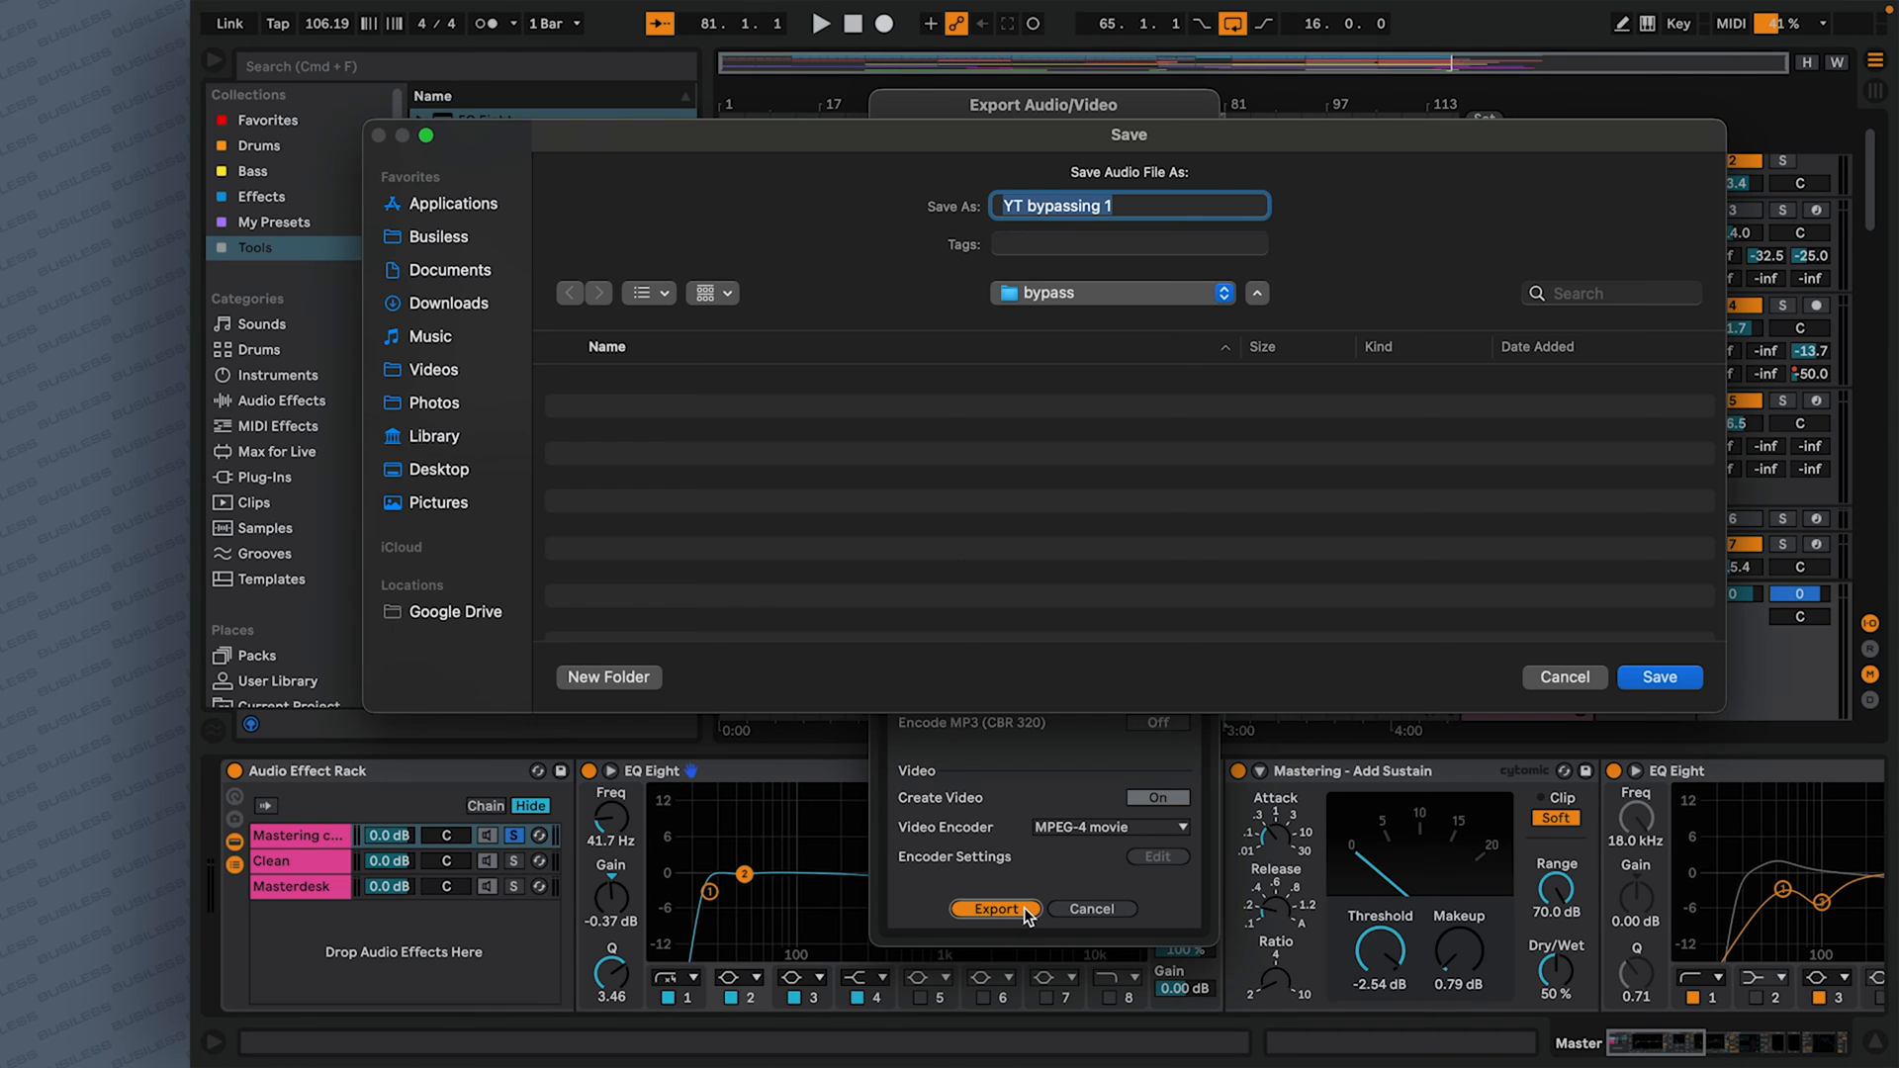
pyautogui.click(1658, 676)
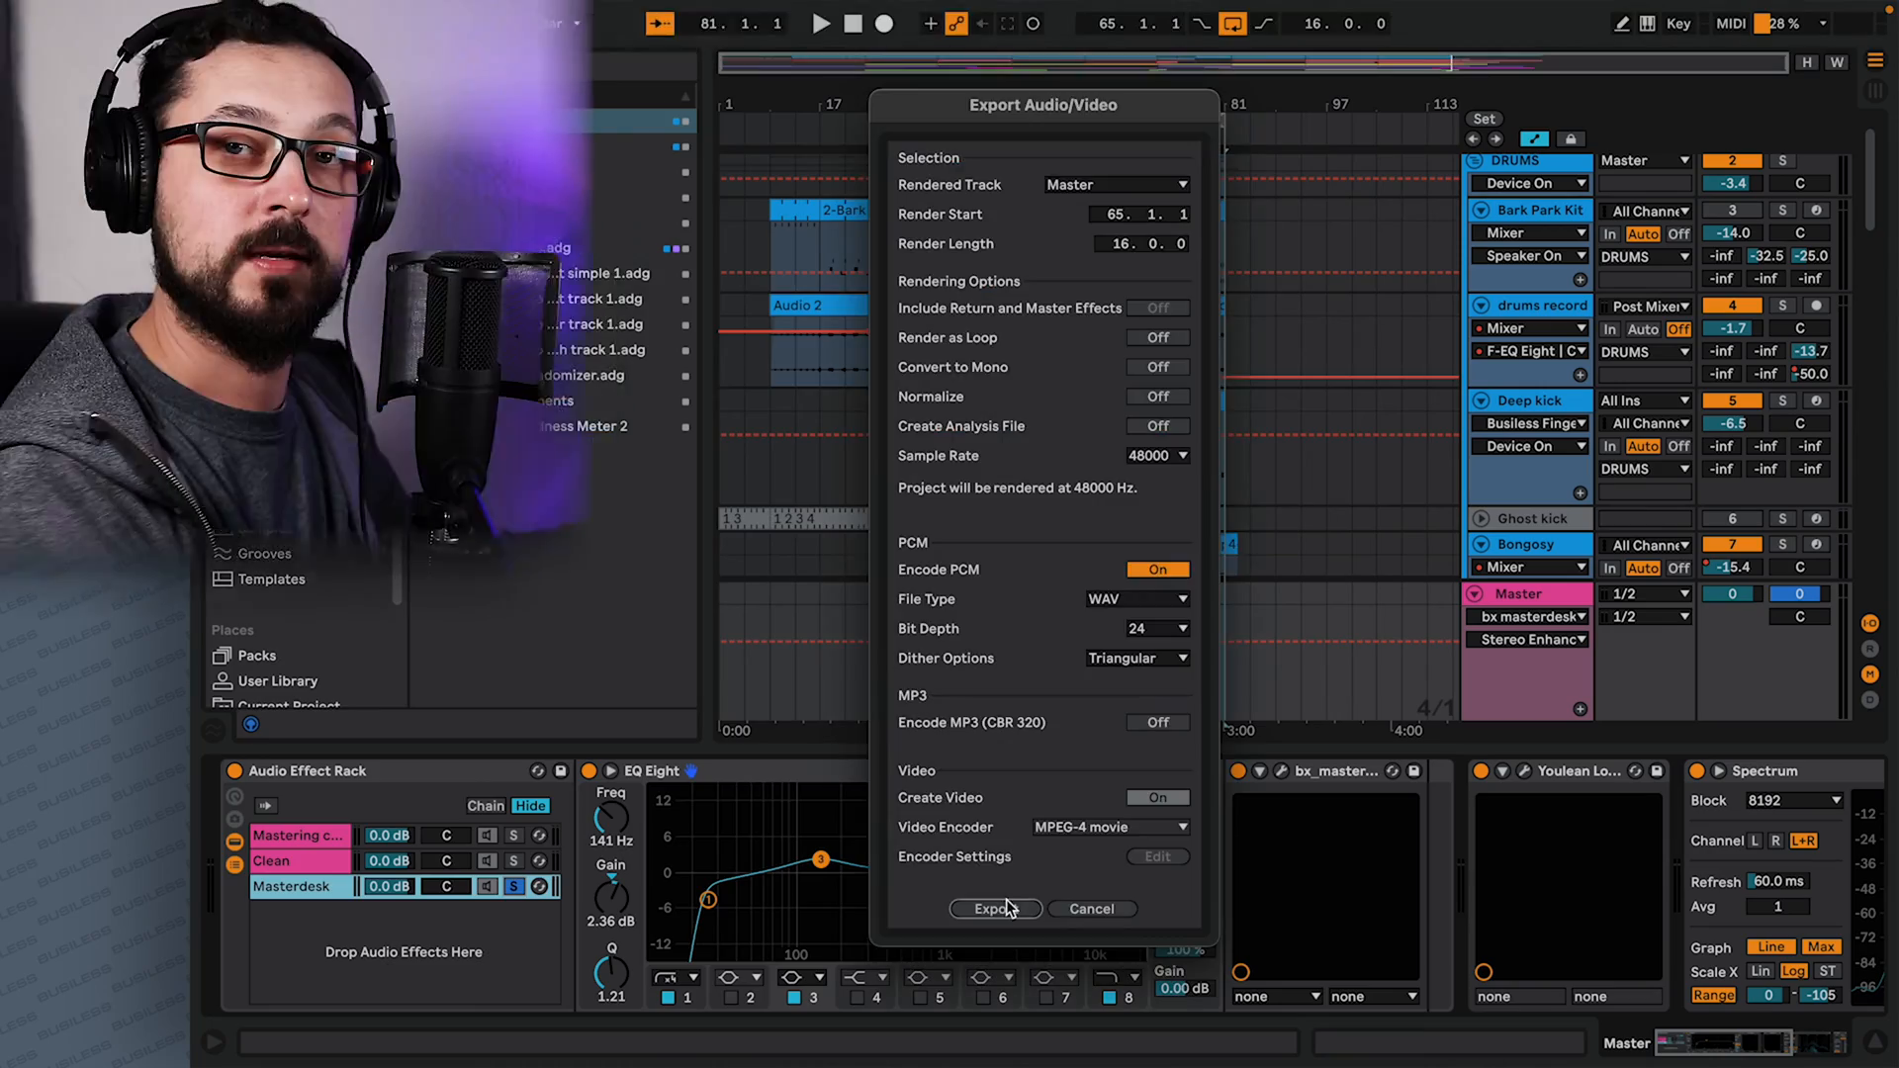
# Render the Masterdesk chain to WAV in the bypass folder, dropping the trailing 1 from the name.
pyautogui.click(996, 908)
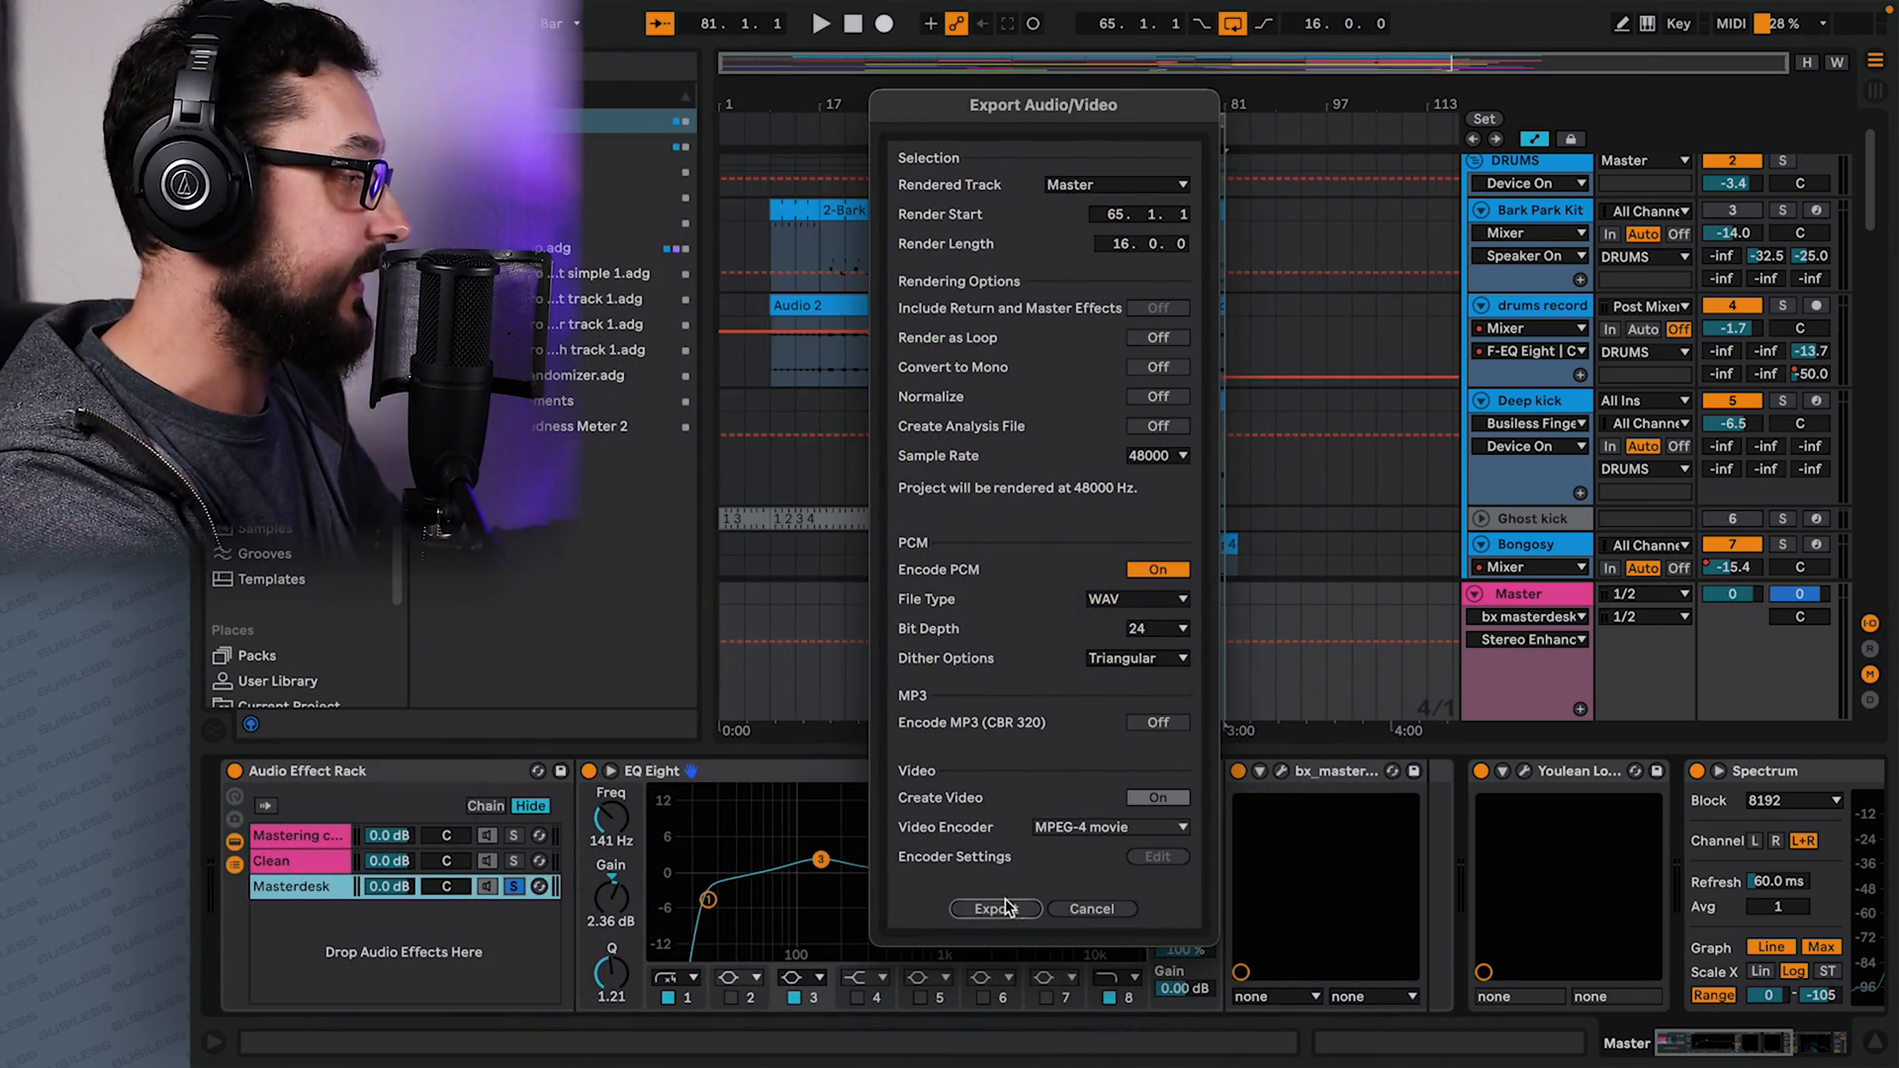
pyautogui.click(996, 909)
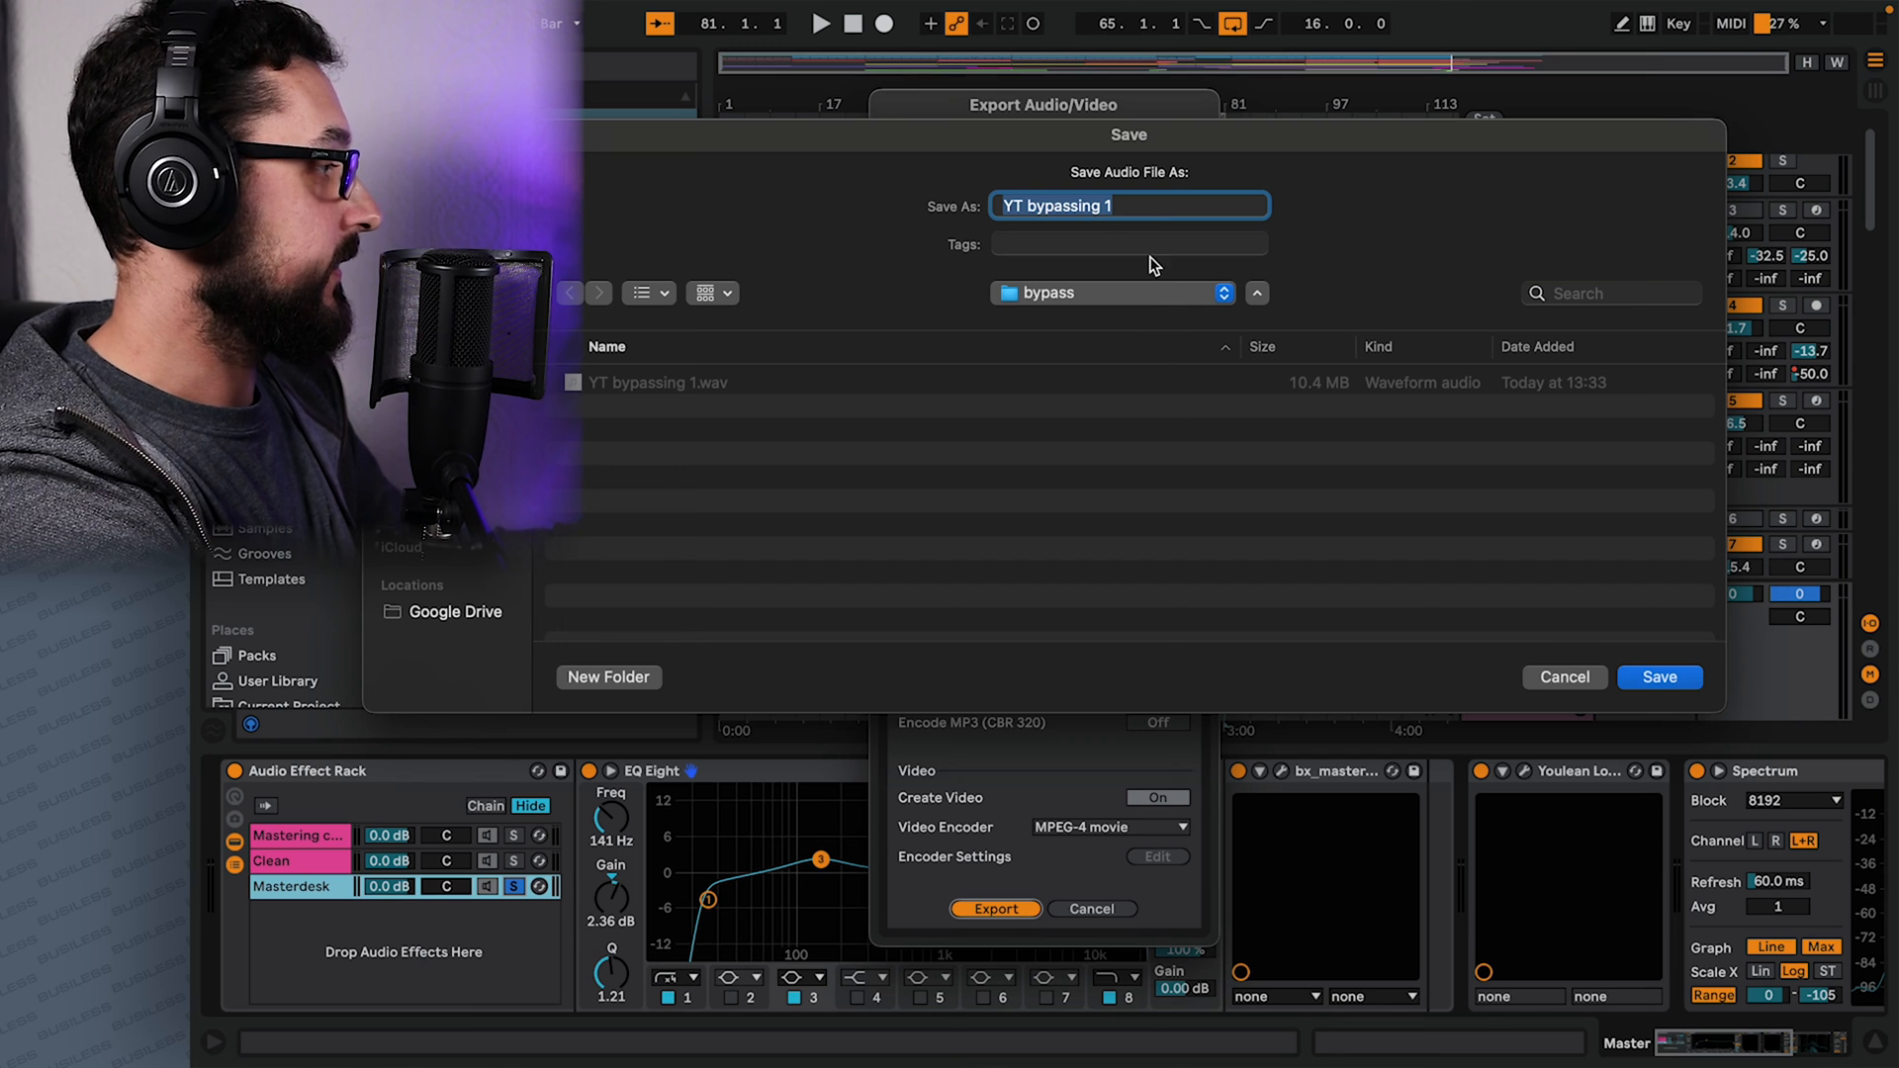
pyautogui.press('Backspace')
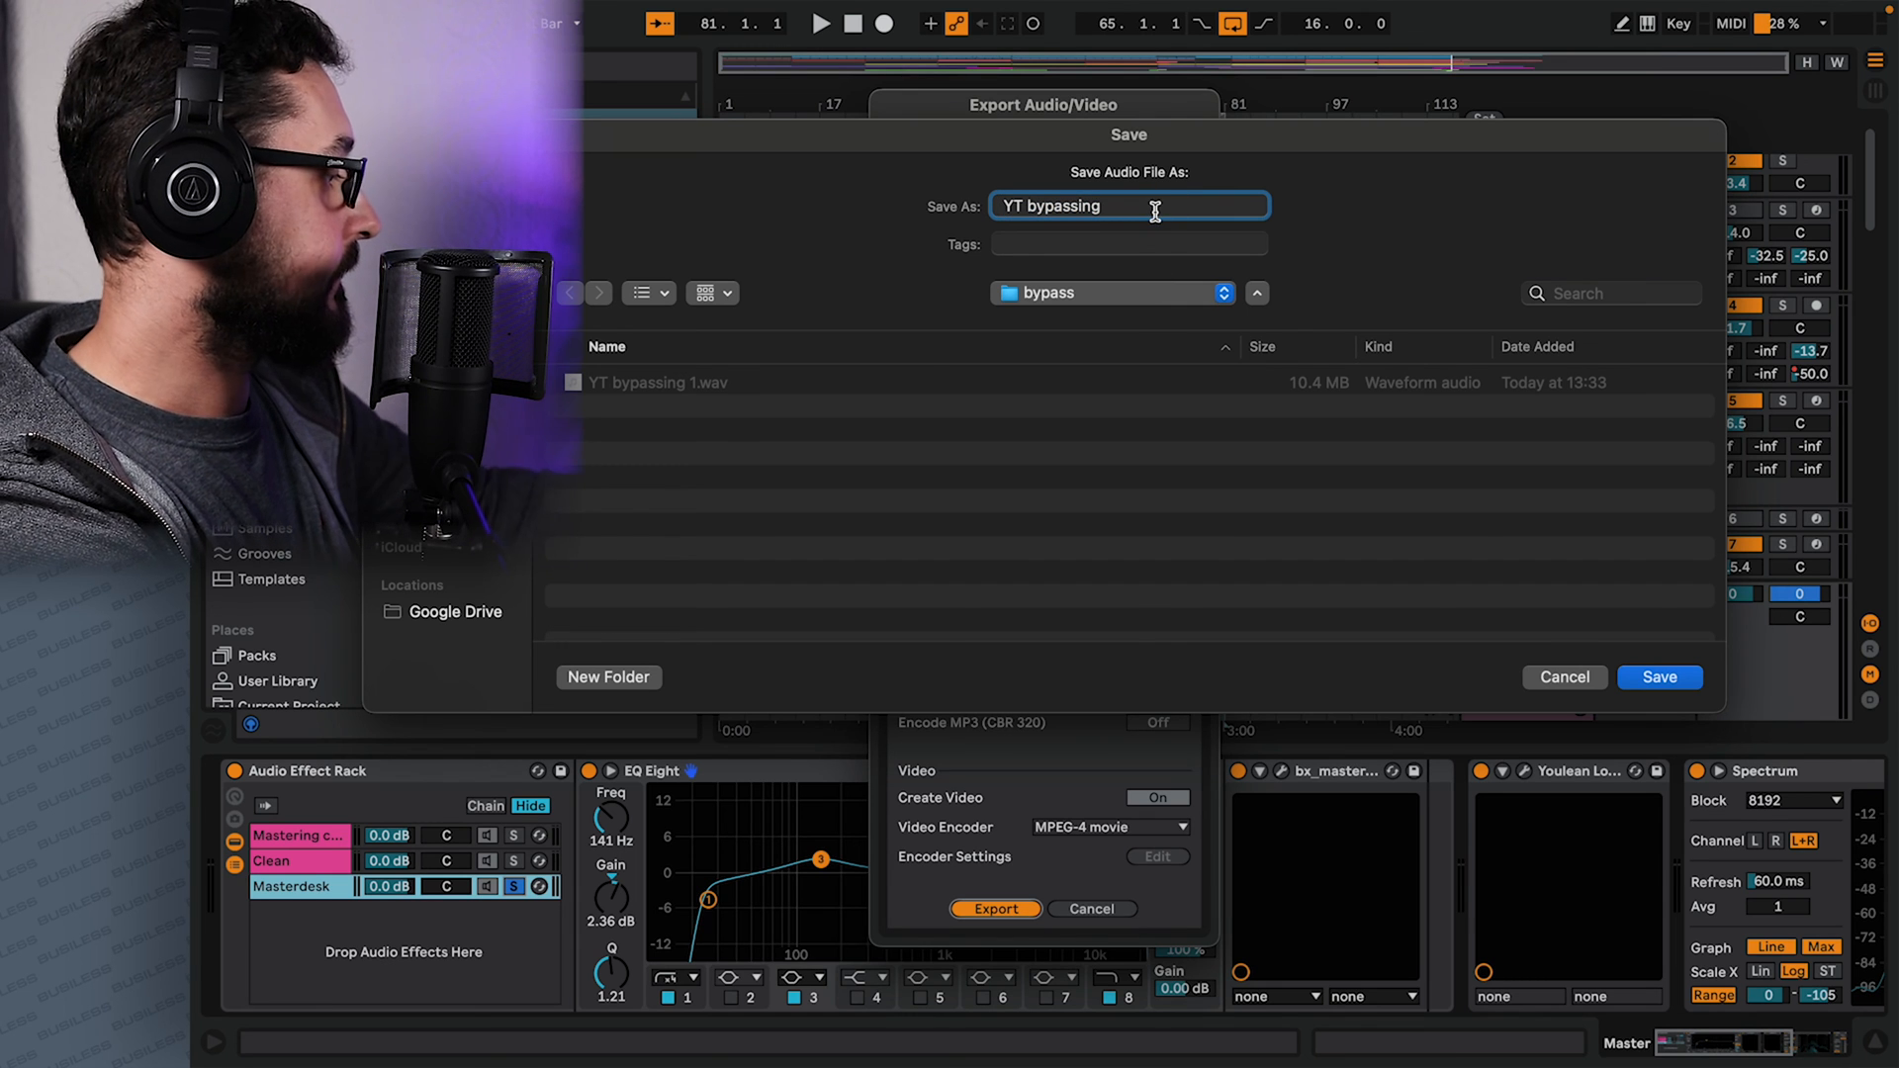
pyautogui.click(1658, 677)
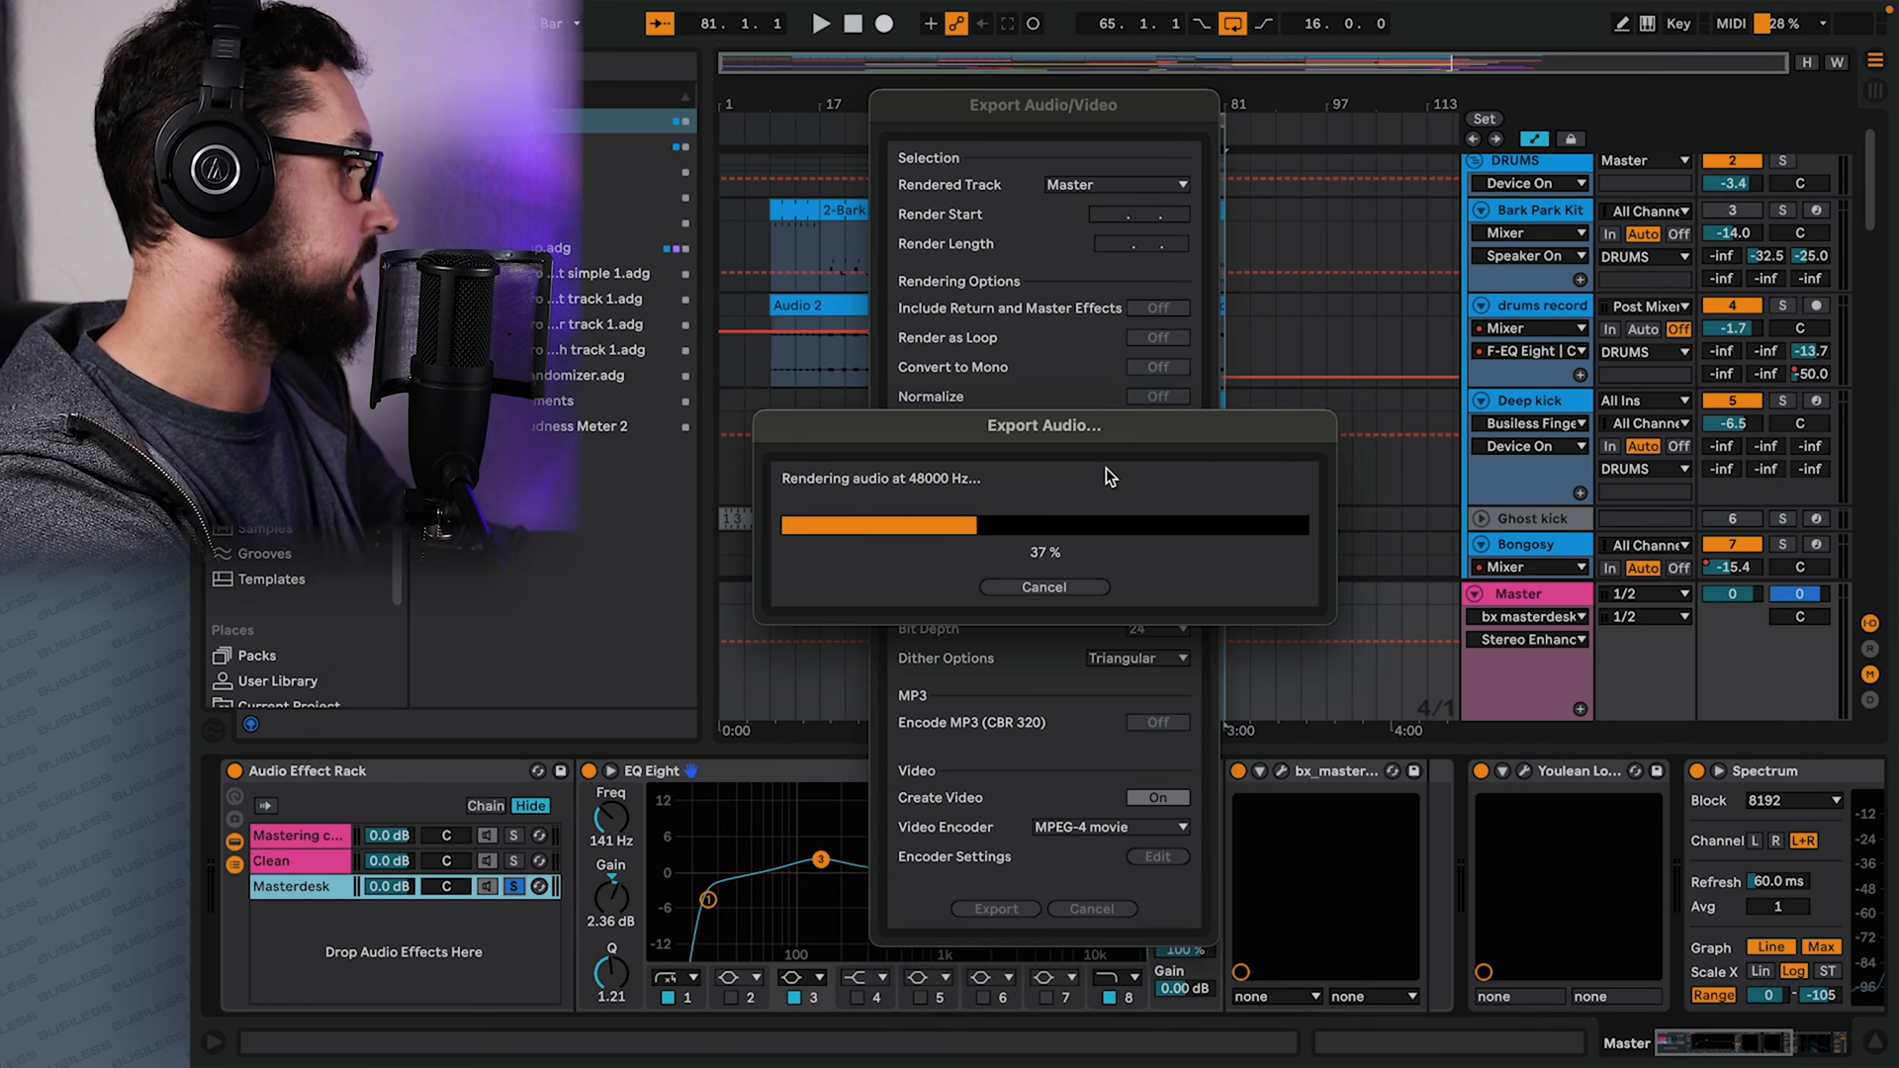